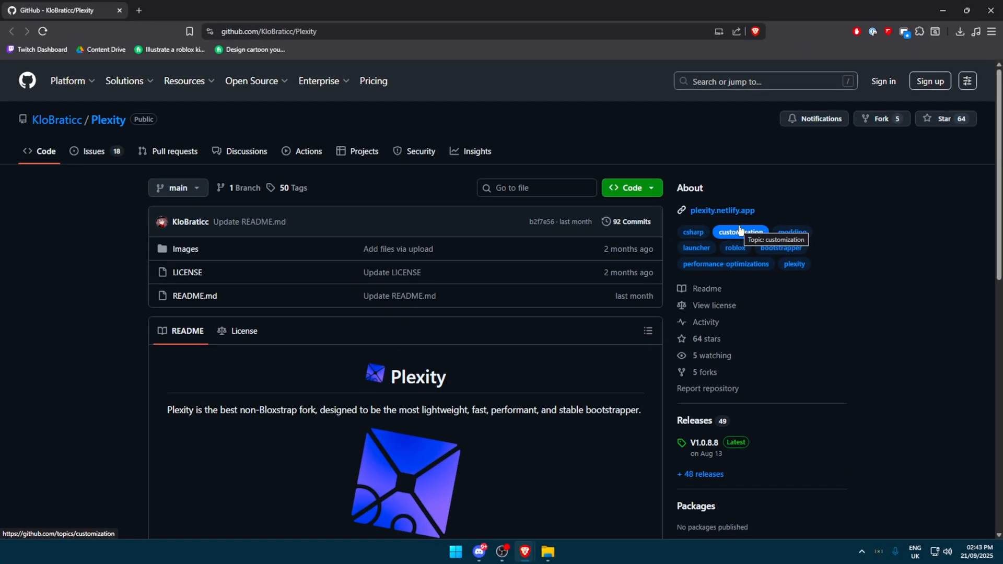
Scroll the Plexity repo down to Releases and open the V1.0.8.8 latest release.
left_click(251, 80)
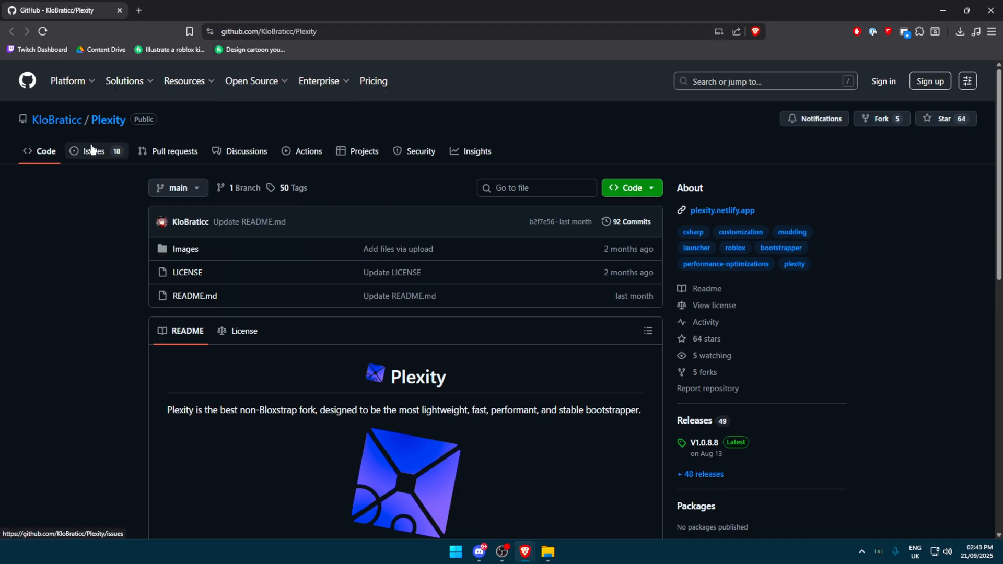
scroll("down", 3)
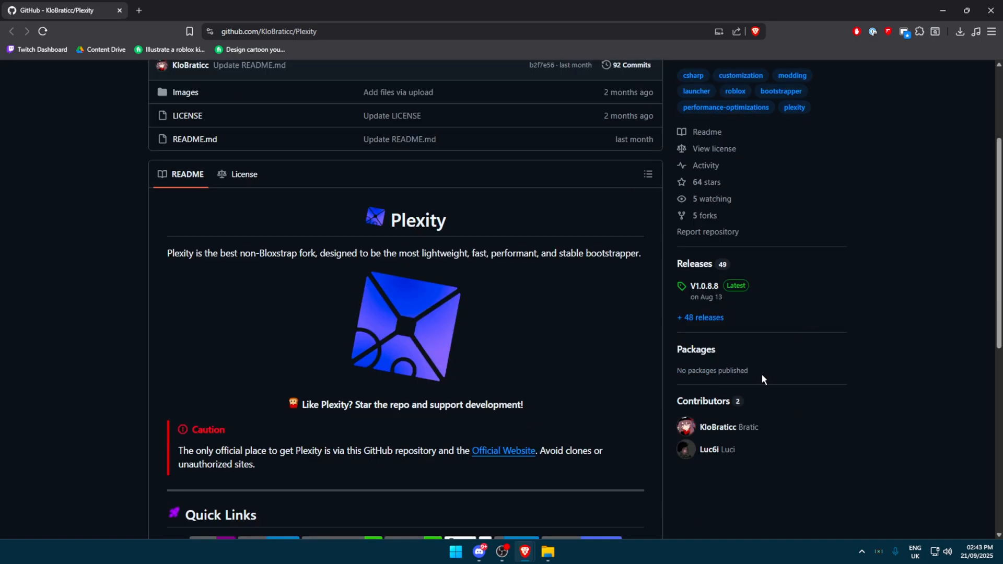
scroll("down", 3)
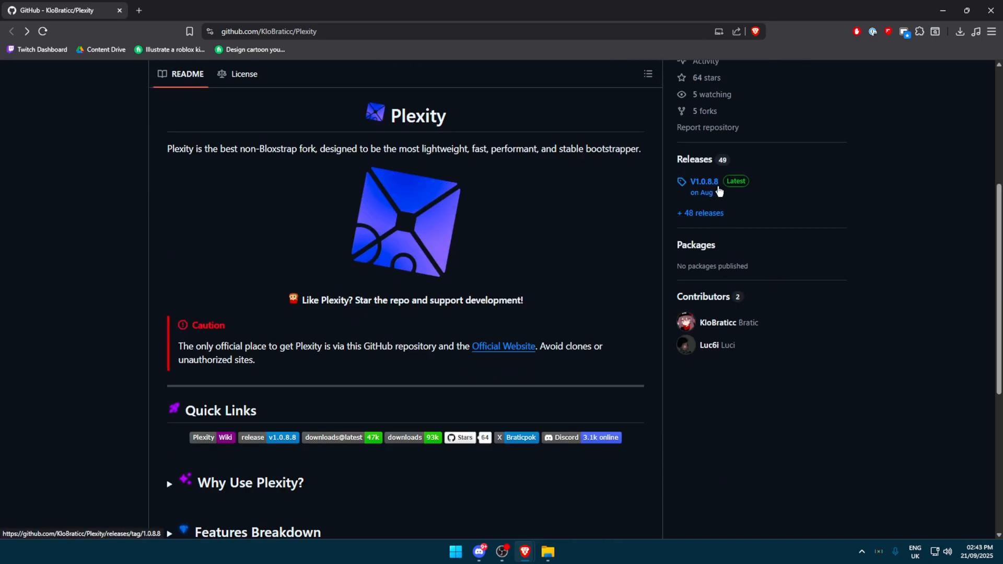
left_click(704, 182)
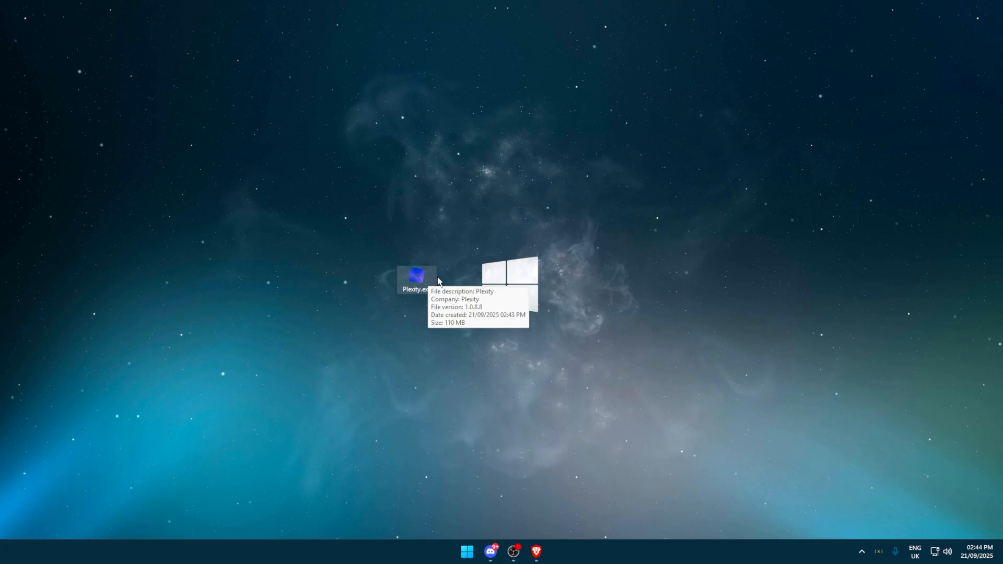
Launch Plexity.exe from the desktop and download the .NET runtime it requests.
double_click(417, 276)
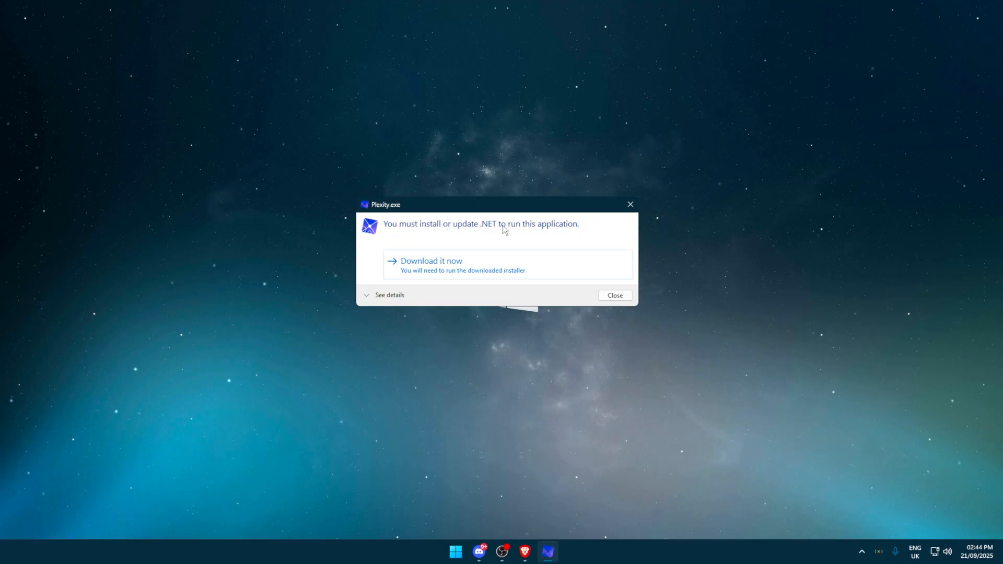
left_click(389, 295)
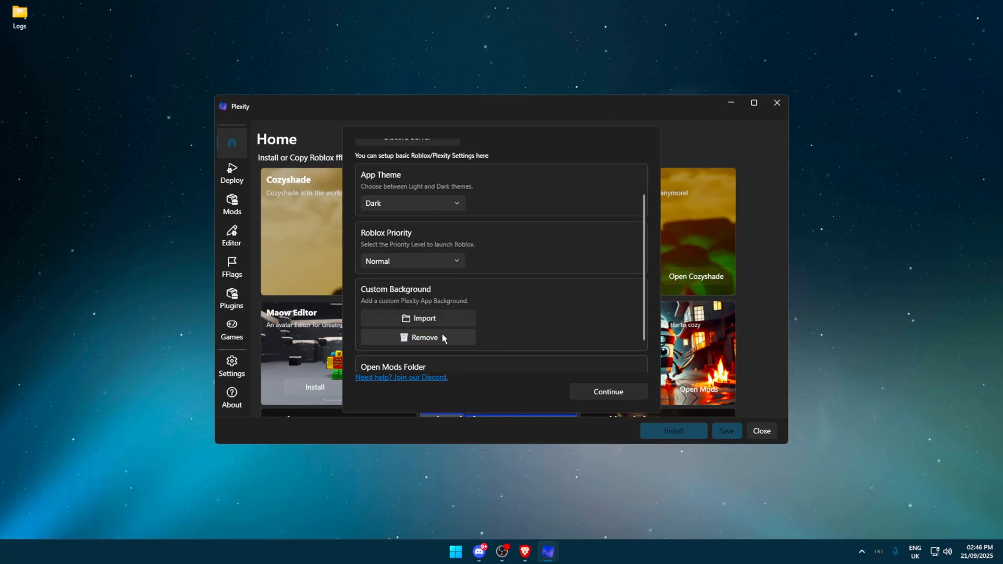
Continue past the App Theme, Roblox Priority and Custom Background setup, then browse Home mods.
left_click(412, 312)
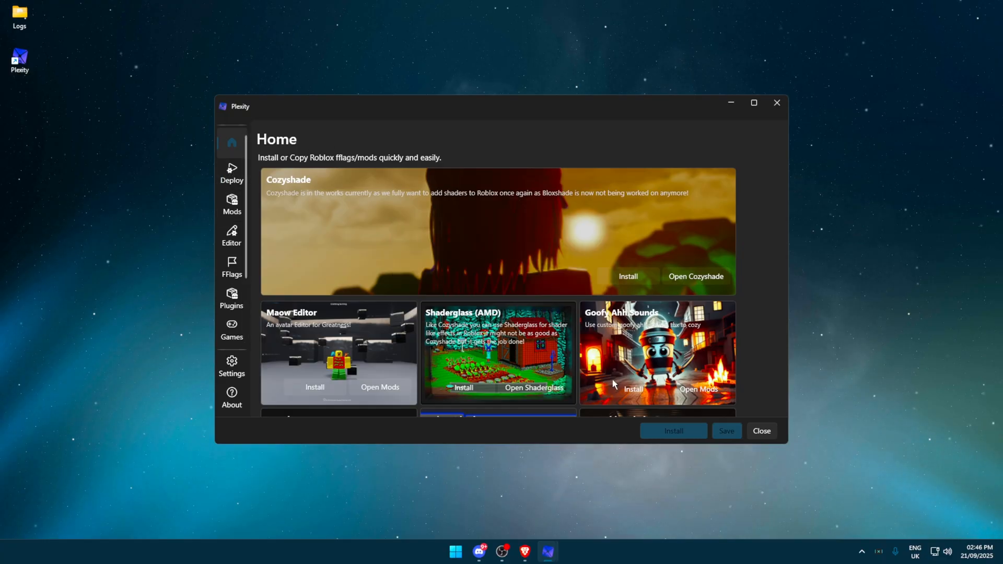
scroll("down", 3)
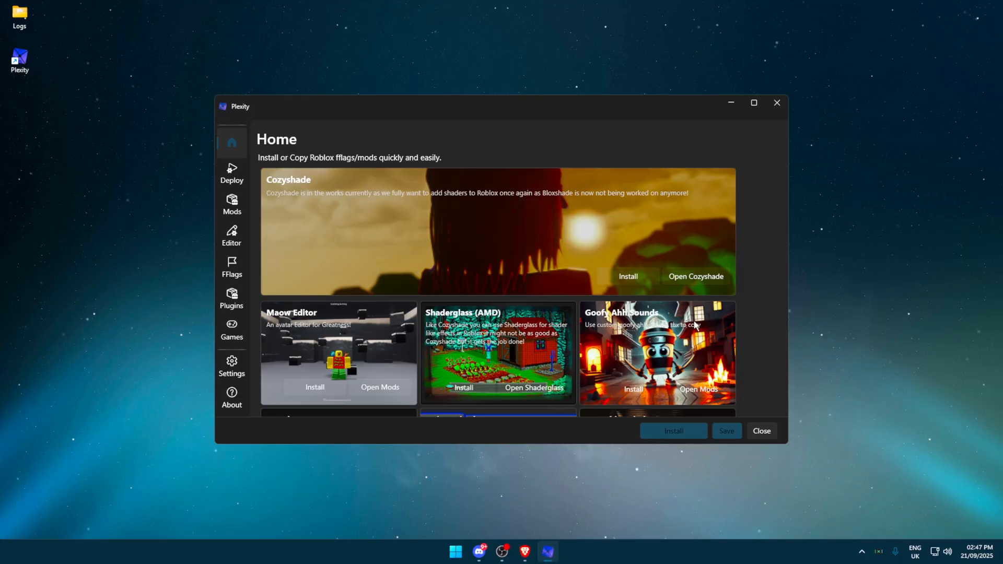
left_click(232, 173)
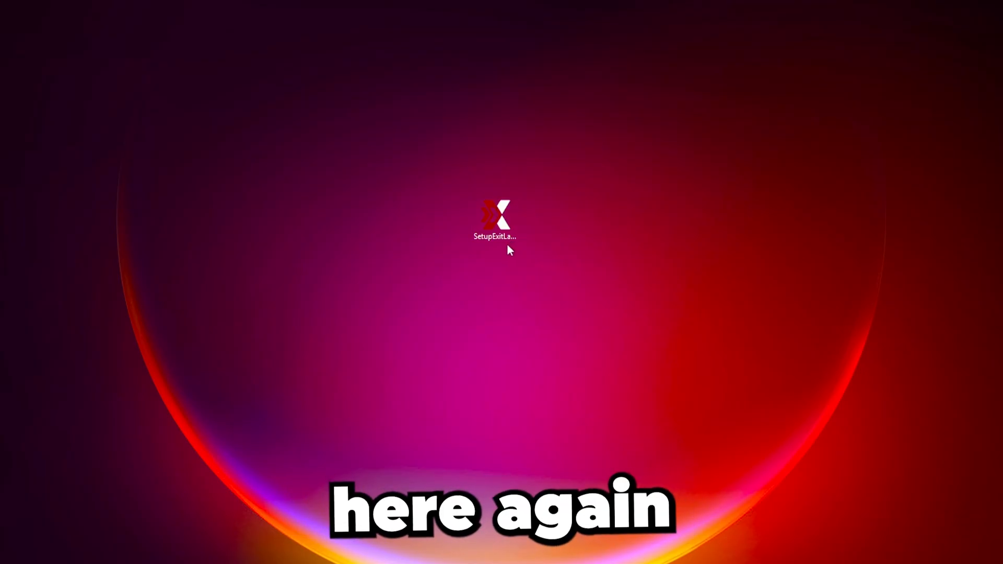
Run SetupExitLag and install ExitLag into its default folder.
double_click(496, 217)
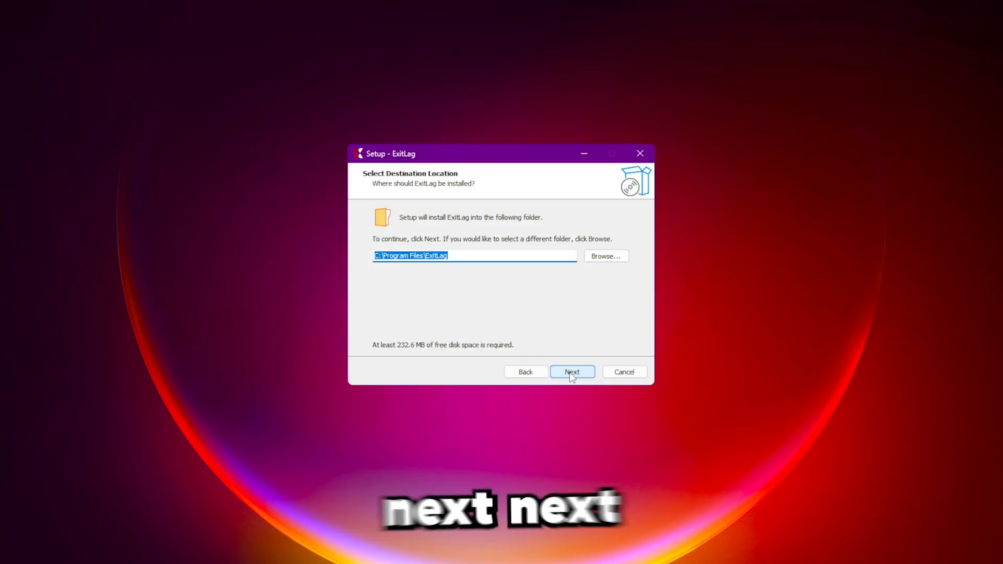
left_click(572, 372)
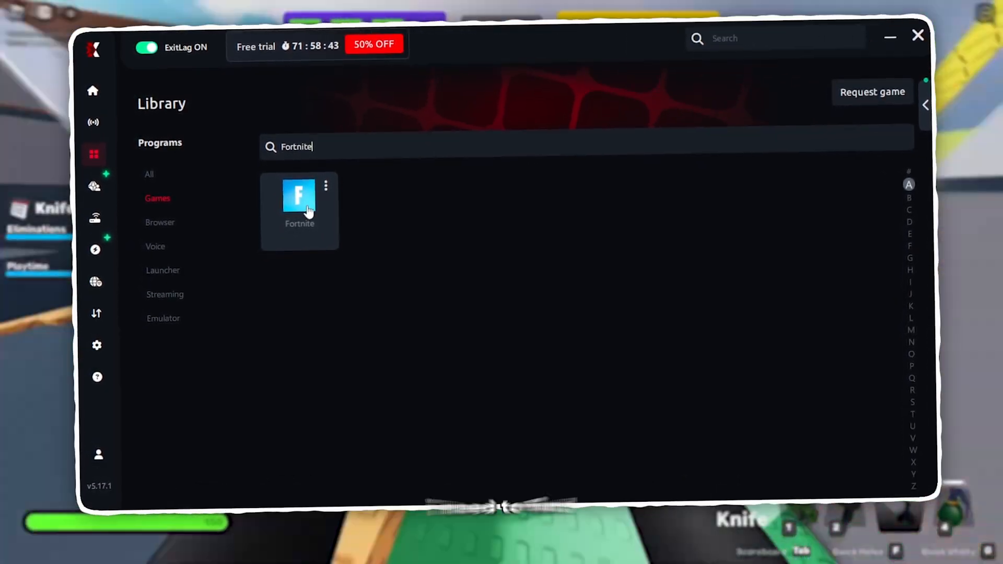
Apply automatic routes to Fortnite and confirm it shows enabled under Connections.
left_click(299, 201)
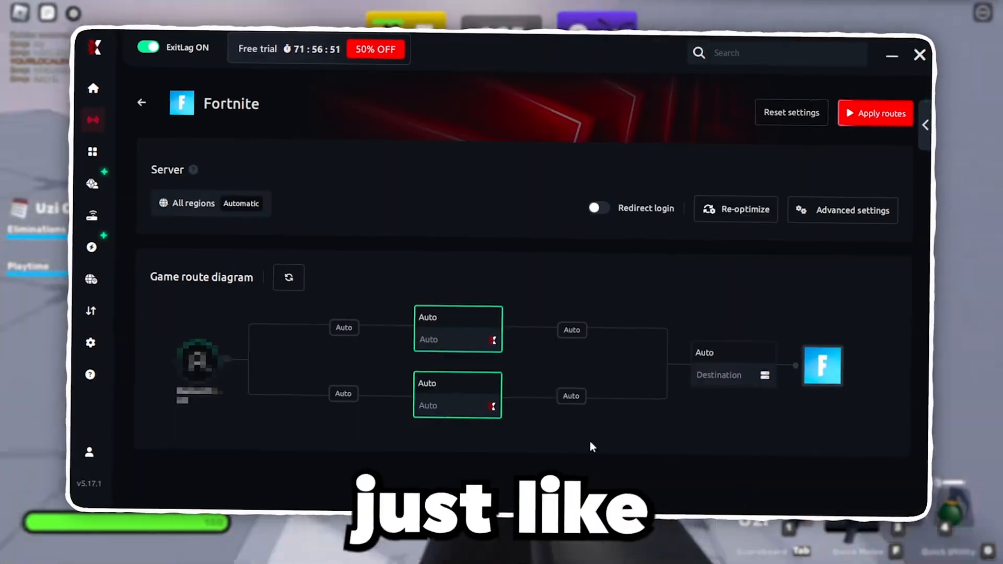
left_click(875, 113)
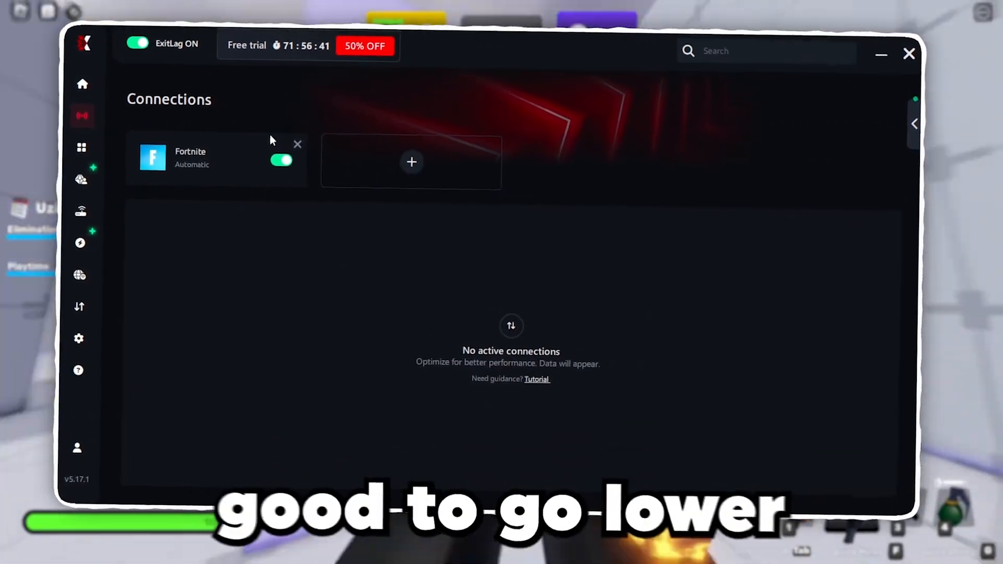
left_click(84, 211)
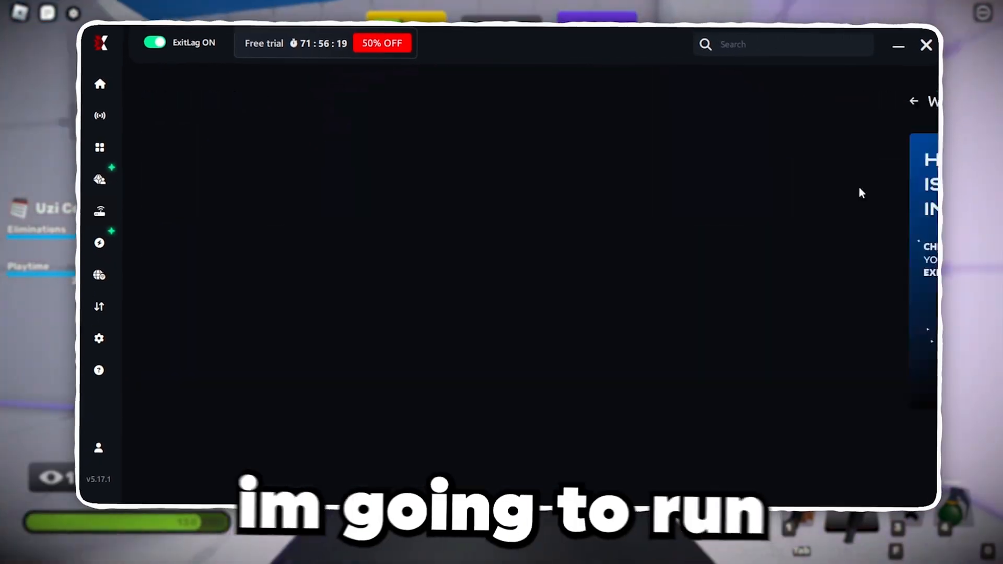
View ExitLag's last network test report with latency, bufferbloat grade and download speed.
left_click(853, 182)
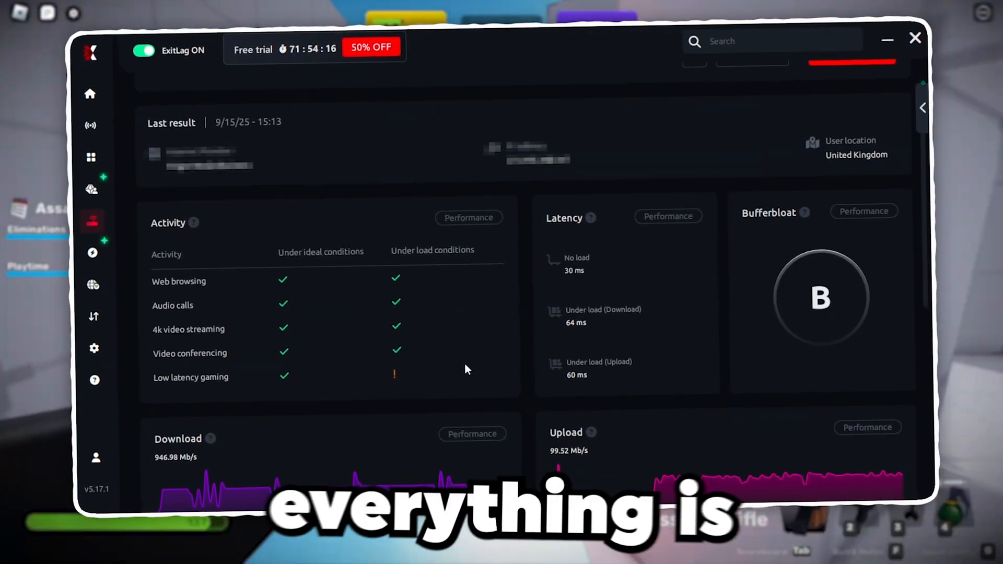
left_click(94, 252)
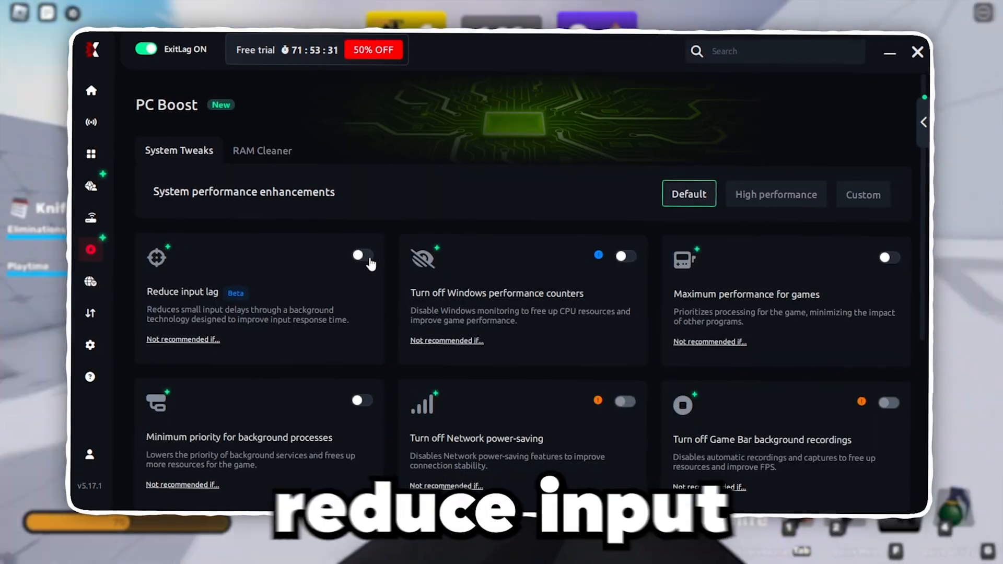
Enable Reduce input lag and turn off SuperFetch and file indexing in System Tweaks.
left_click(363, 256)
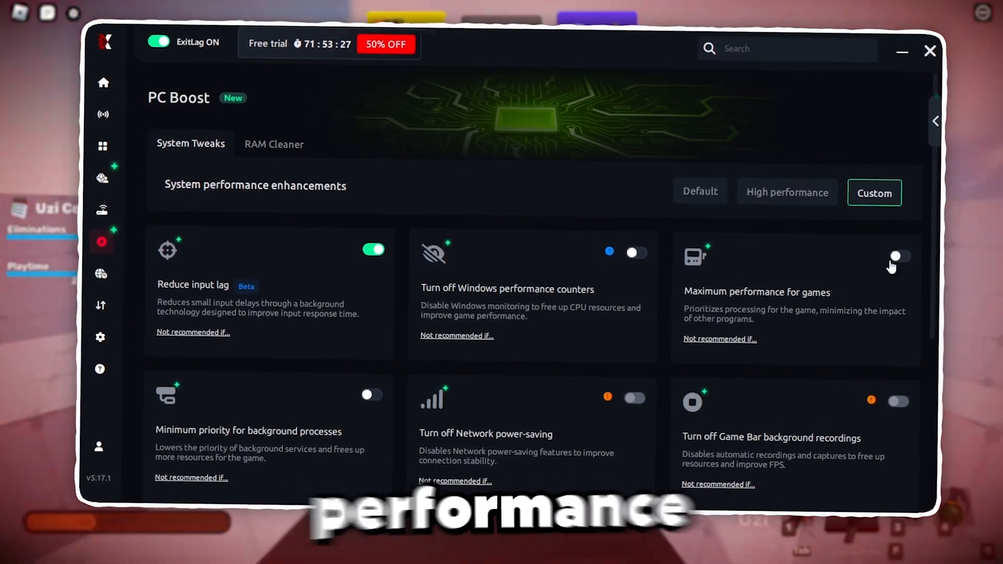
scroll("down", 3)
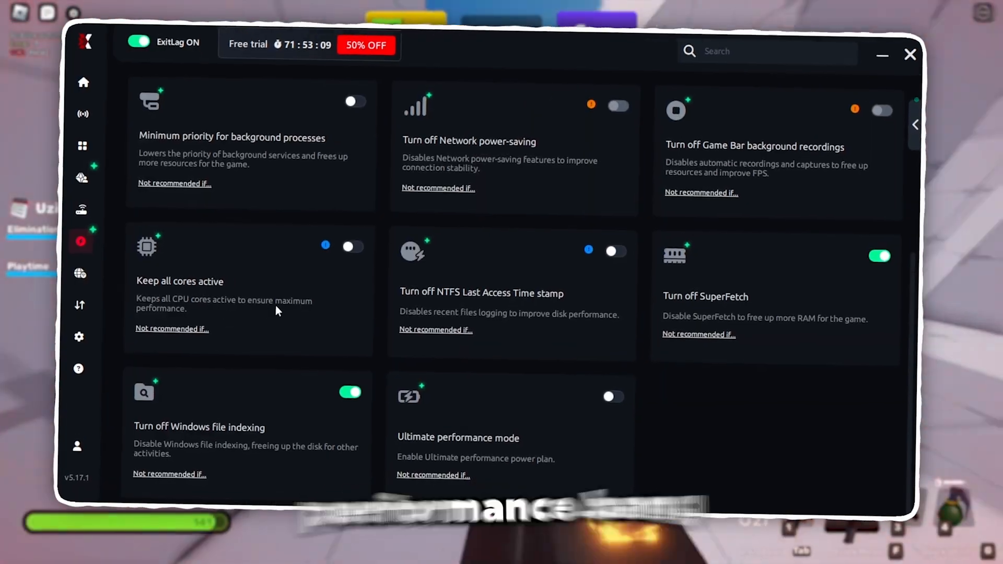
left_click(260, 143)
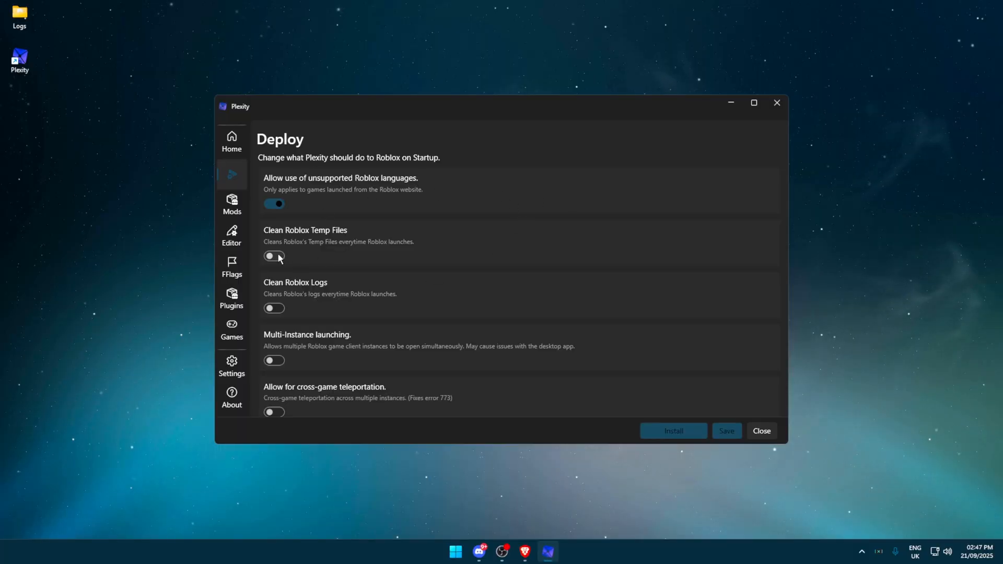
Switch on Clean Roblox Temp Files and Disable CPU 0 in Plexity's Deploy settings.
left_click(273, 256)
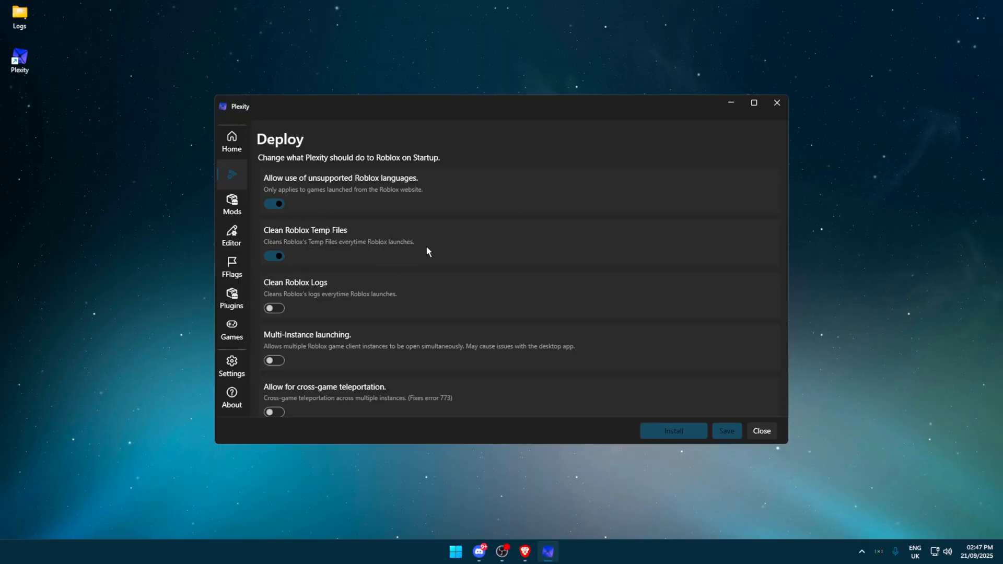
mouse_move(313, 253)
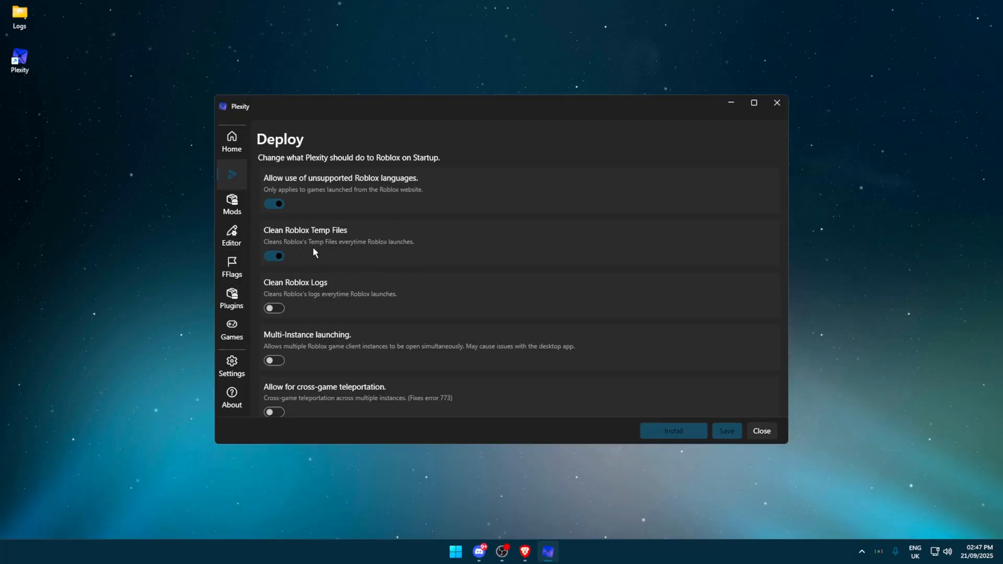
scroll("down", 3)
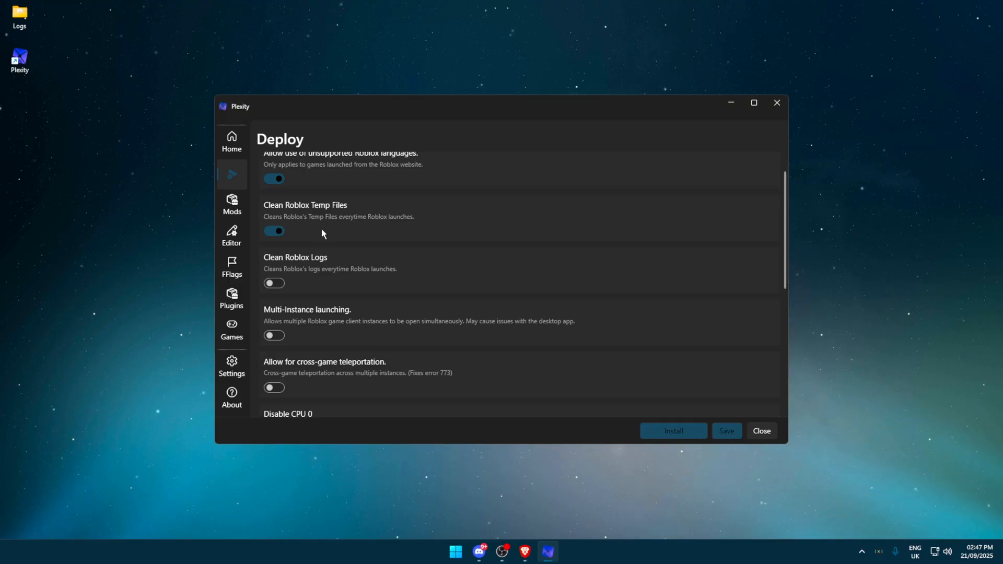
scroll("down", 3)
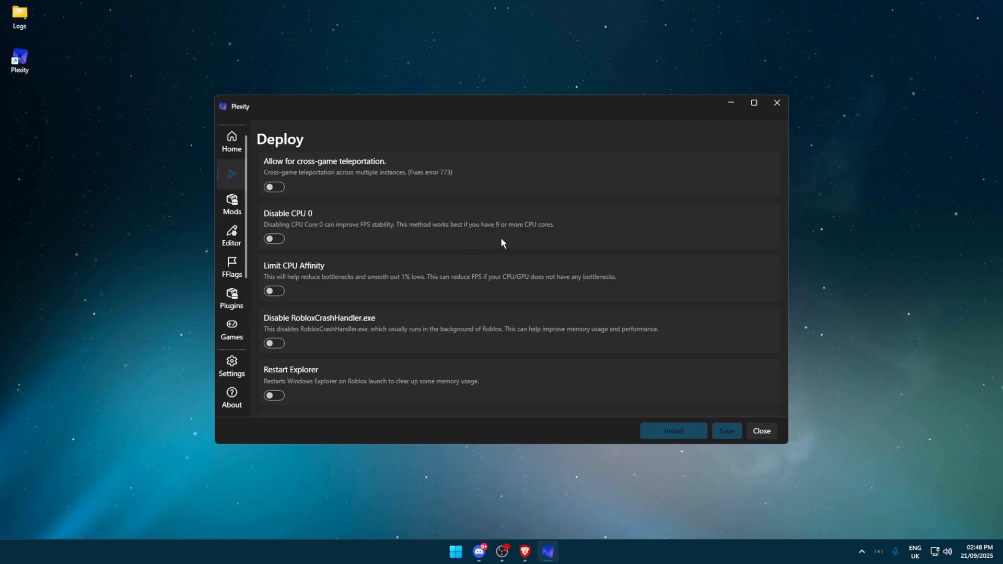
mouse_move(490, 239)
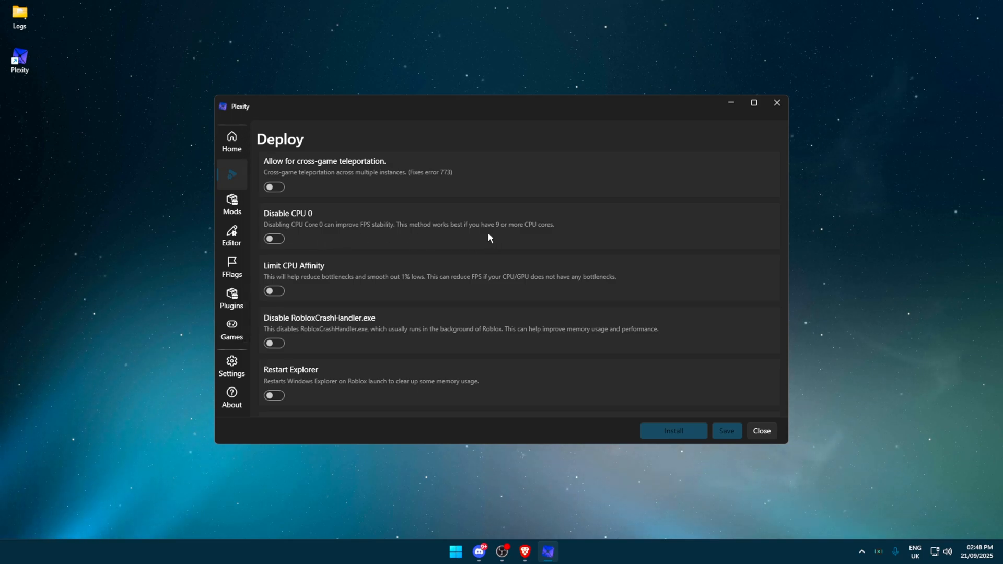
mouse_move(339, 237)
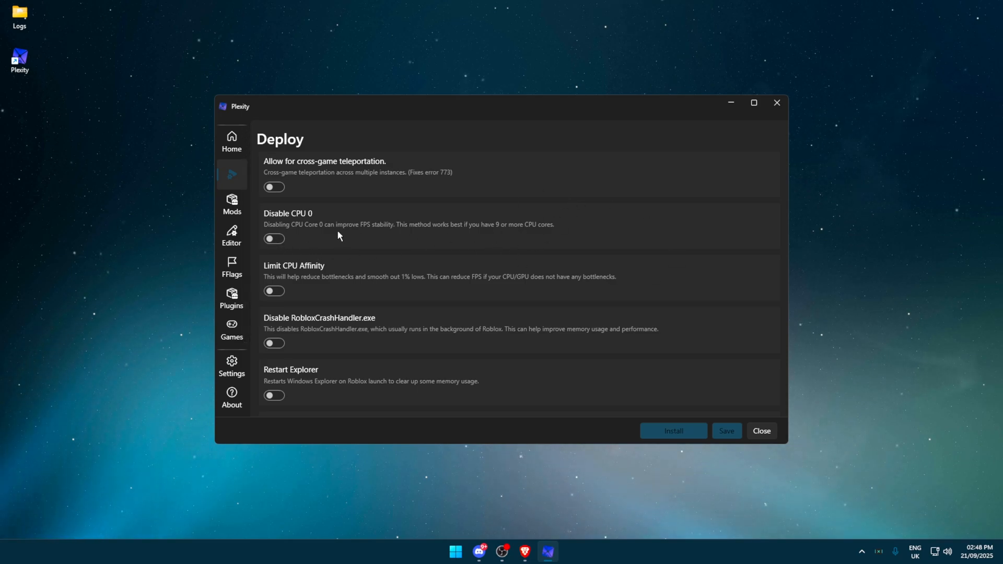
left_click(455, 551)
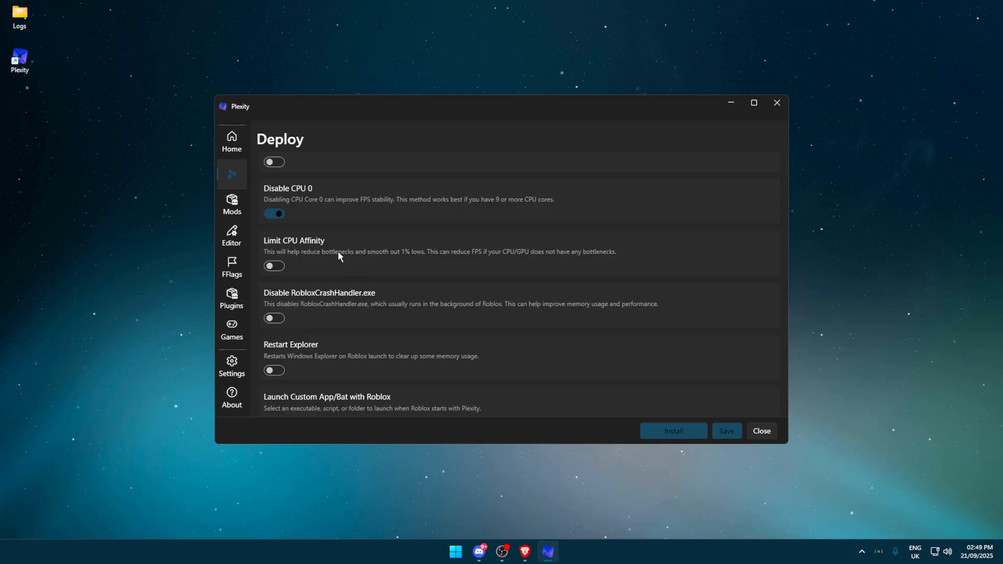
mouse_move(313, 265)
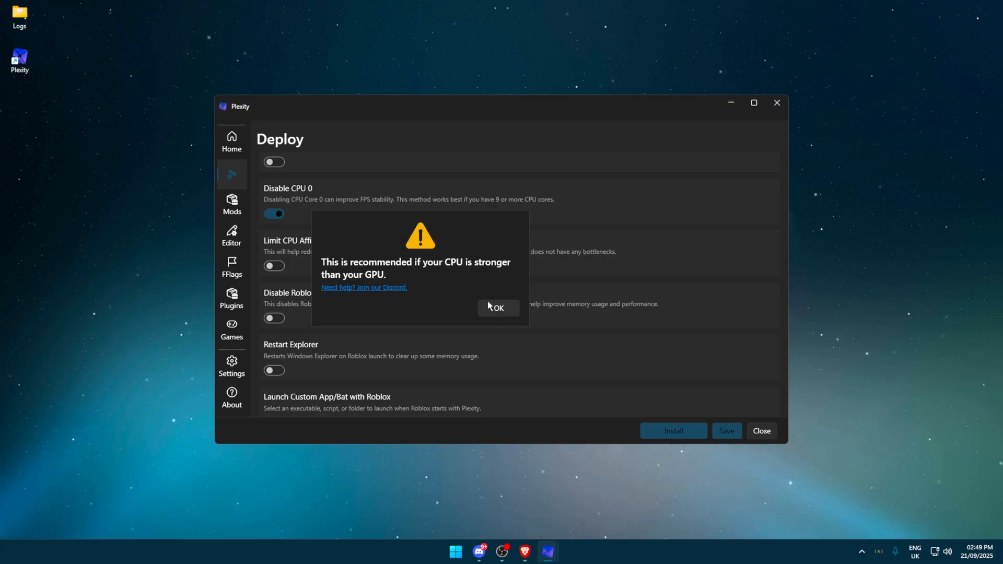
Switch on Limit CPU Affinity and acknowledge its CPU-stronger-than-GPU warning.
left_click(497, 307)
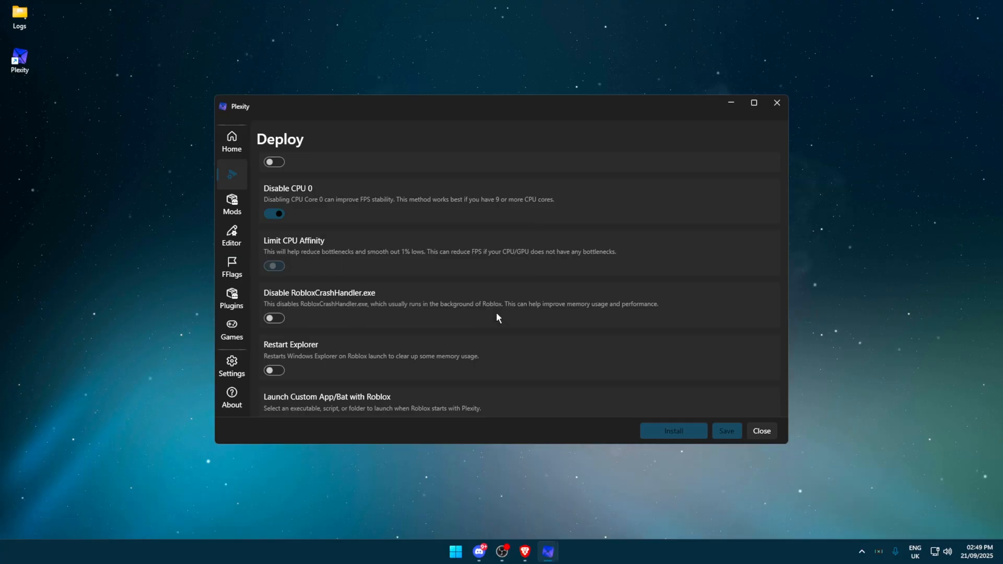
left_click(274, 265)
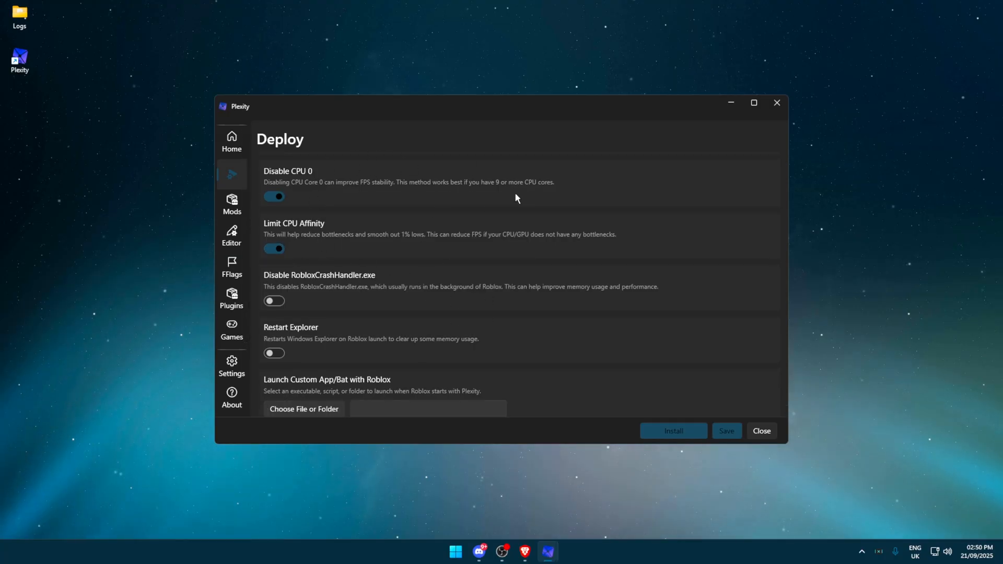
Turn on disabling RobloxCrashHandler.exe and restarting Explorer when Roblox launches.
scroll("down", 3)
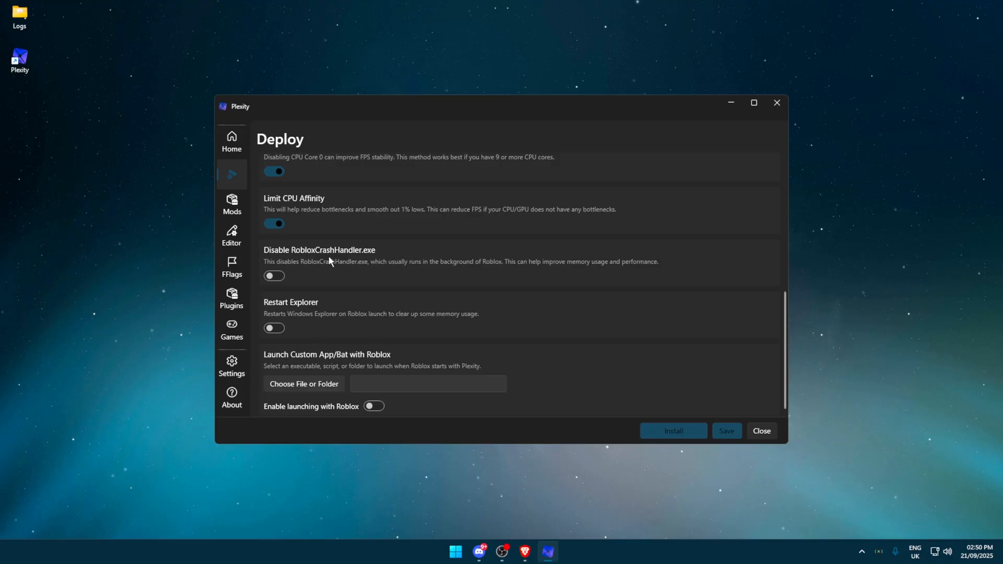
left_click(274, 276)
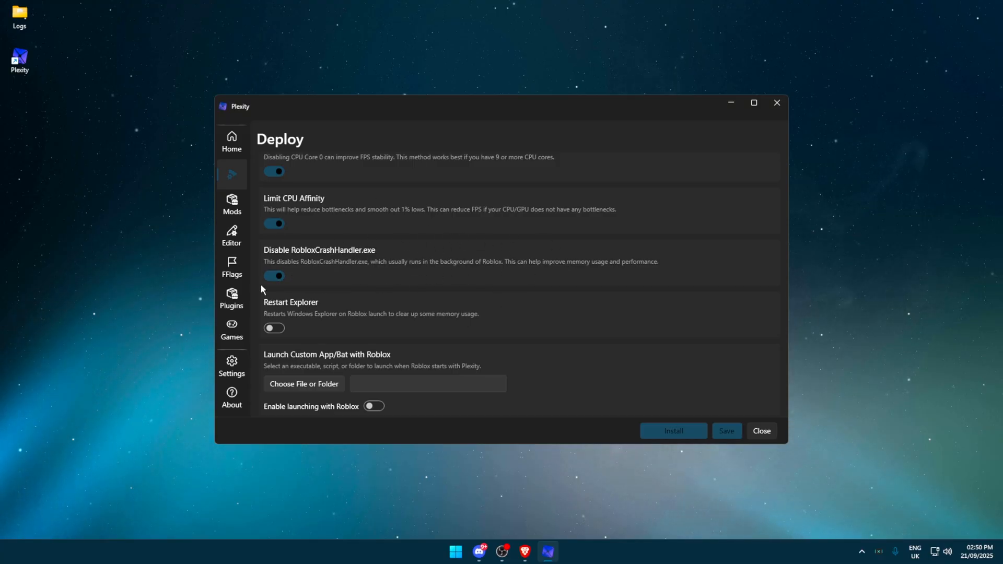
mouse_move(391, 286)
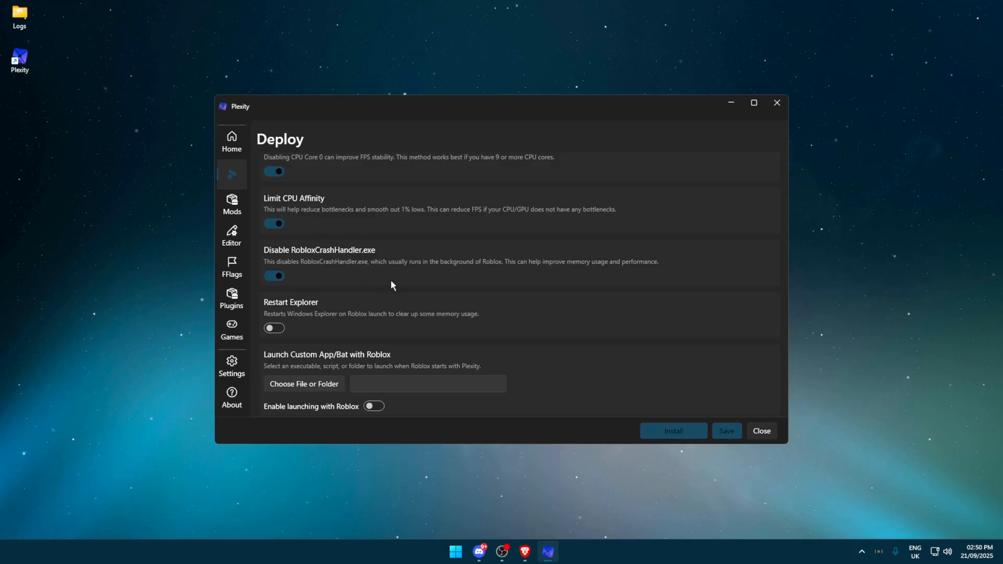
mouse_move(280, 251)
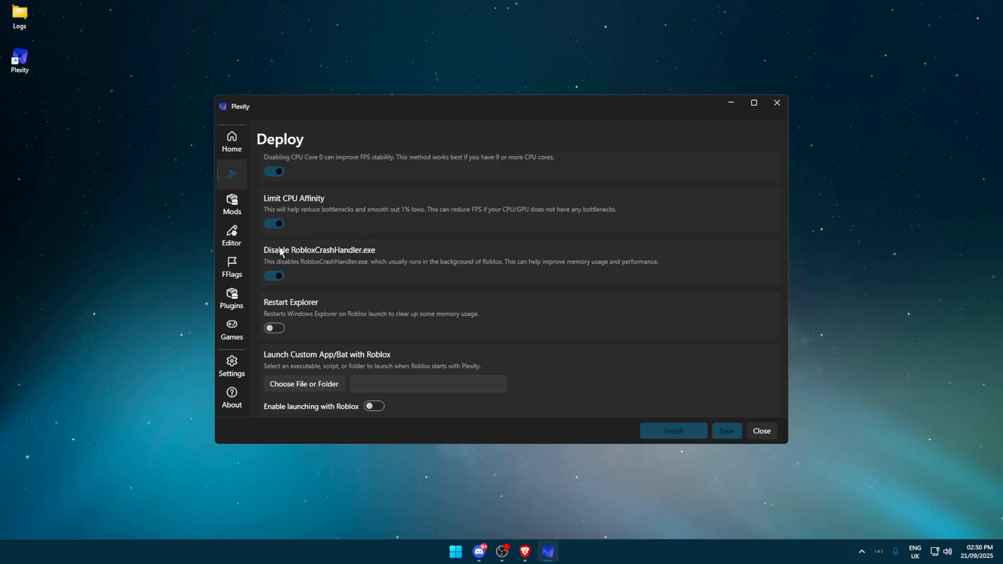
left_click(274, 328)
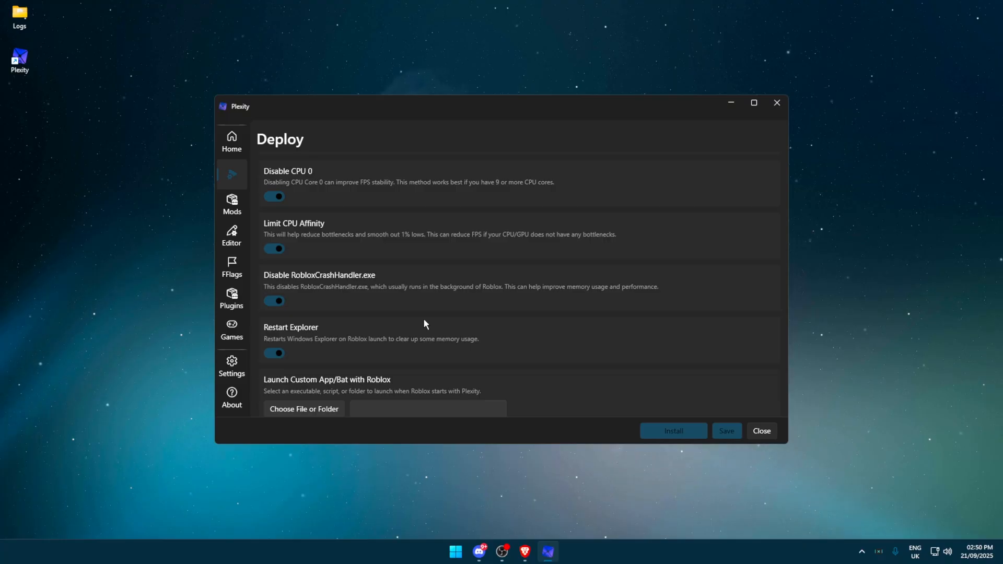
mouse_move(357, 316)
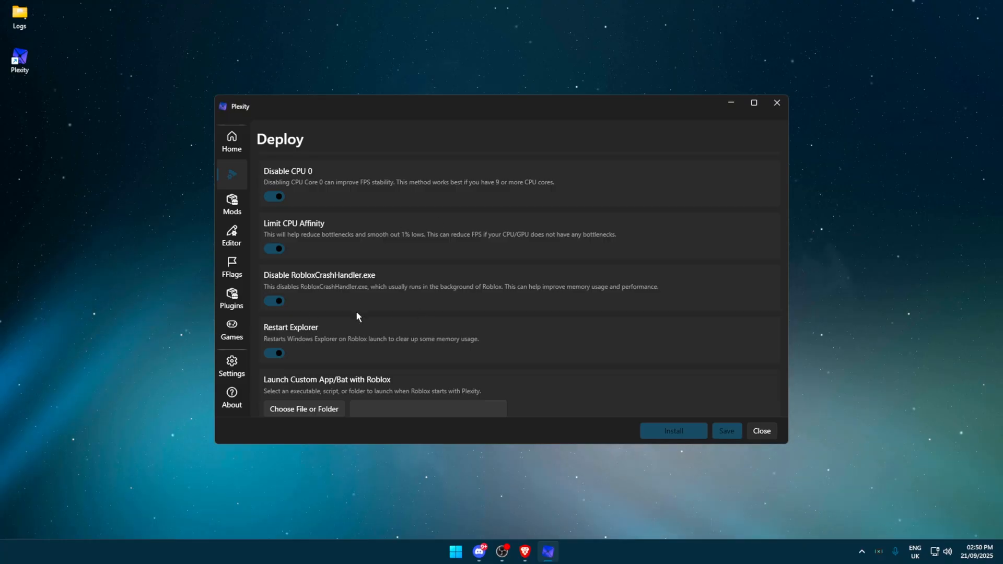
Browse the Mods page, expanding Extra Sounds and Extra Settings without changing anything.
left_click(231, 203)
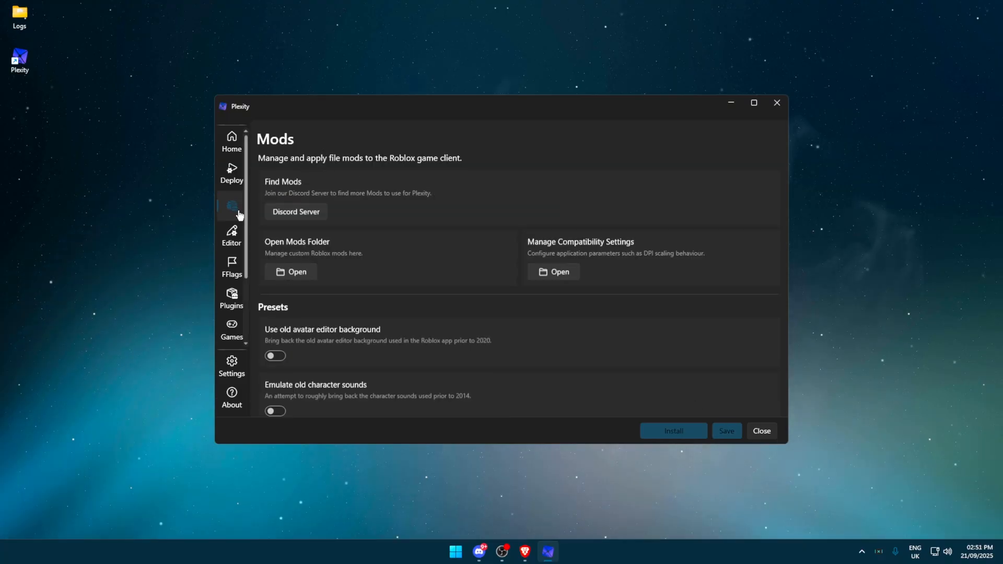
scroll("down", 3)
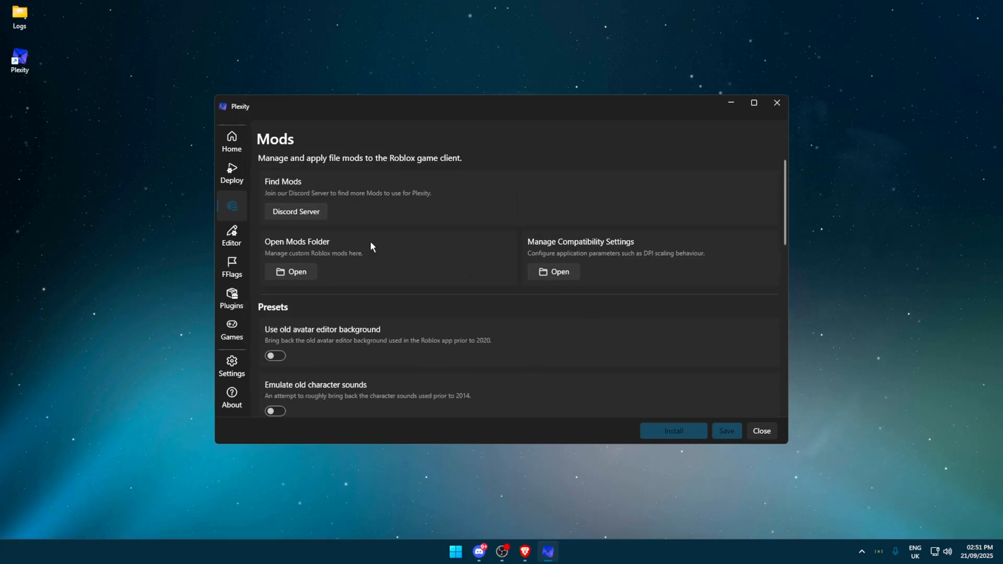
scroll("down", 3)
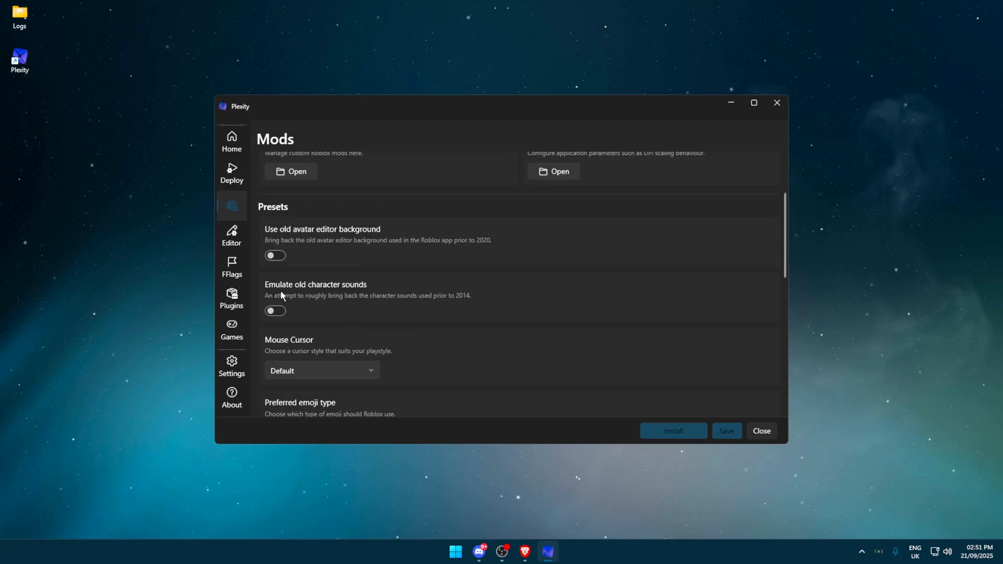
scroll("down", 3)
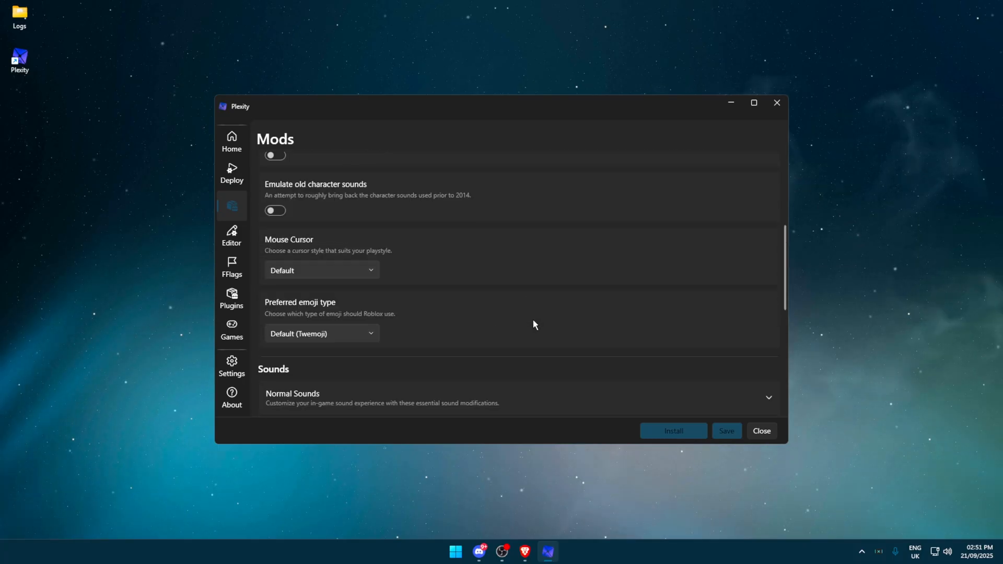
scroll("down", 3)
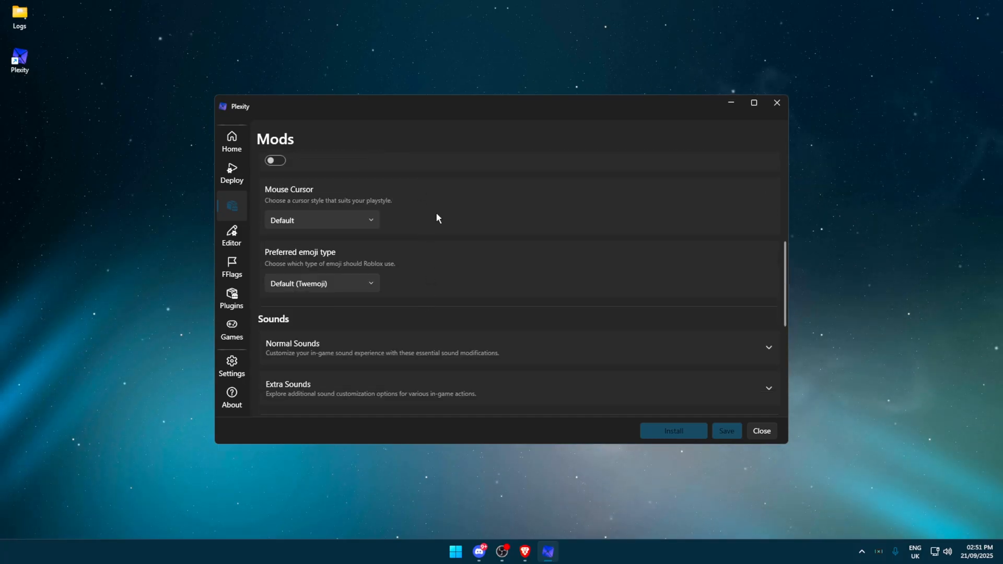
left_click(519, 389)
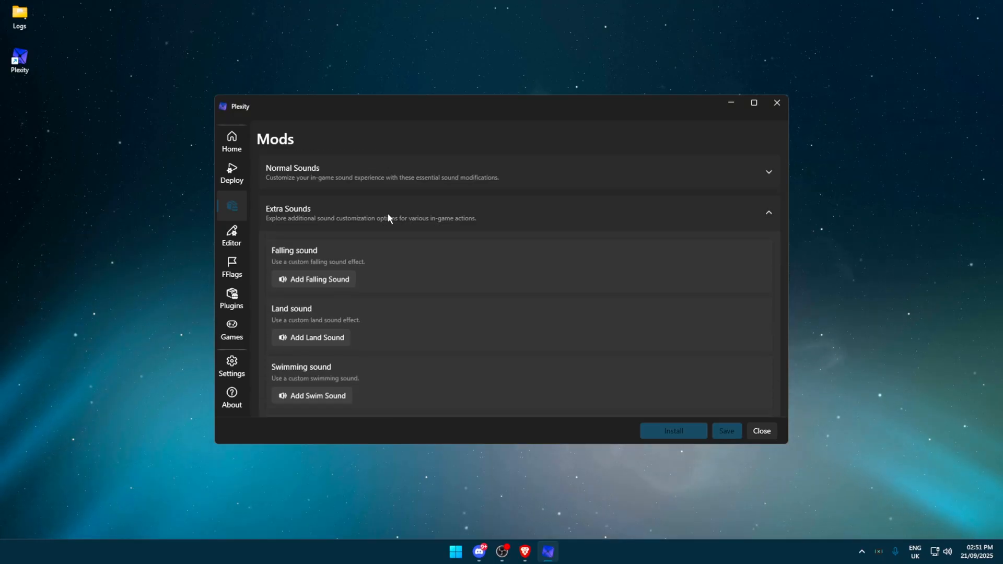
mouse_move(453, 221)
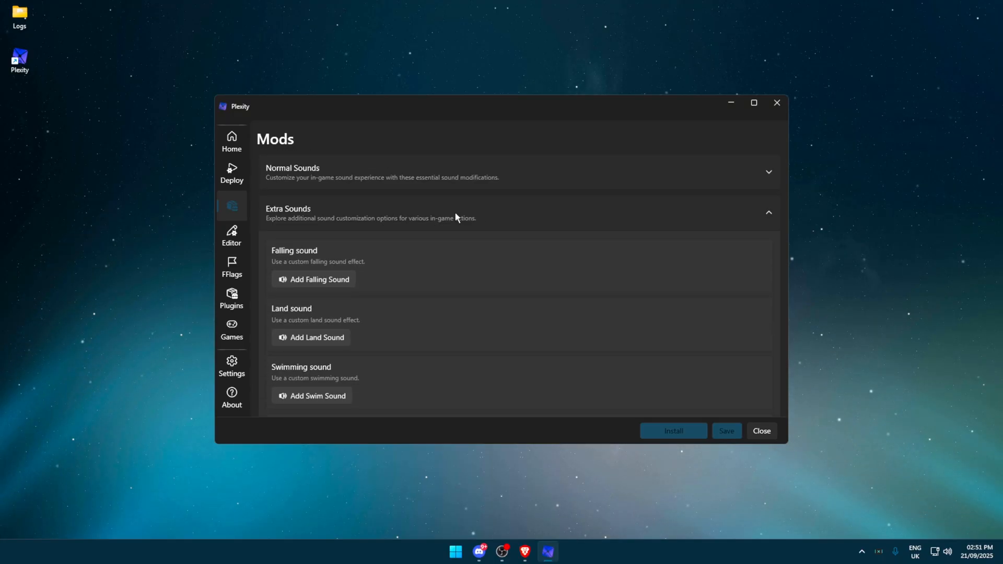
scroll("down", 3)
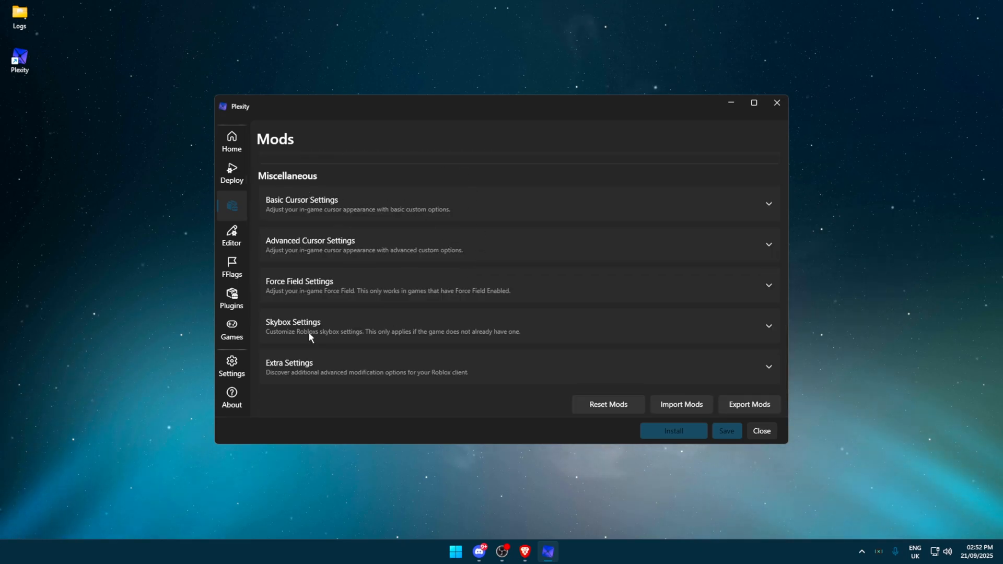
left_click(518, 367)
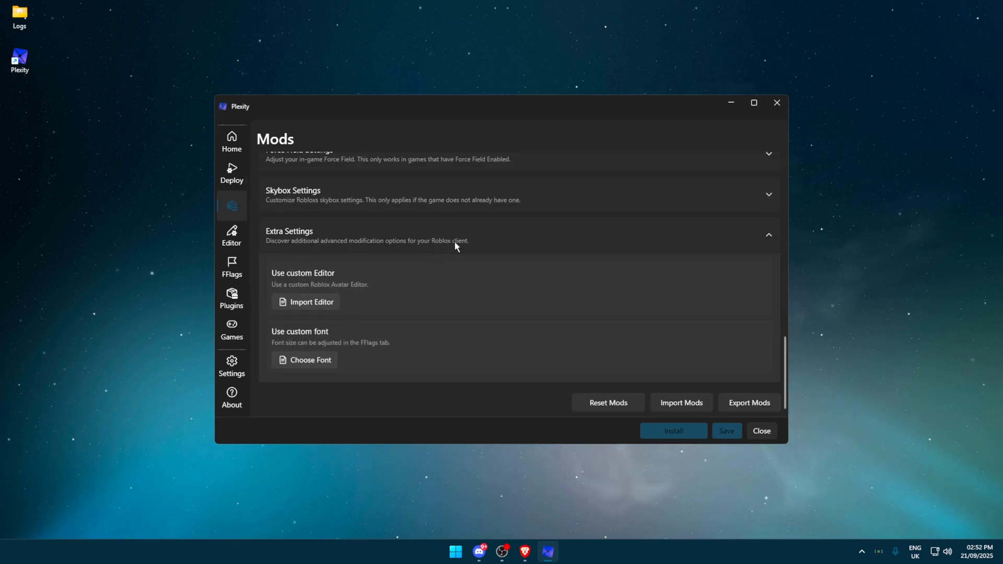
left_click(231, 236)
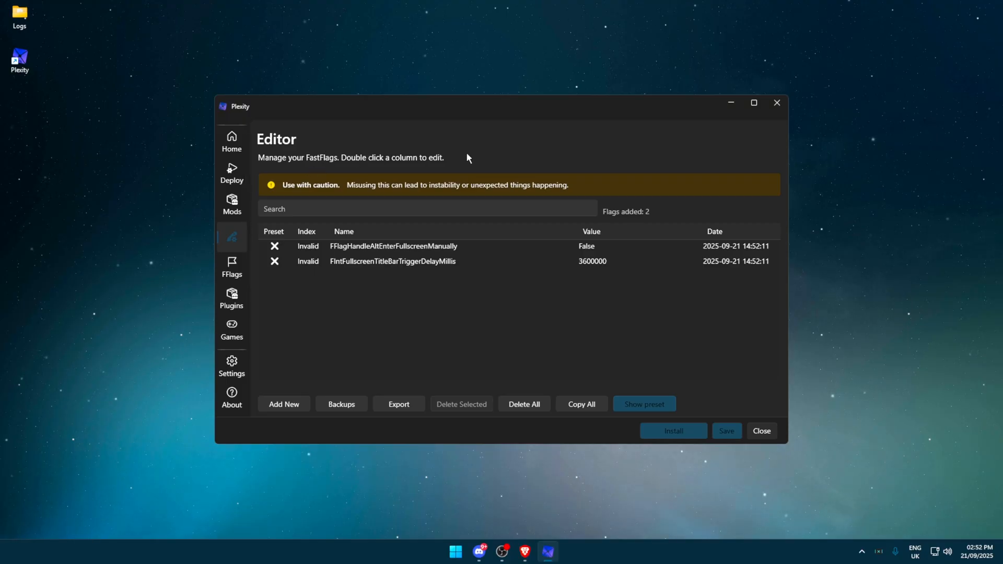
mouse_move(551, 188)
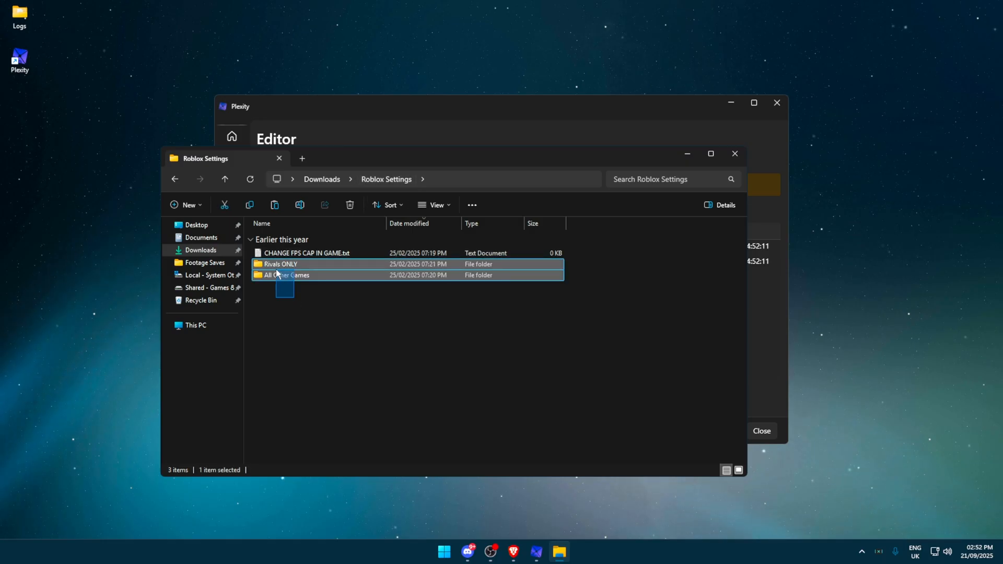
View Rivals ONLY's ClientAppSettings.json, then follow All Other Games' ClientSettings shortcut.
double_click(279, 263)
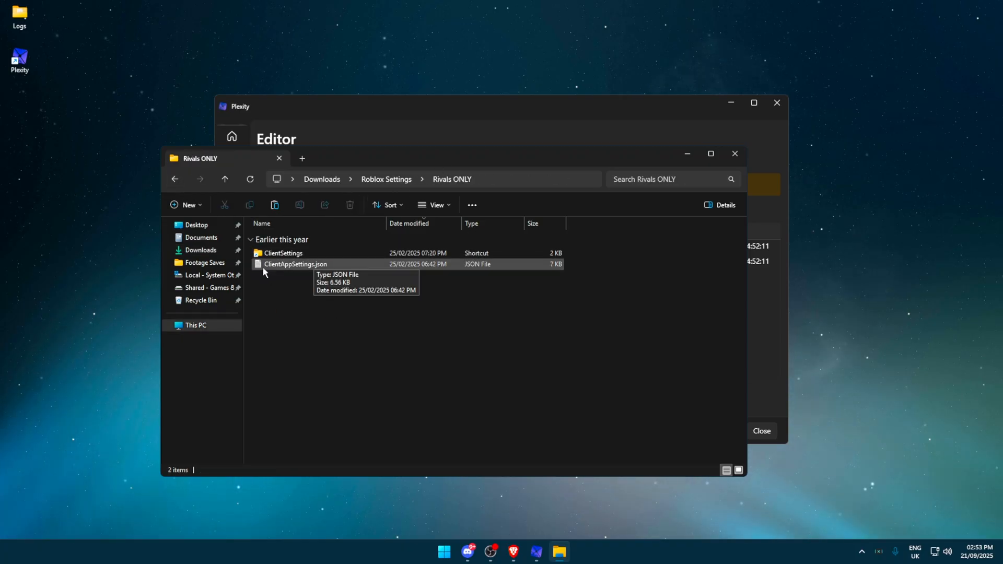
double_click(294, 265)
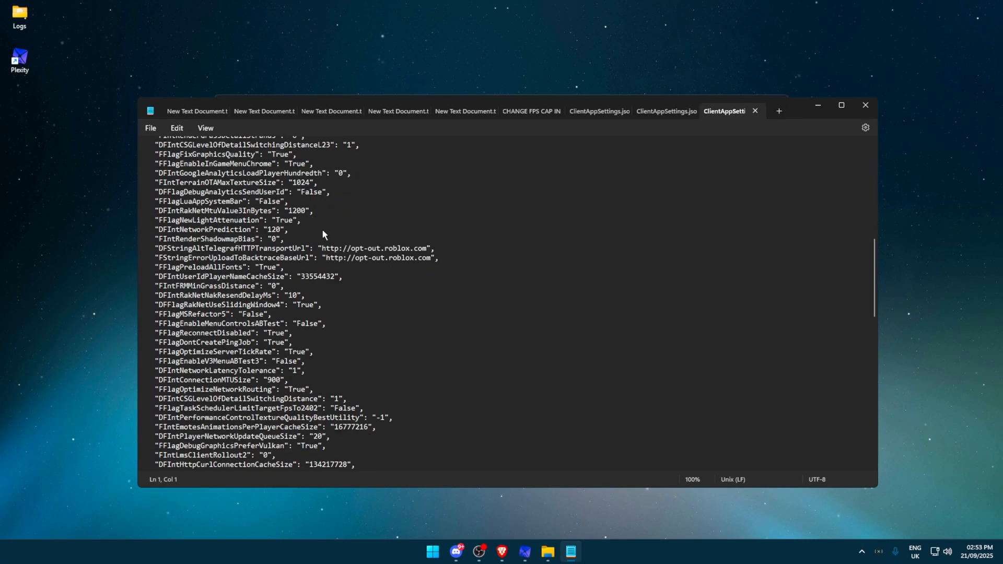
scroll("down", 3)
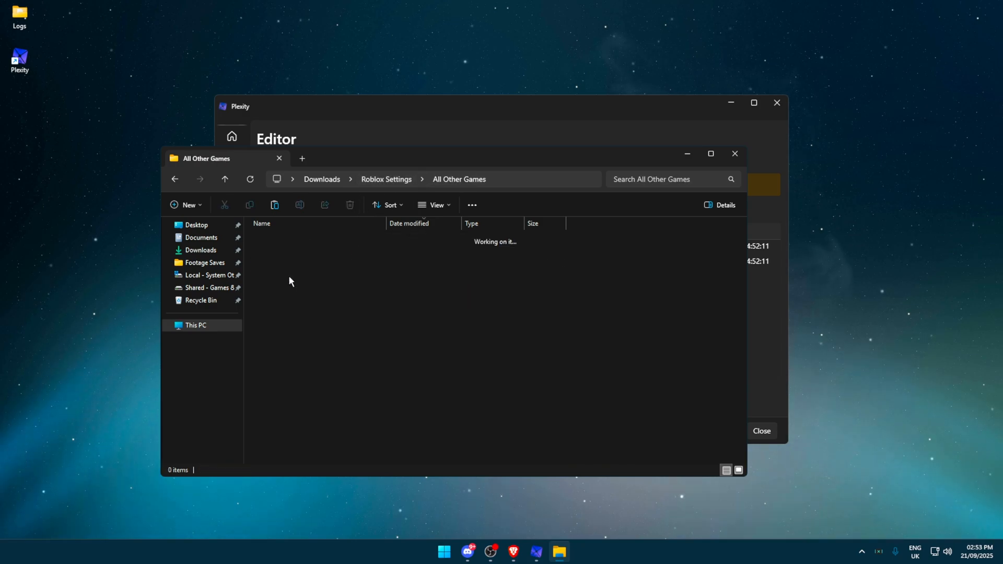
right_click(294, 264)
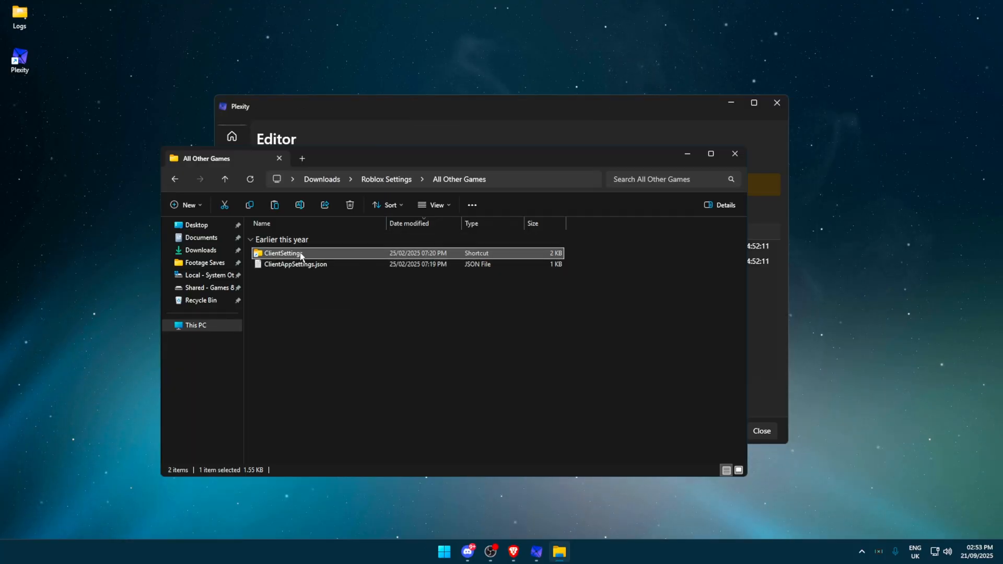
double_click(282, 253)
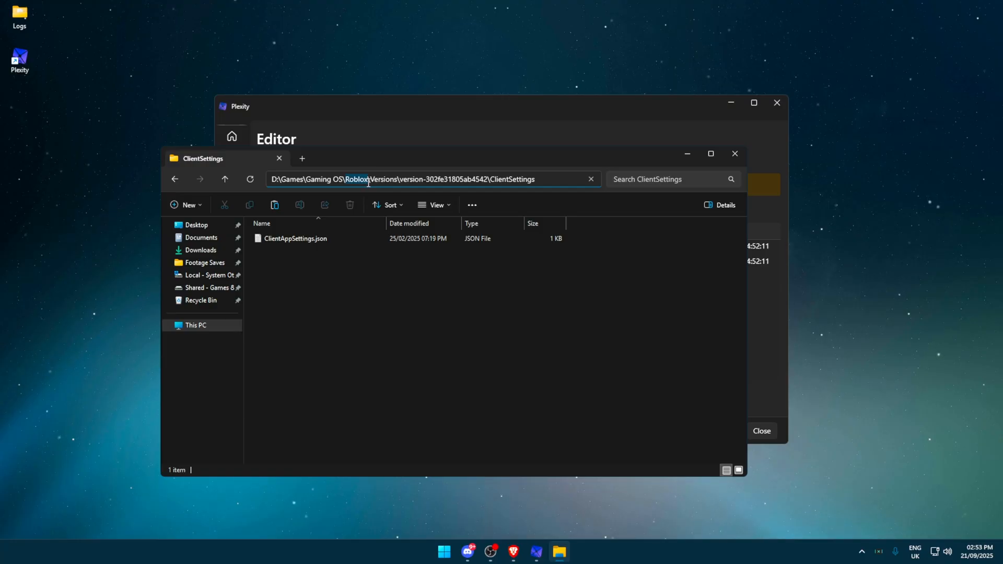
Navigate into the Roblox version's ClientSettings folder and replace the existing ClientAppSettings.json.
left_click(211, 274)
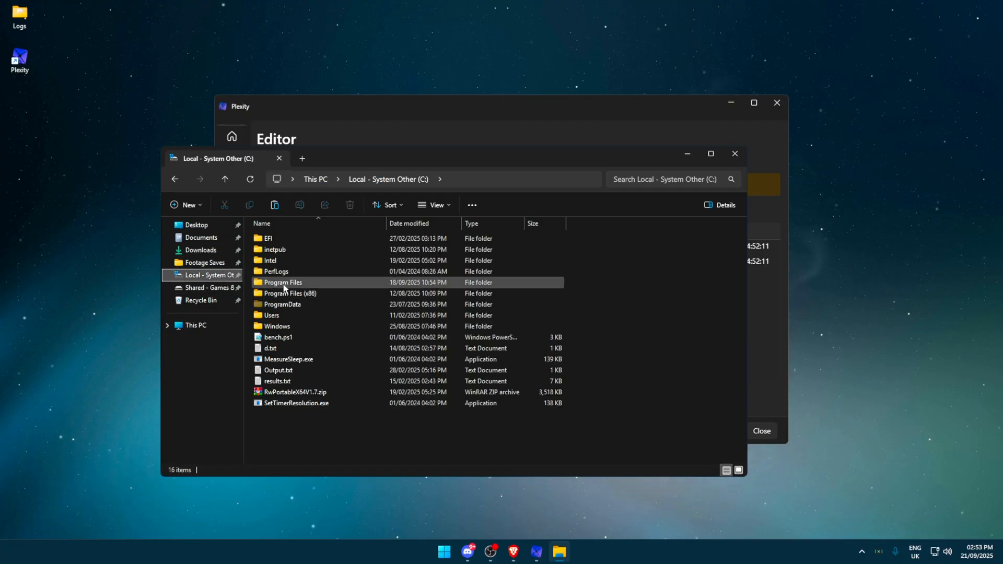
left_click(289, 293)
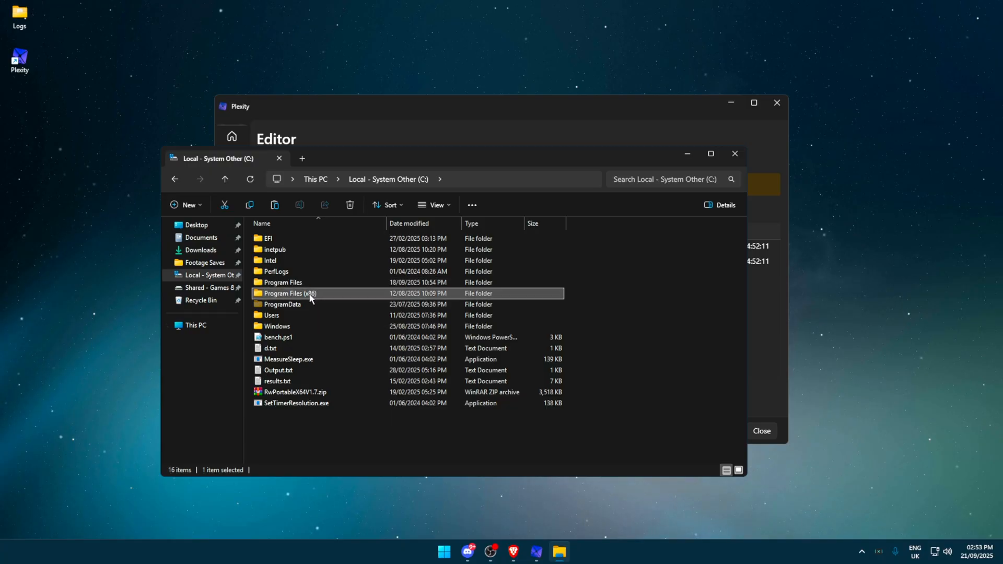
mouse_move(384, 429)
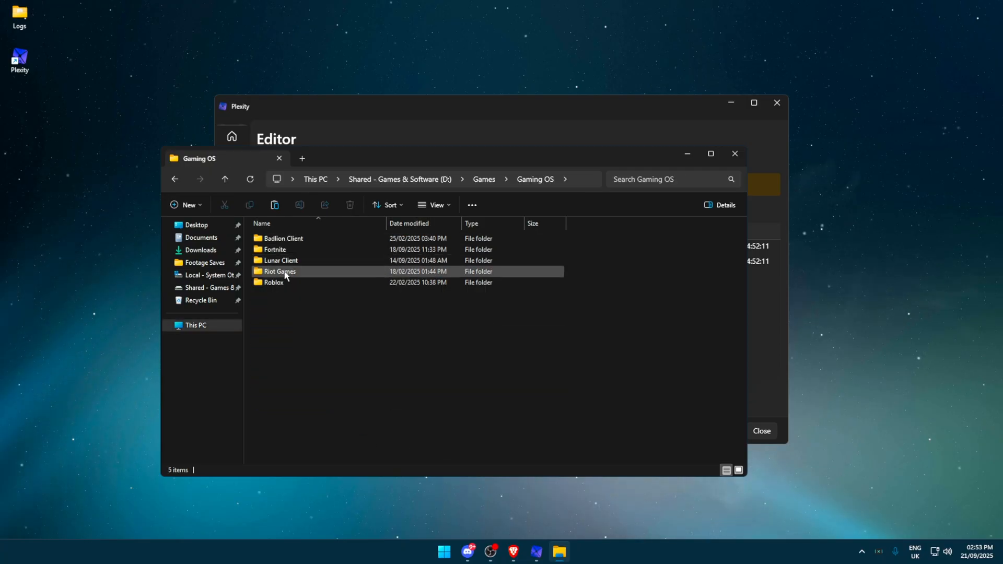
double_click(274, 282)
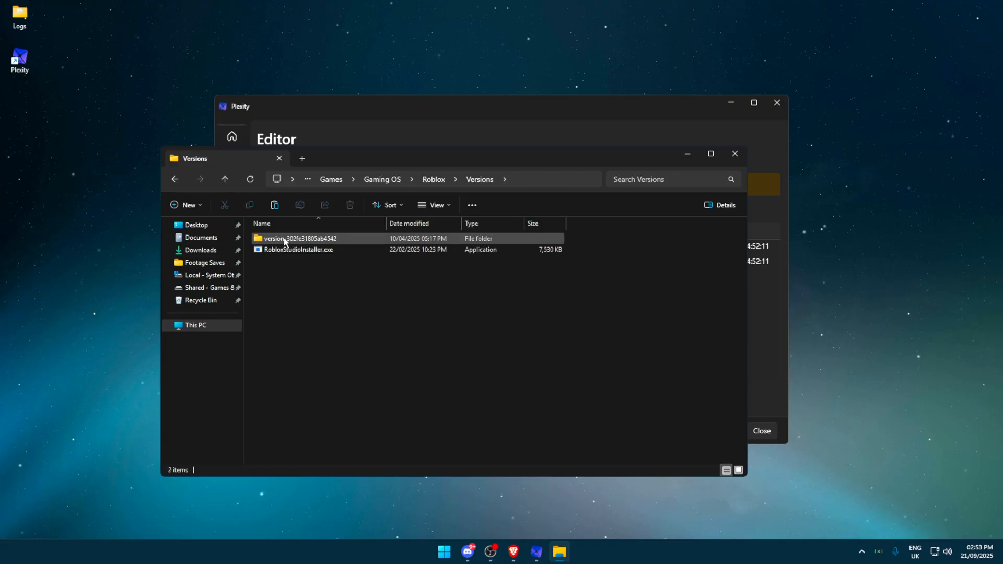
left_click(297, 250)
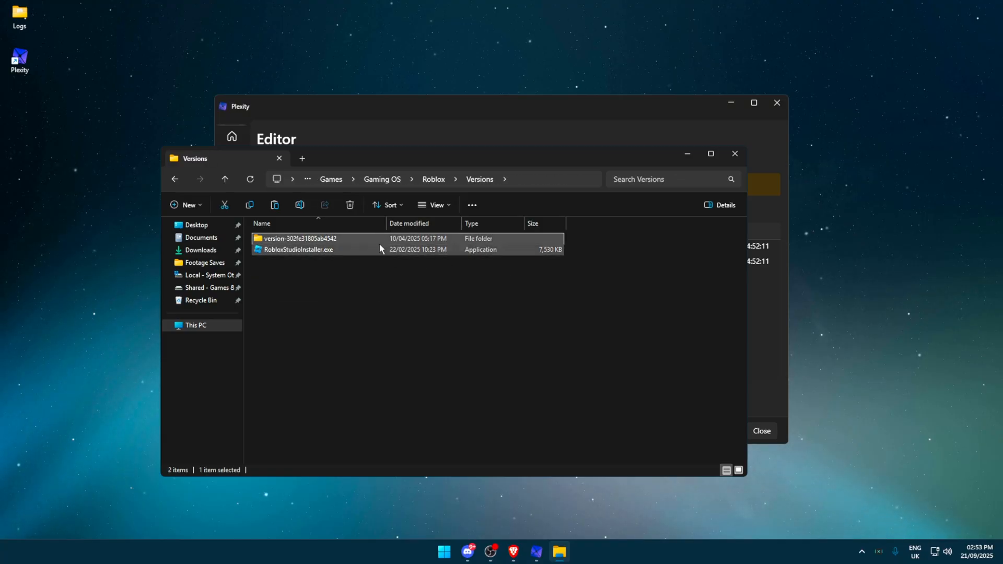
double_click(299, 238)
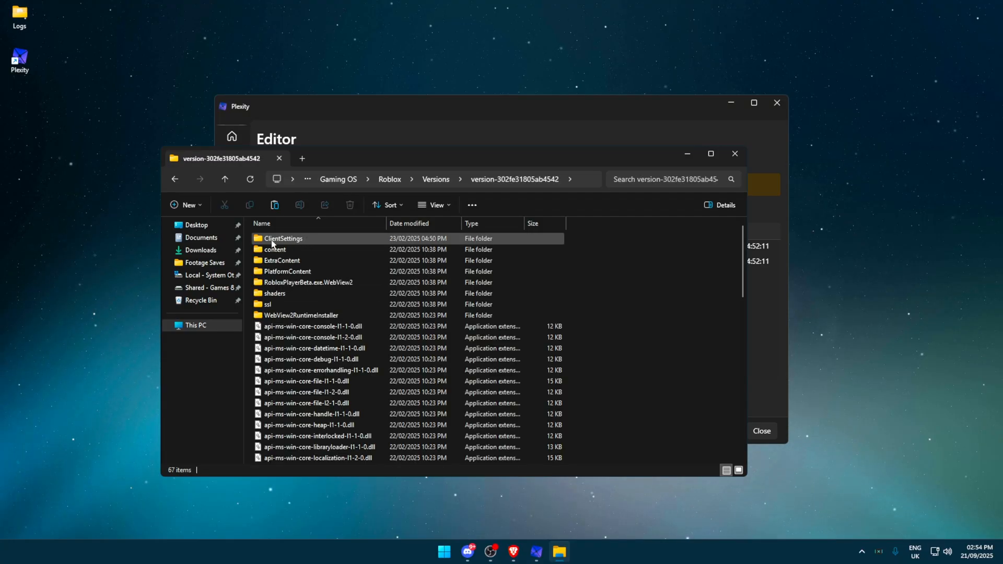
double_click(282, 239)
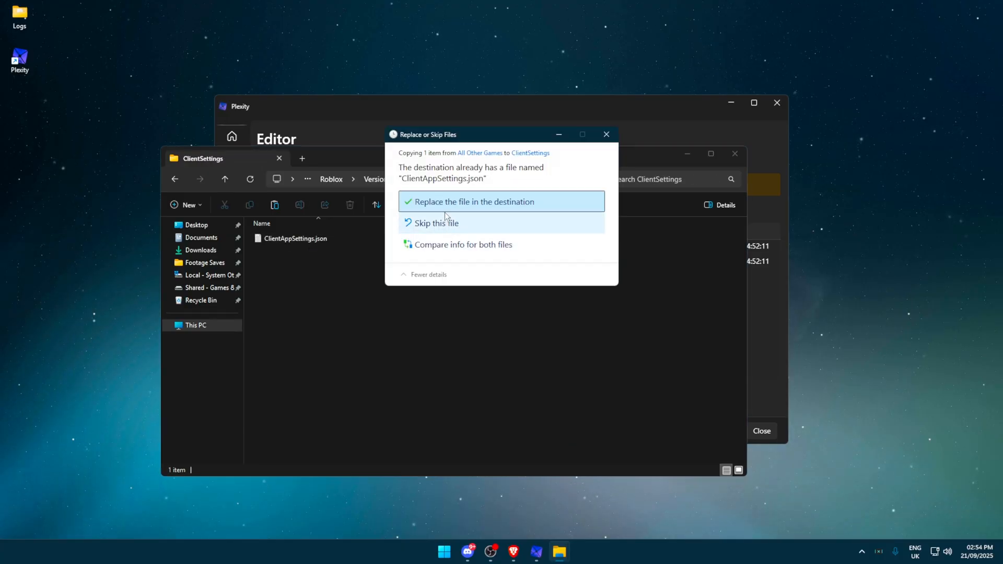
left_click(474, 202)
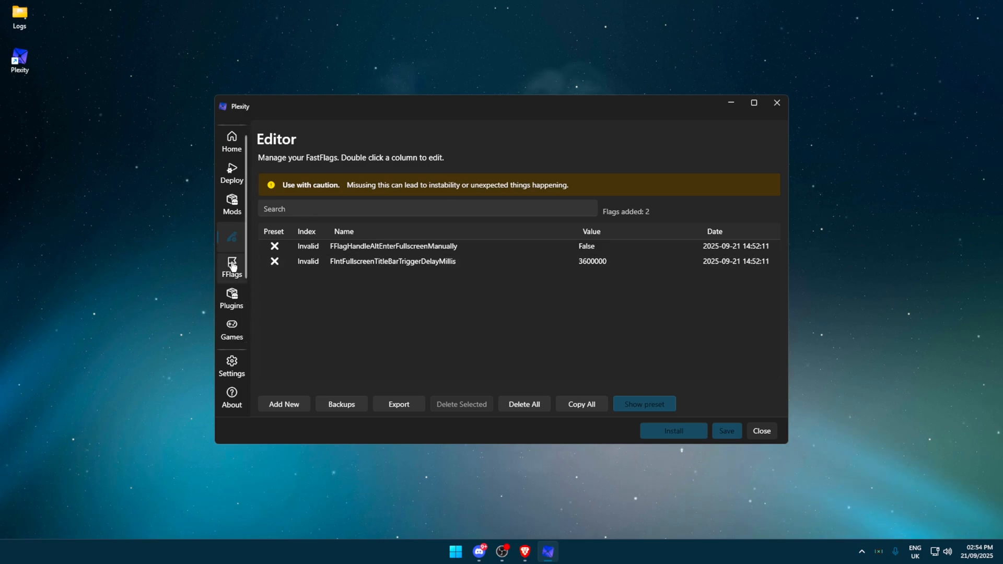
Switch to the FFlags page from Plexity's sidebar.
left_click(231, 266)
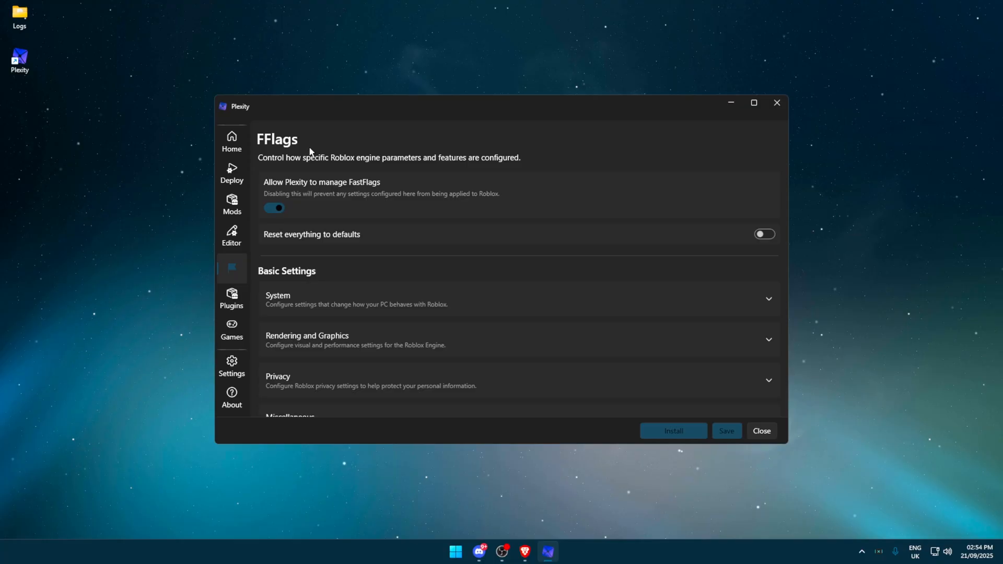
mouse_move(344, 194)
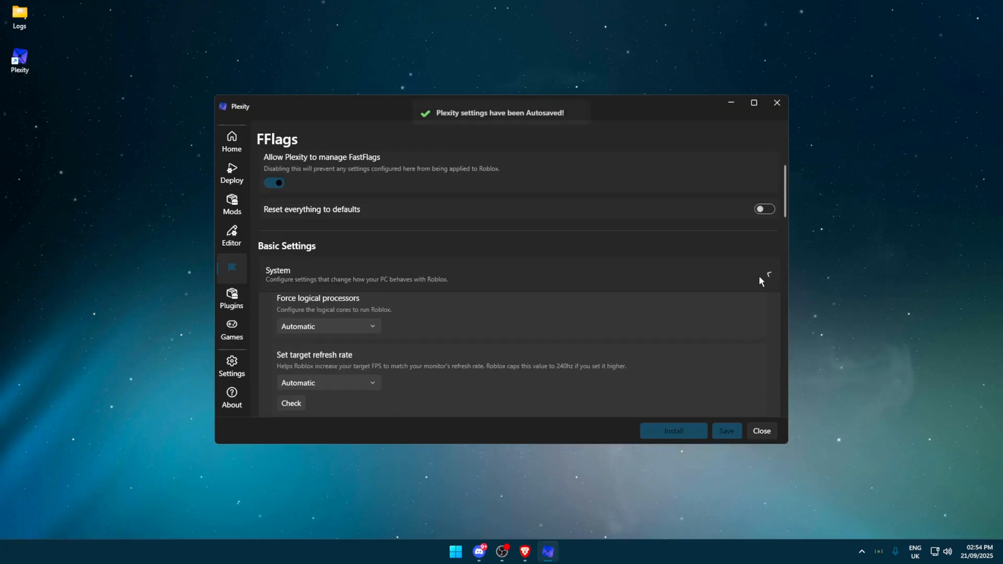
left_click(328, 242)
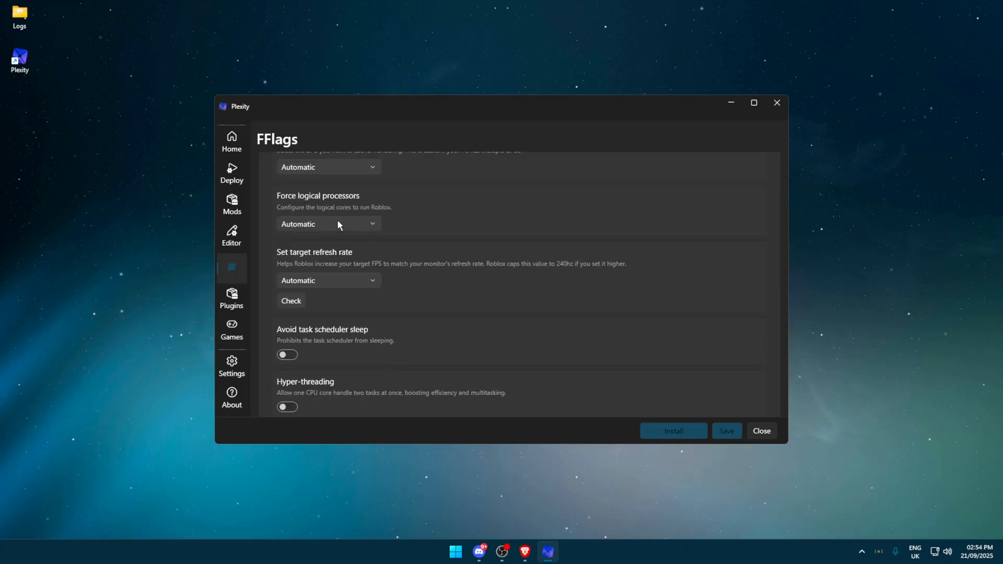
left_click(328, 224)
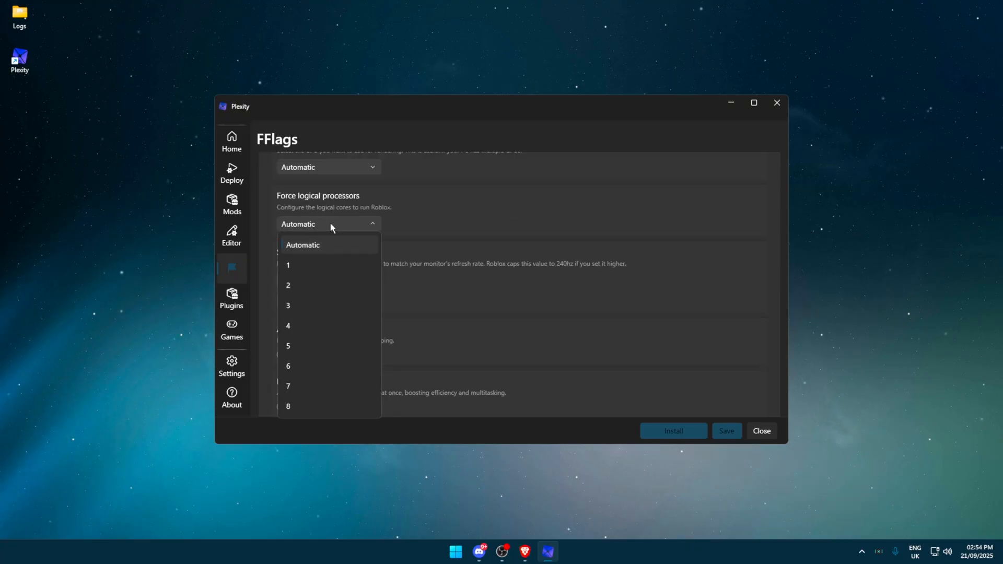
left_click(302, 245)
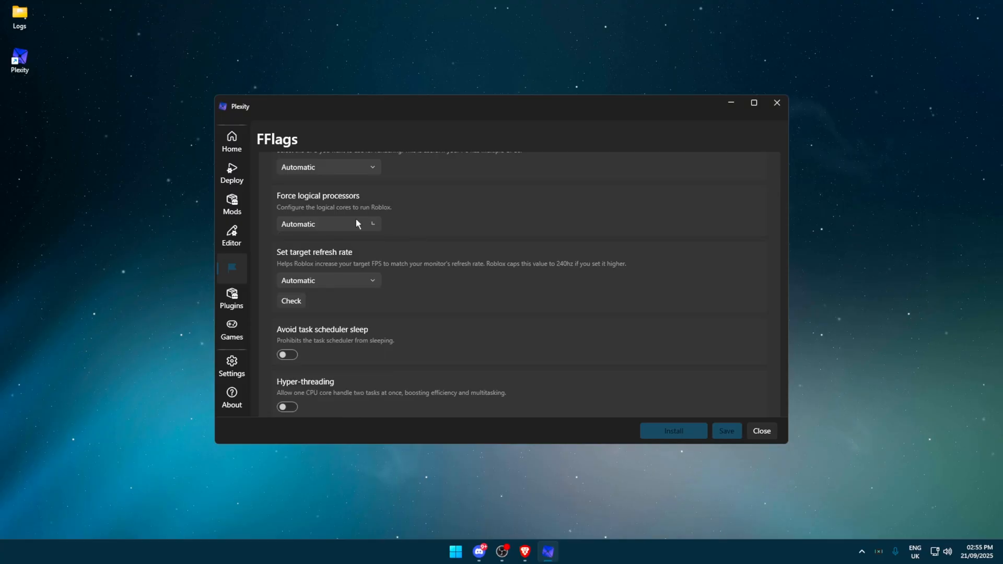
left_click(328, 224)
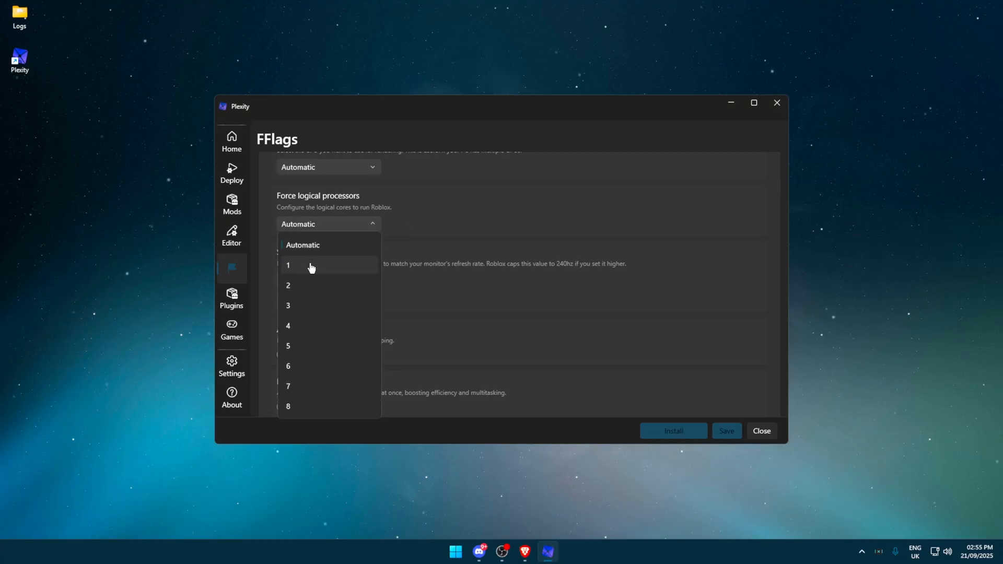
left_click(287, 265)
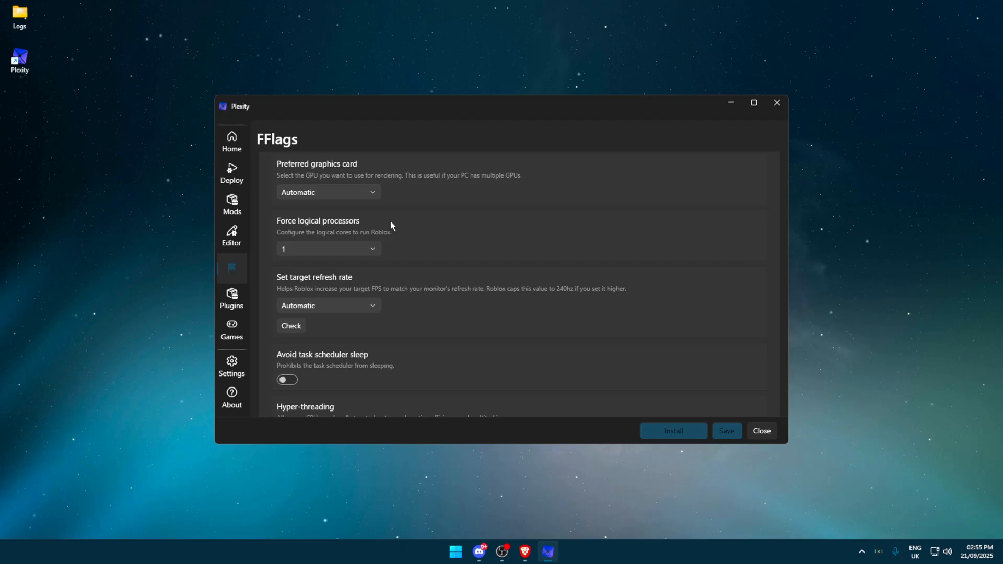
mouse_move(357, 254)
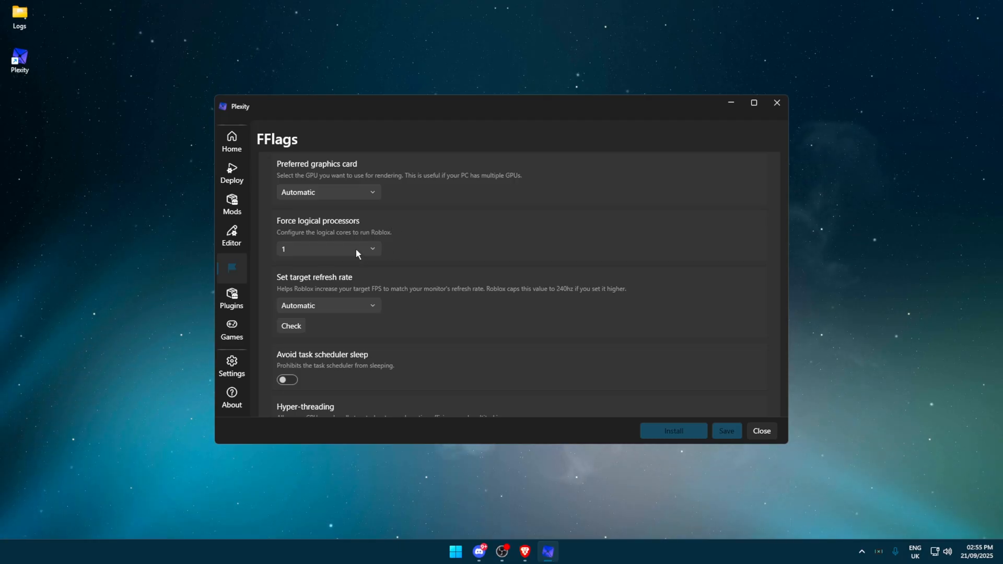
left_click(327, 249)
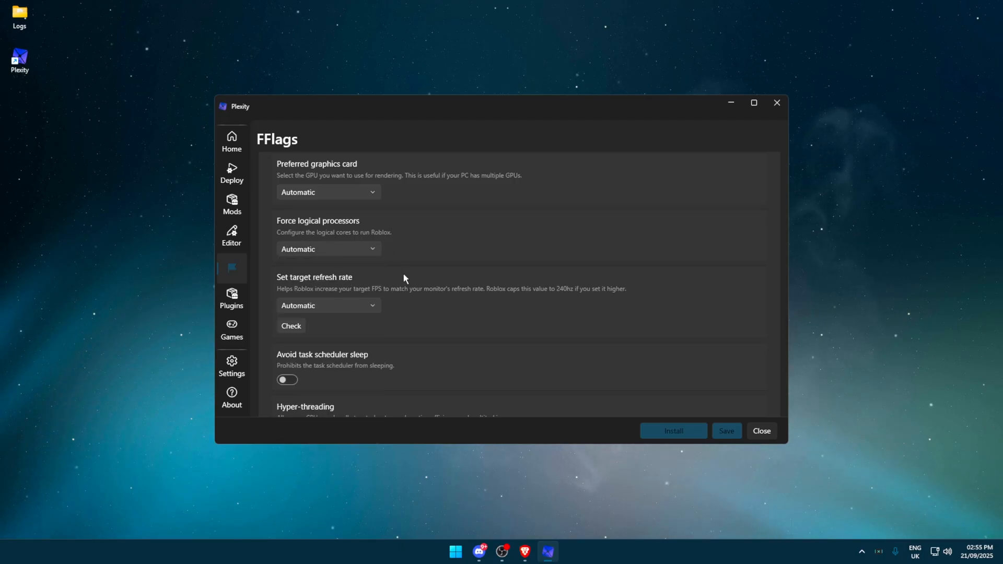
scroll("down", 3)
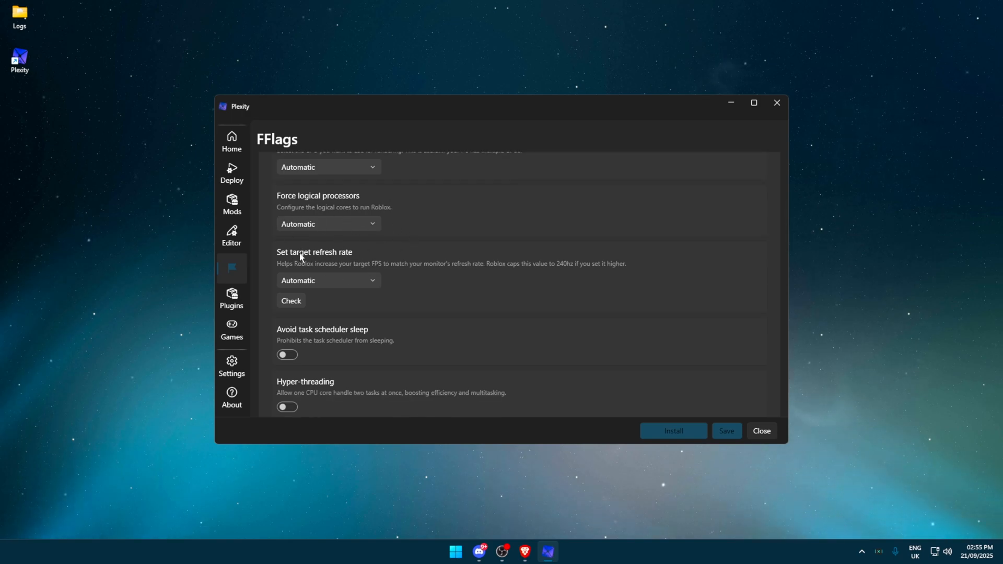
left_click(327, 280)
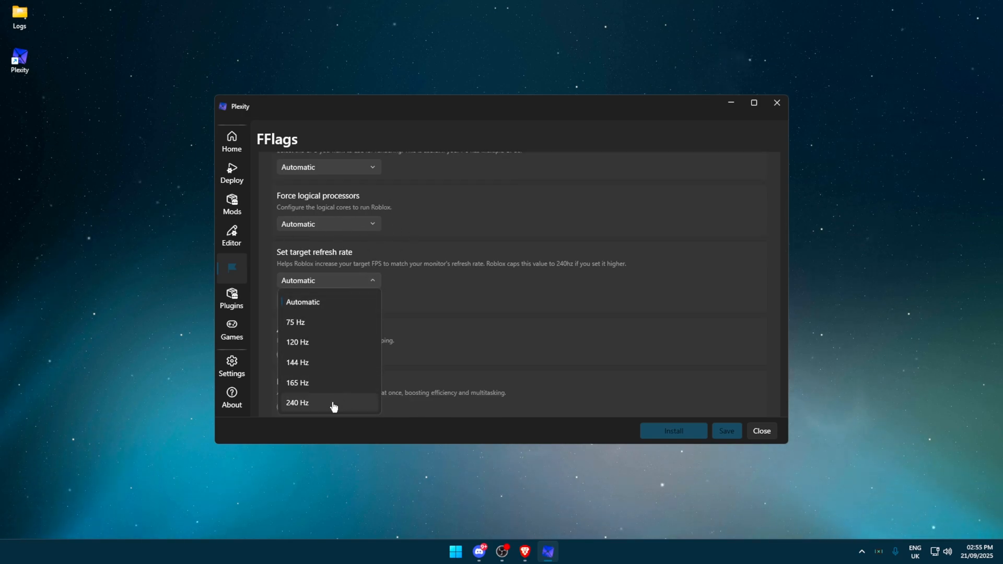
left_click(297, 402)
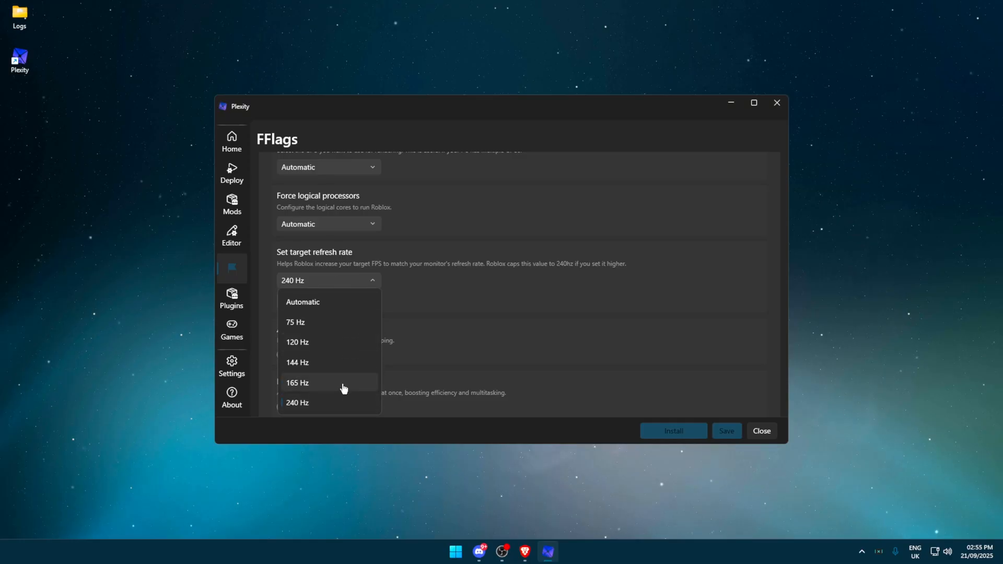
mouse_move(480, 312)
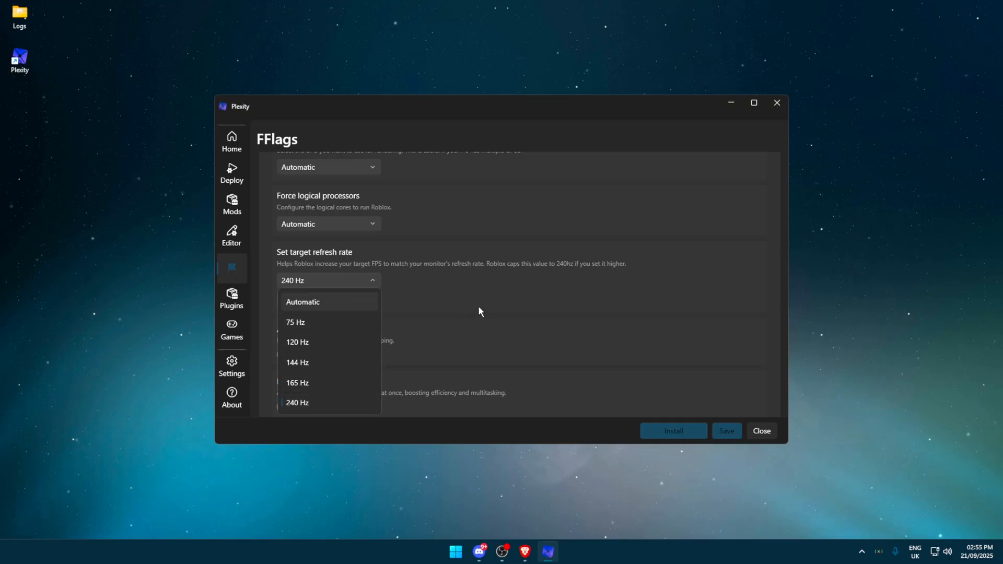
mouse_move(328, 404)
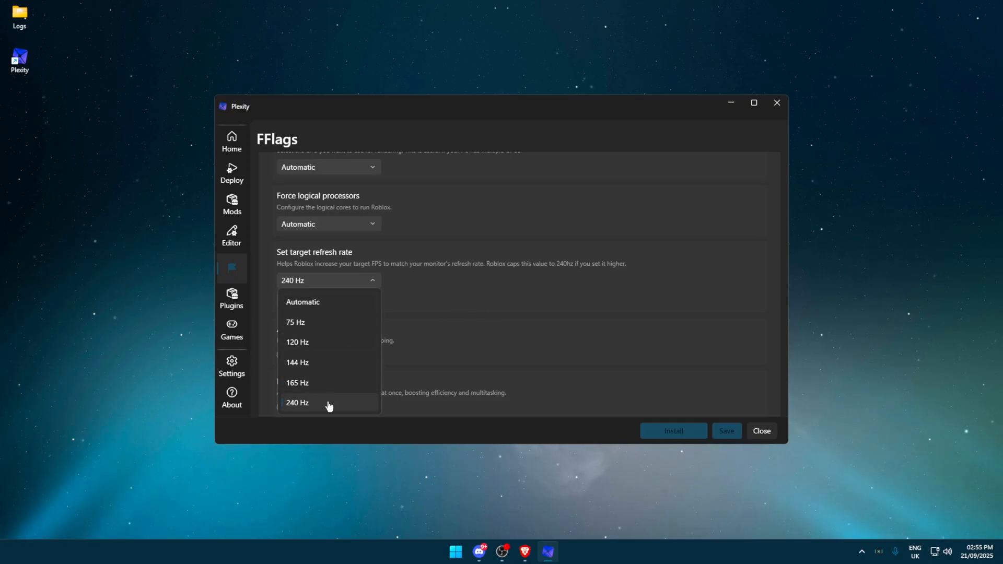
mouse_move(328, 391)
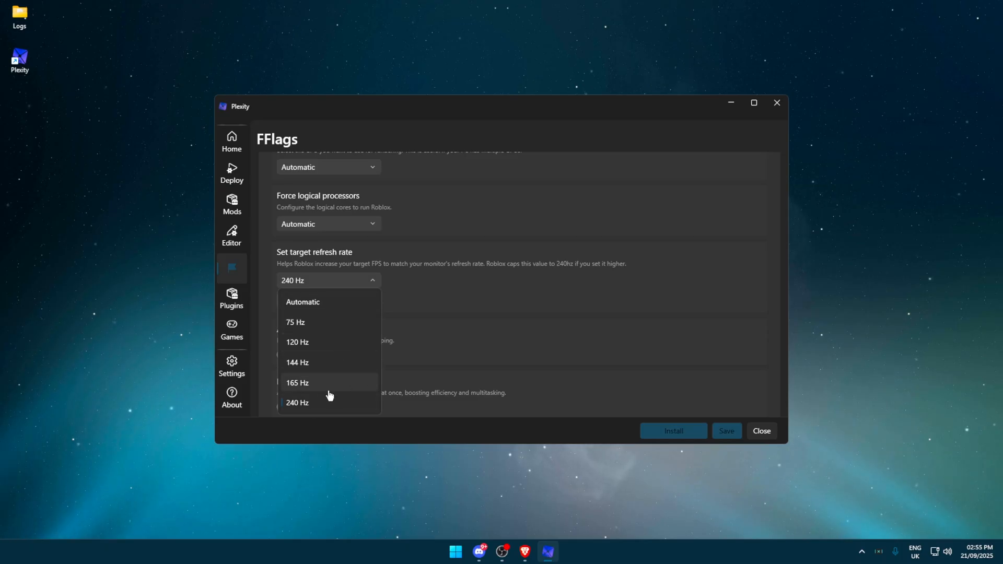
left_click(297, 403)
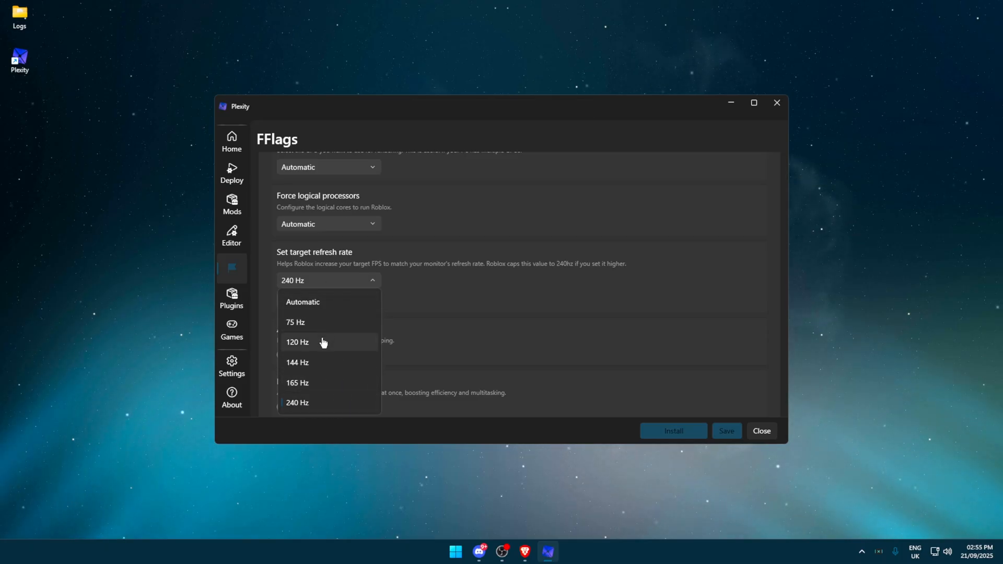
left_click(302, 302)
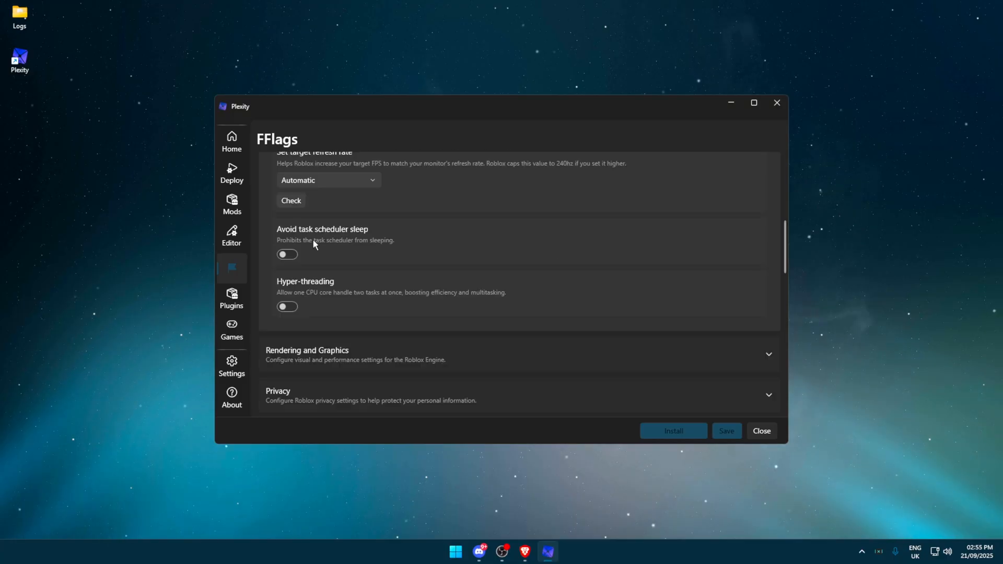
left_click(287, 254)
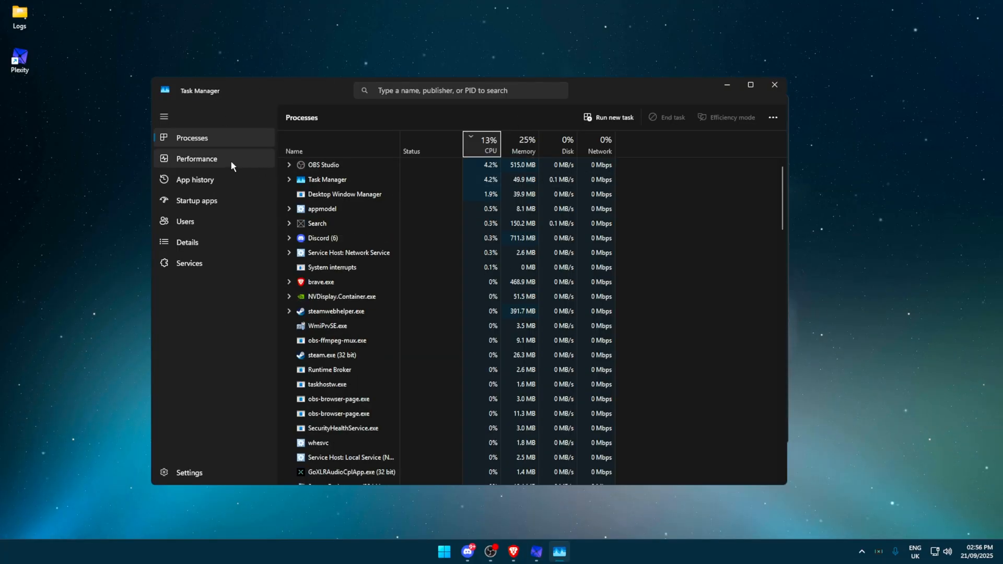
Search 'tas' from Start to find Task Manager.
type("tas")
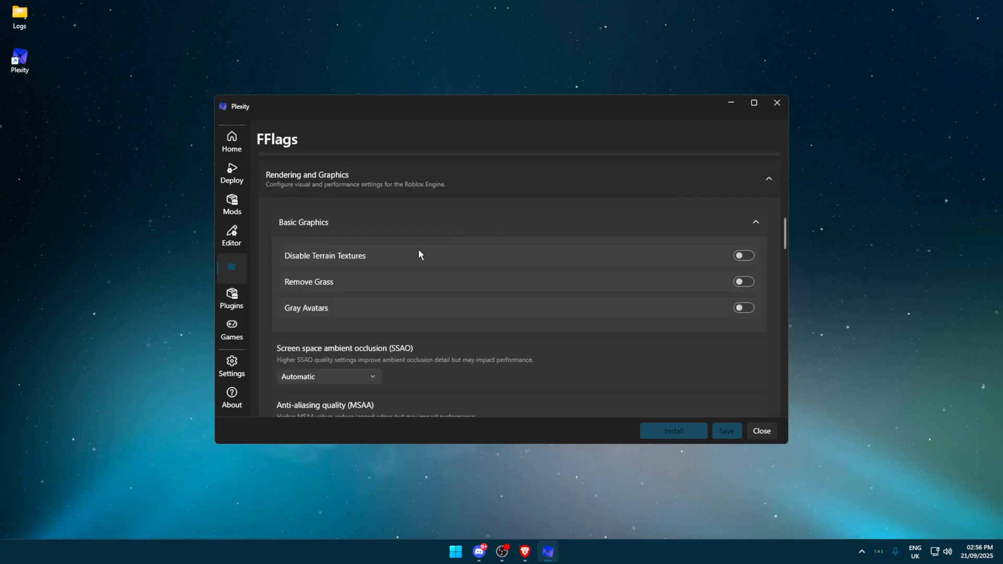
Switch on the Disable Terrain Textures and Remove Grass toggles under Basic Graphics.
scroll("down", 3)
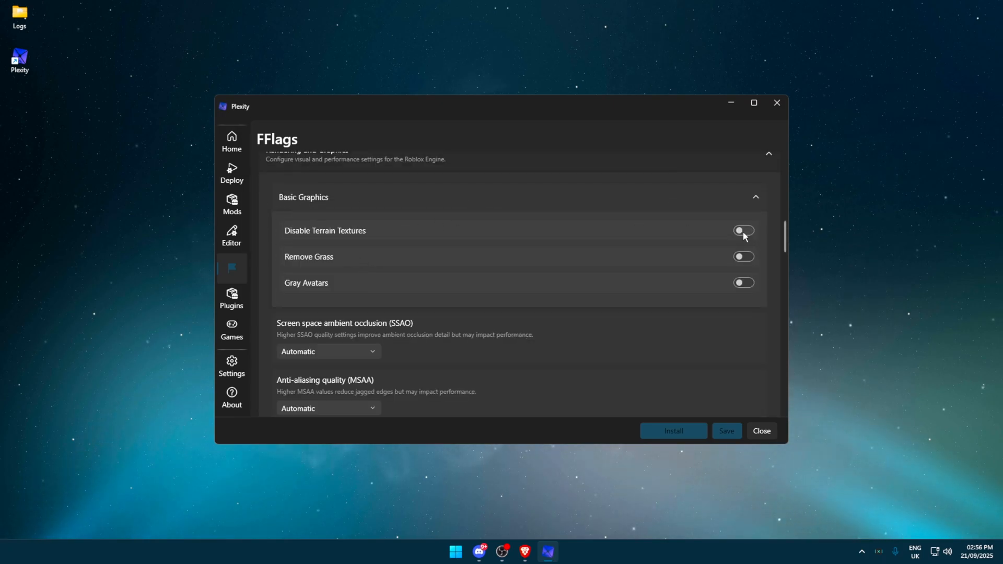
left_click(742, 231)
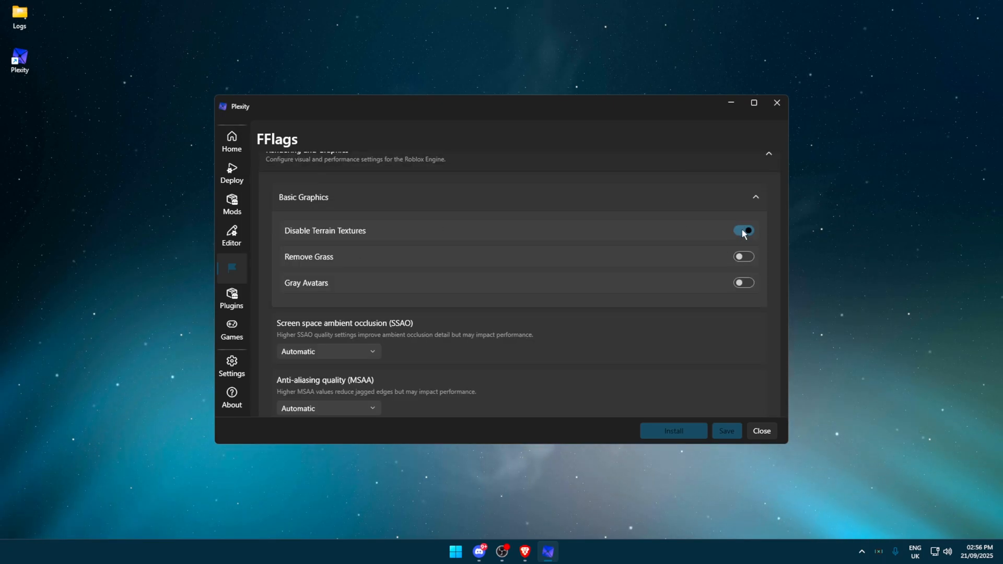
left_click(743, 256)
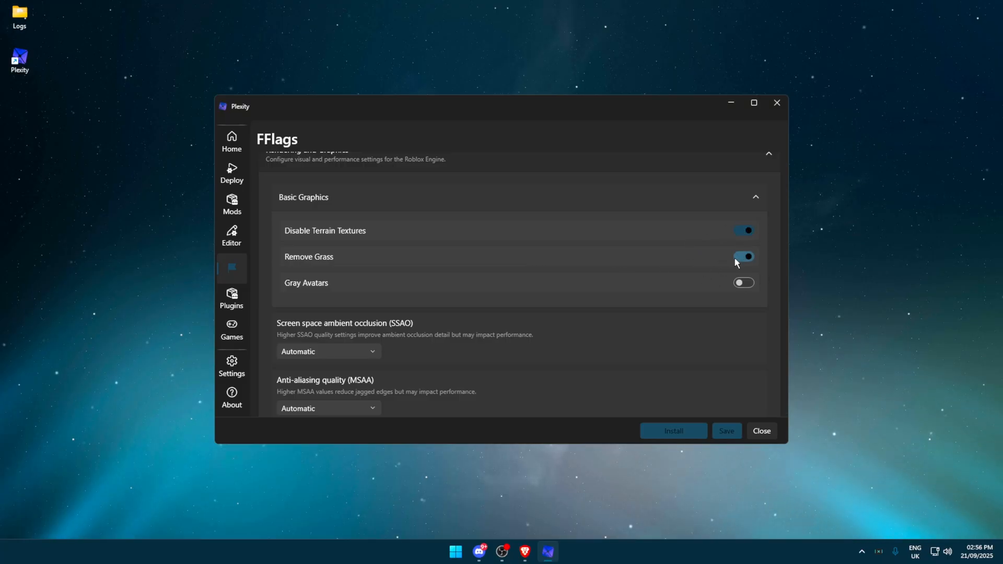
scroll("down", 3)
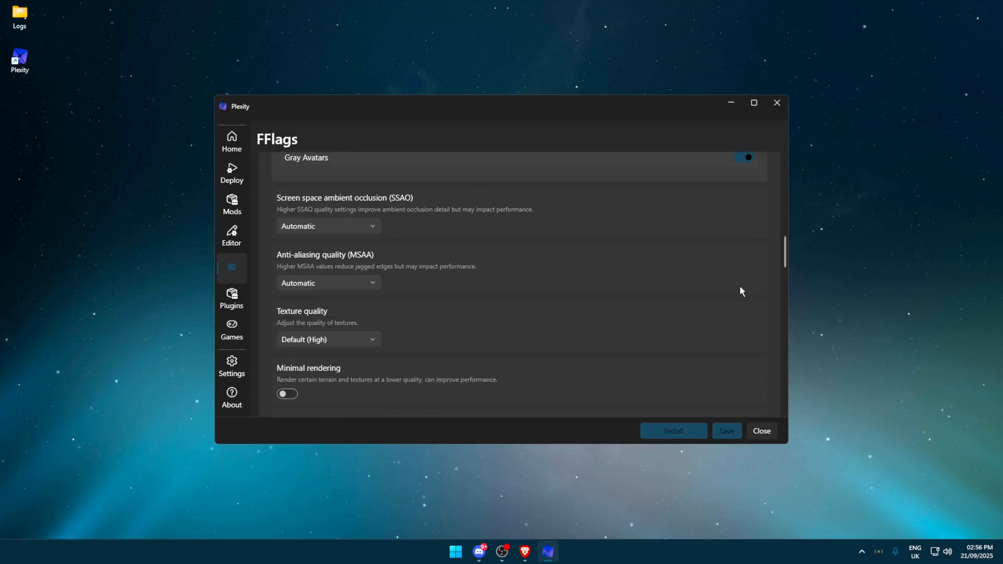
mouse_move(527, 265)
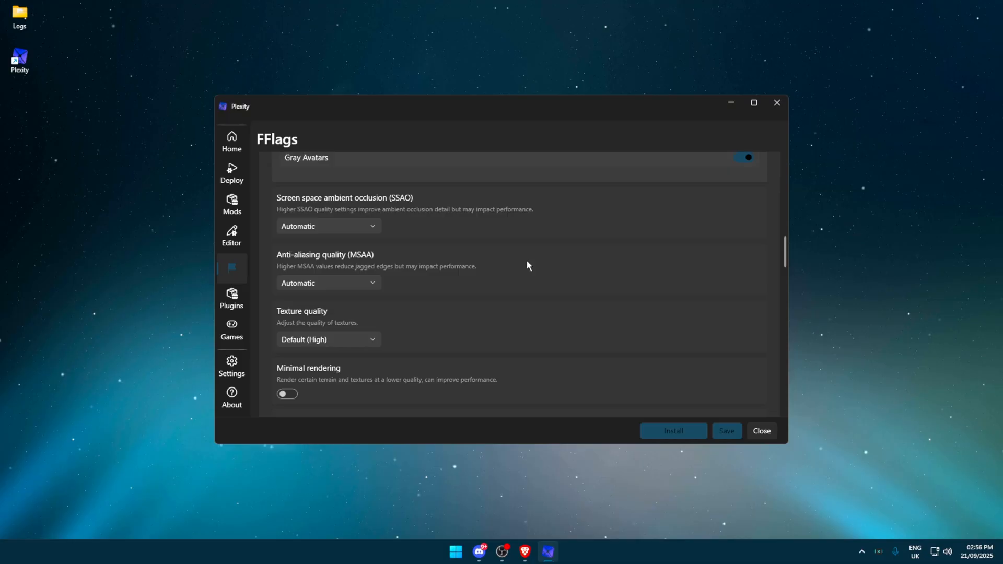
mouse_move(388, 224)
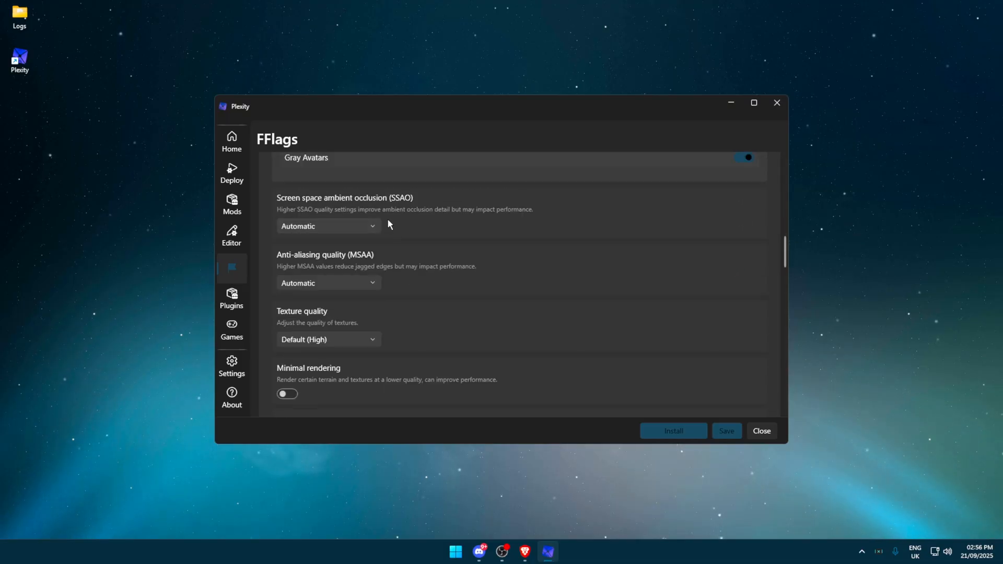
mouse_move(374, 236)
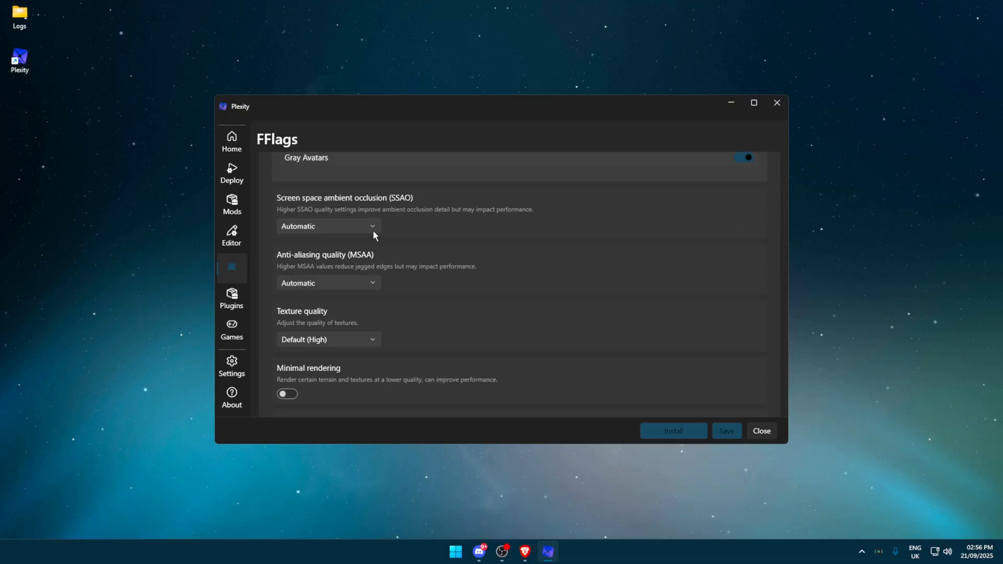
Try ambient occlusion 1x and anti-aliasing 4x, leaving anti-aliasing on Automatic.
left_click(327, 225)
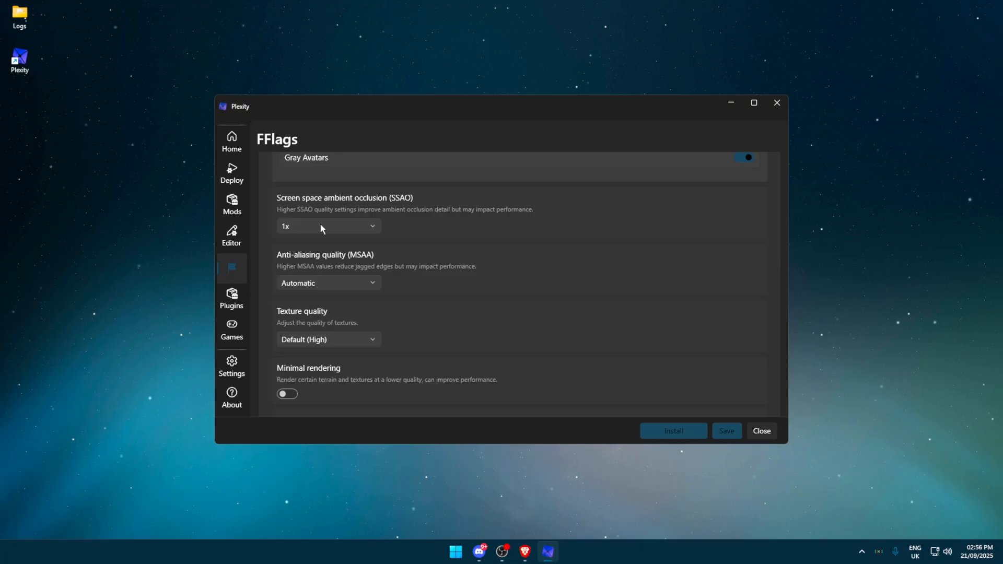
left_click(327, 226)
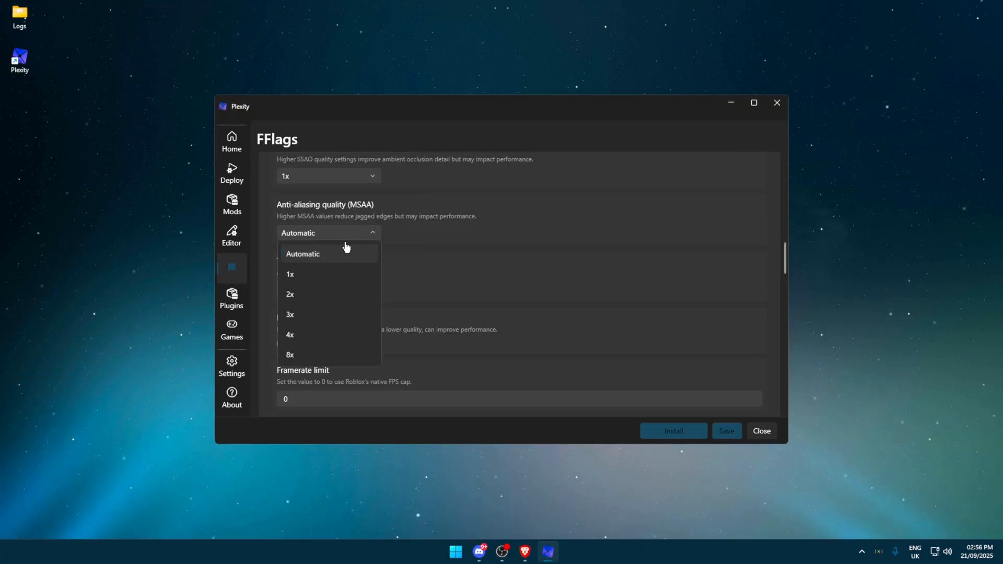
left_click(290, 274)
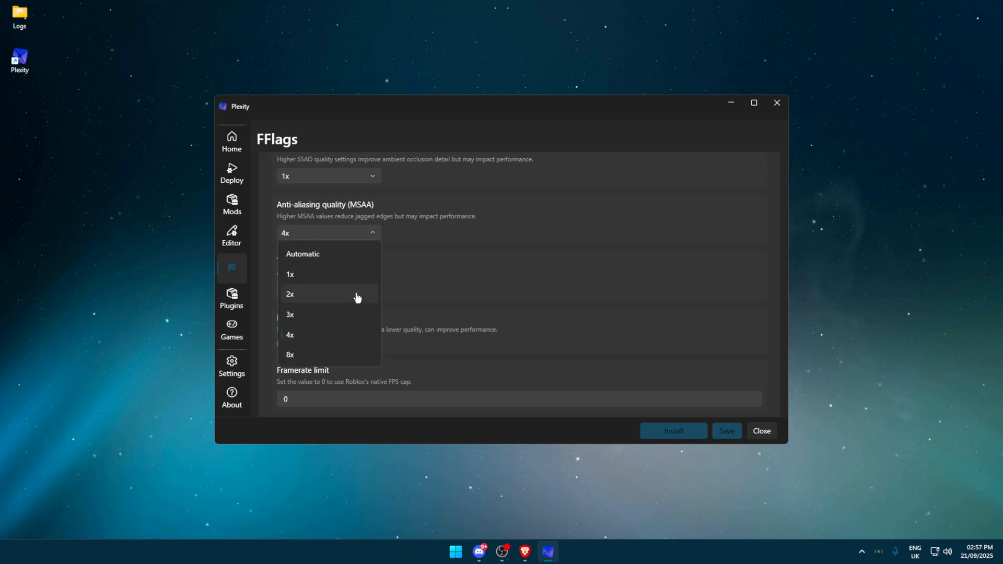
left_click(302, 254)
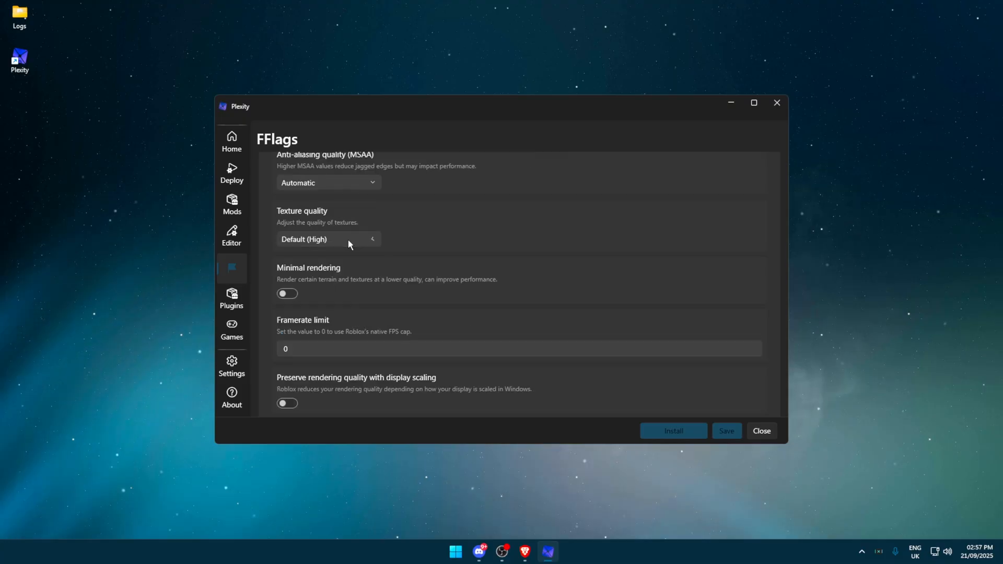
Set texture quality to Medium from its dropdown.
left_click(327, 238)
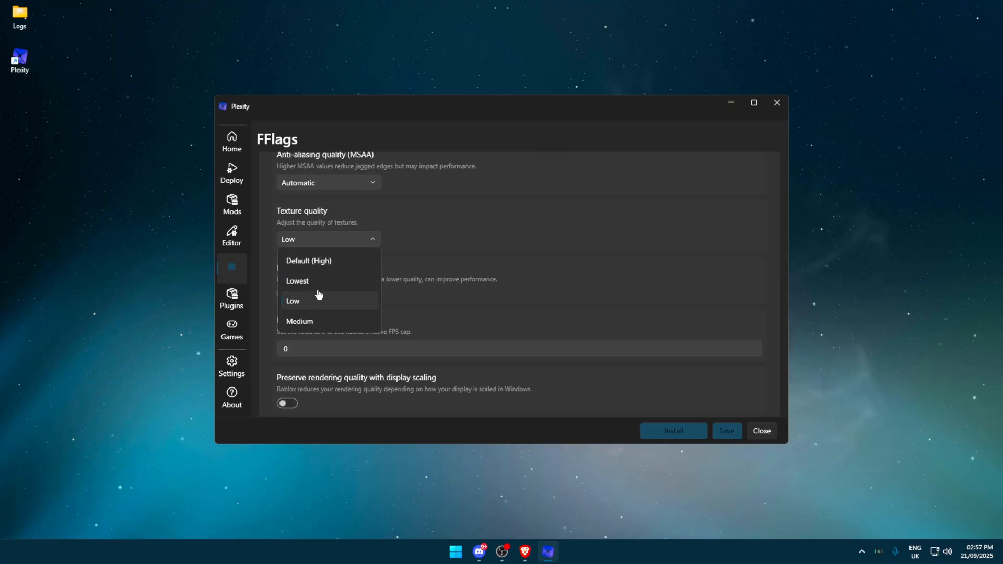
mouse_move(309, 302)
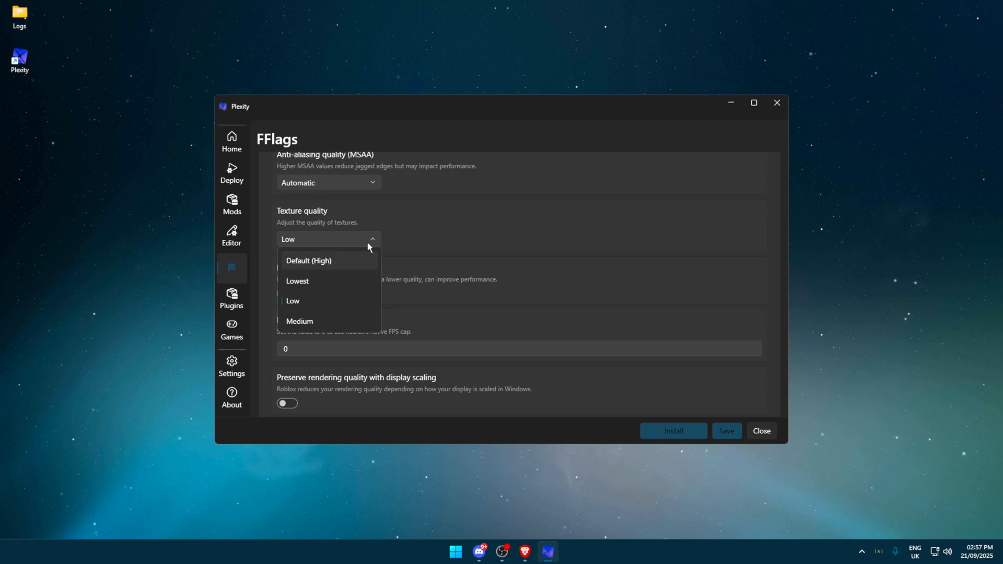
mouse_move(304, 291)
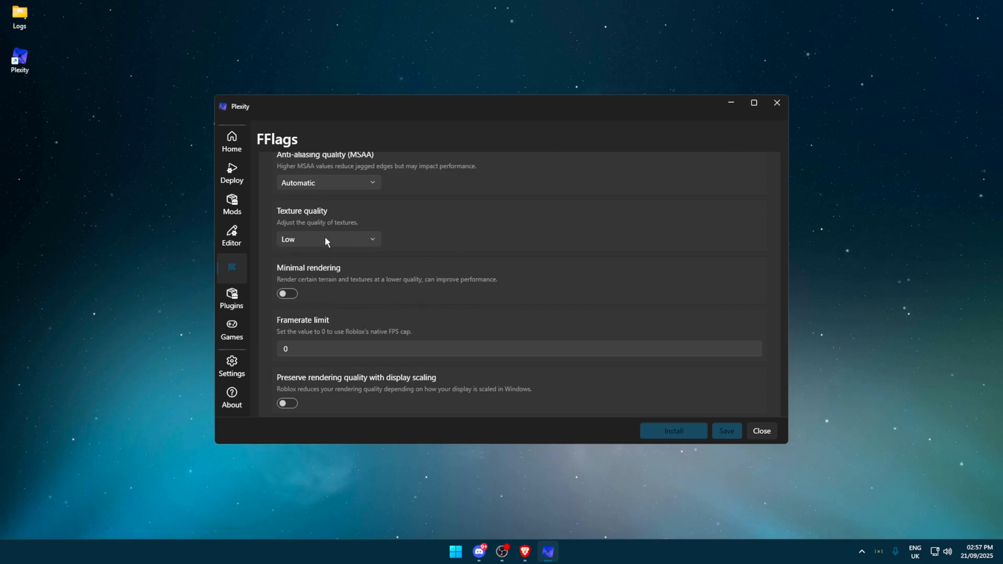
left_click(326, 239)
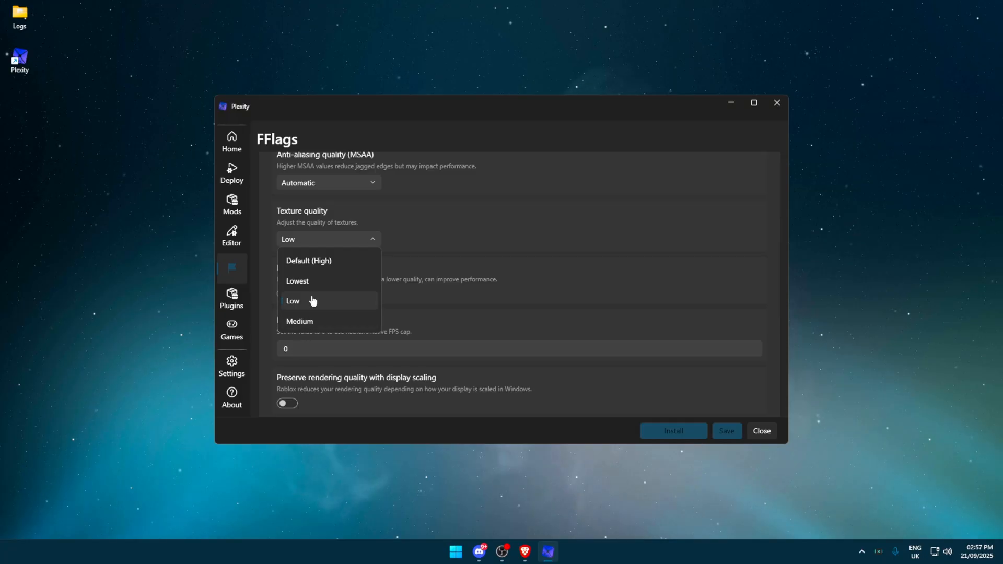
left_click(300, 321)
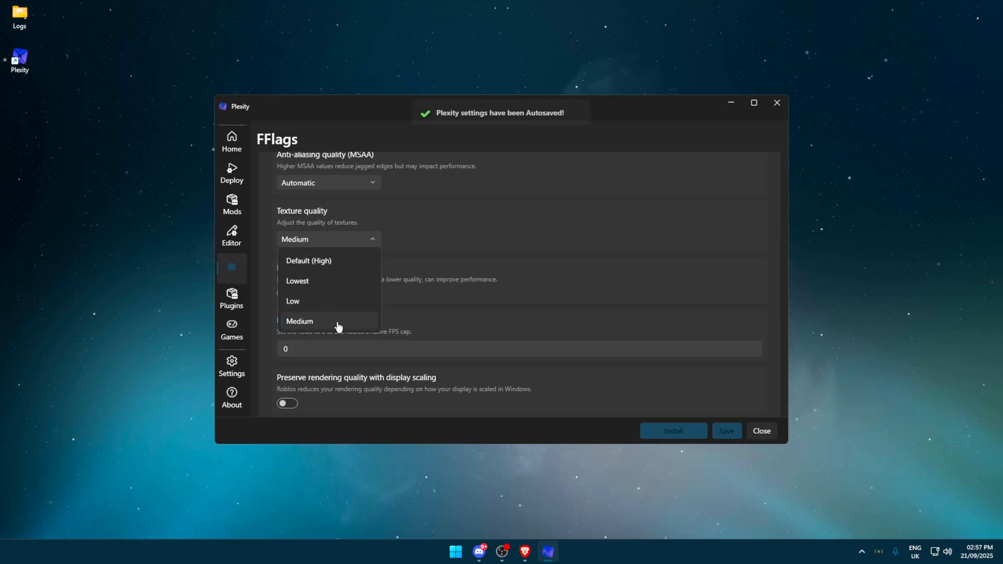
left_click(300, 321)
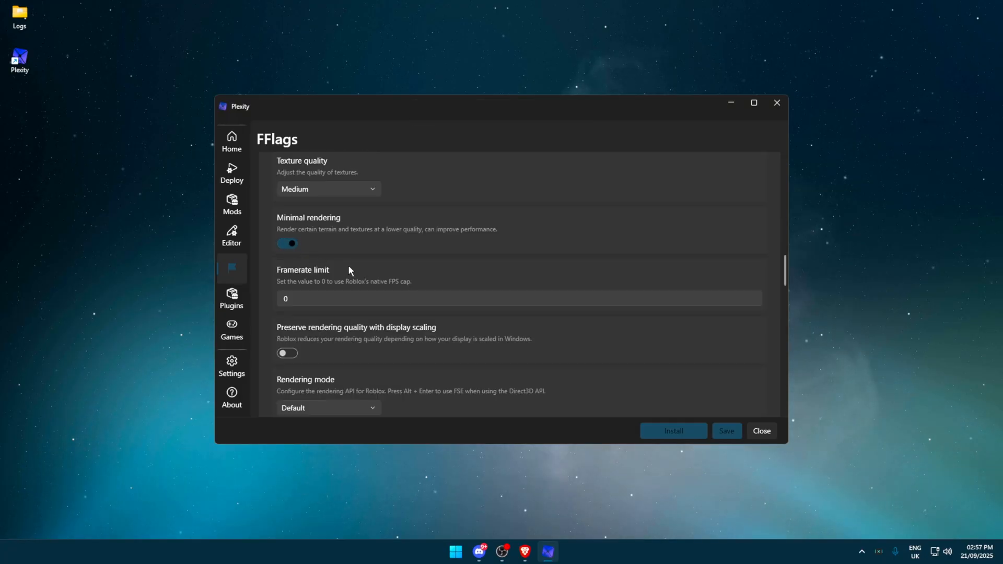
Enter a framerate limit, trying 1000 and 240 before settling on 165.
left_click(316, 248)
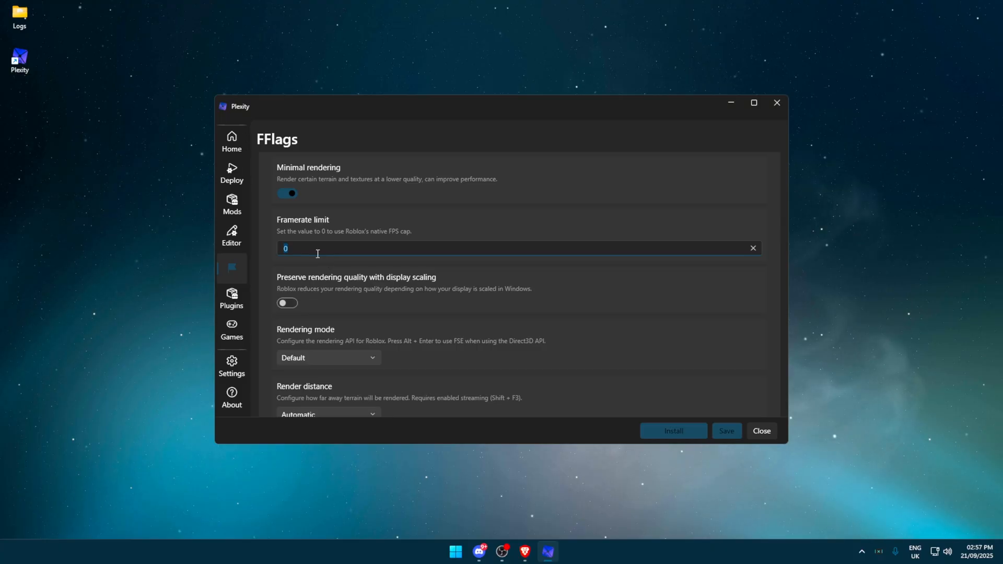
type("1000")
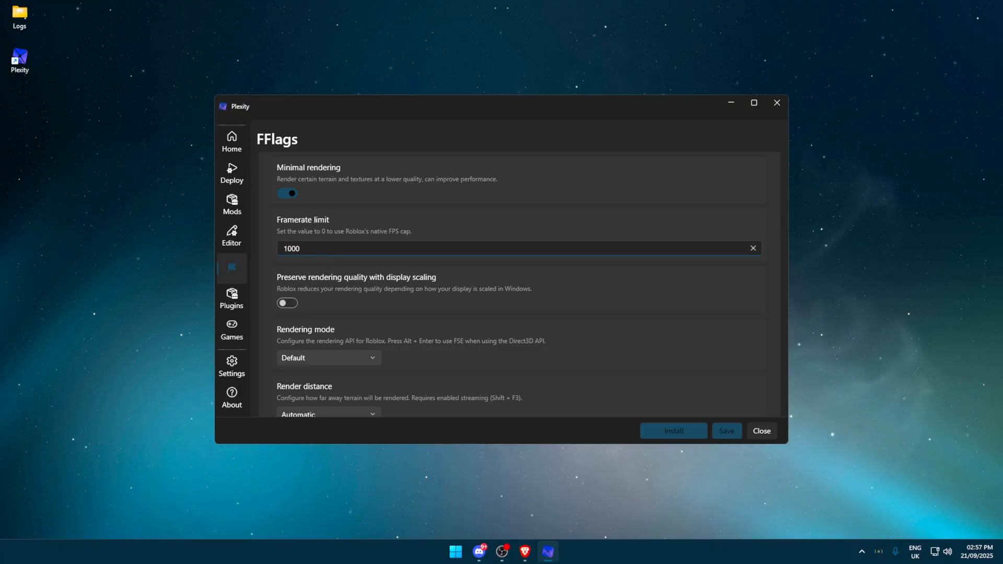
type("240")
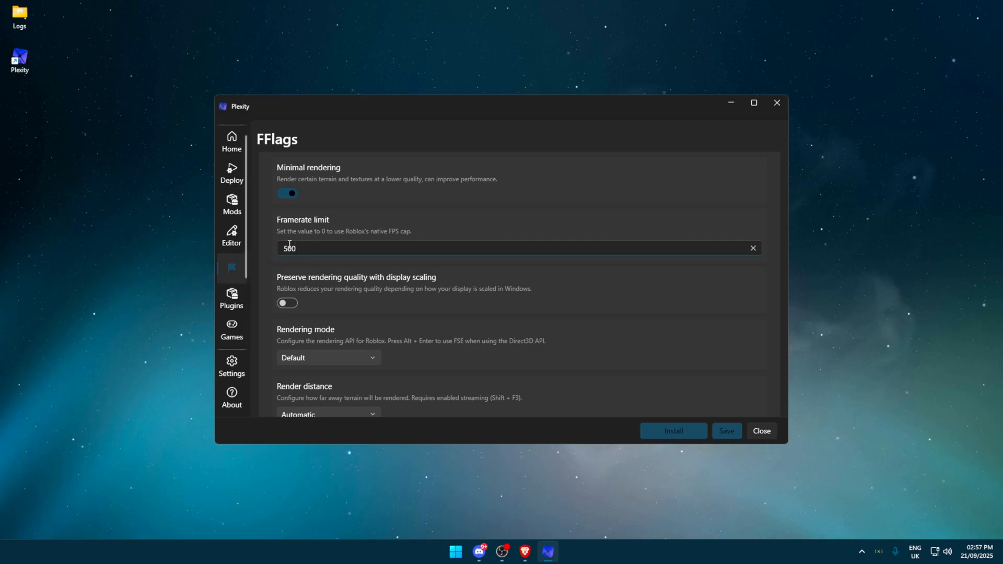
type("165")
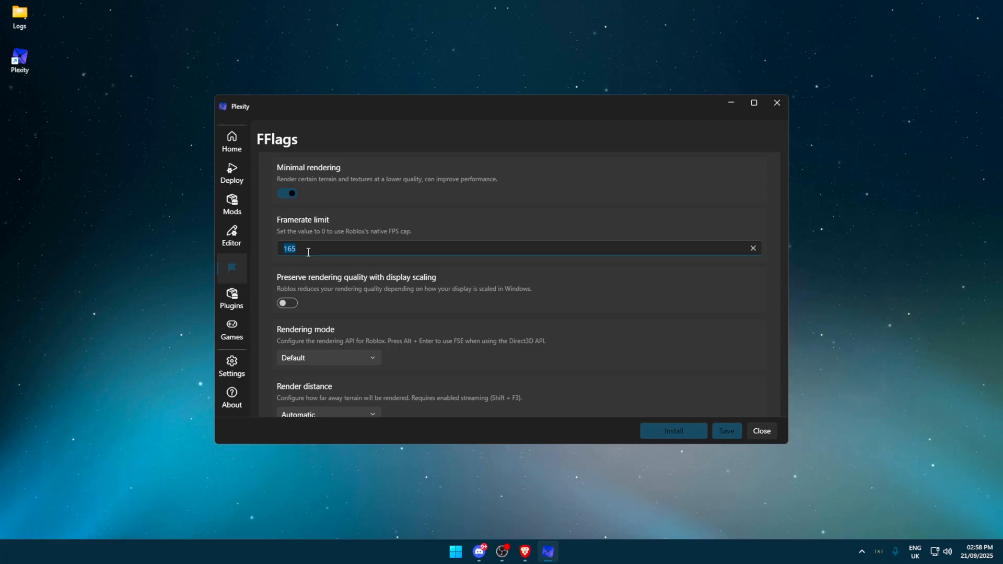
scroll("down", 3)
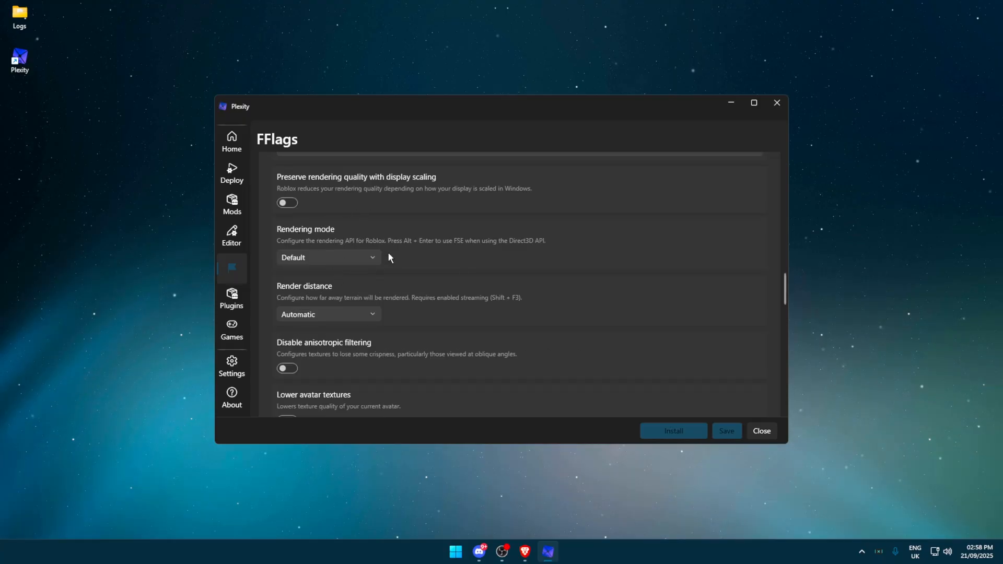
mouse_move(379, 272)
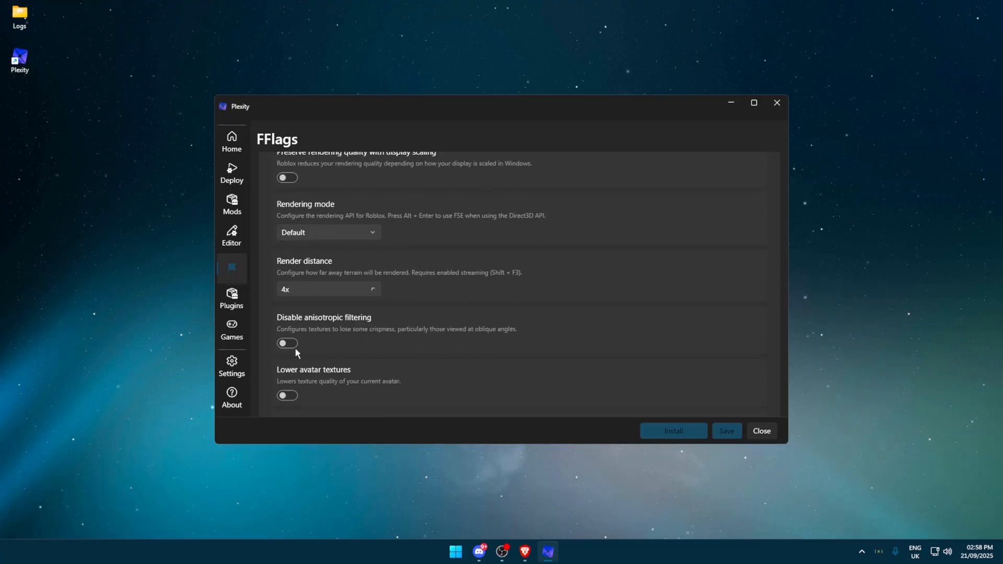
left_click(328, 288)
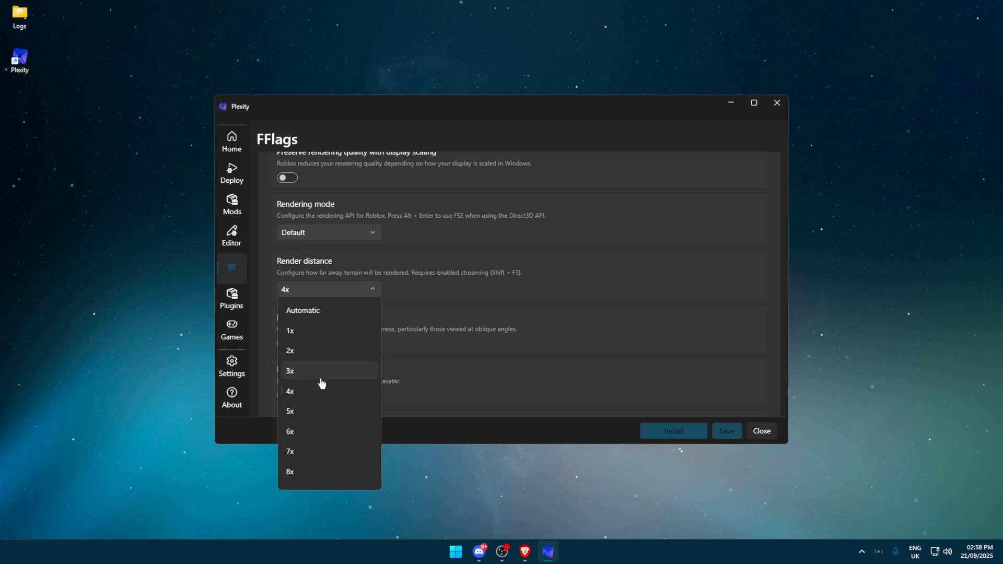
left_click(289, 350)
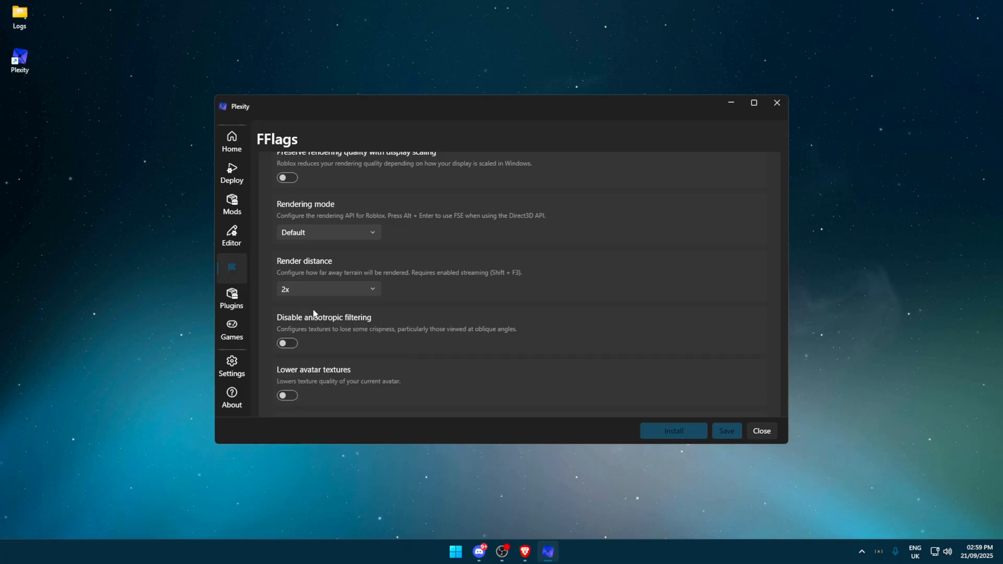
left_click(328, 288)
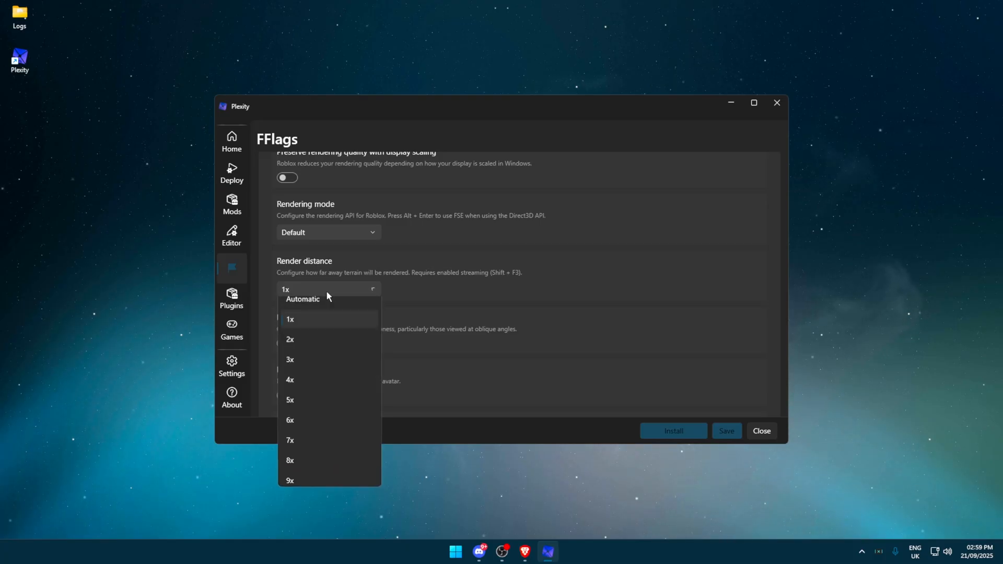
left_click(302, 299)
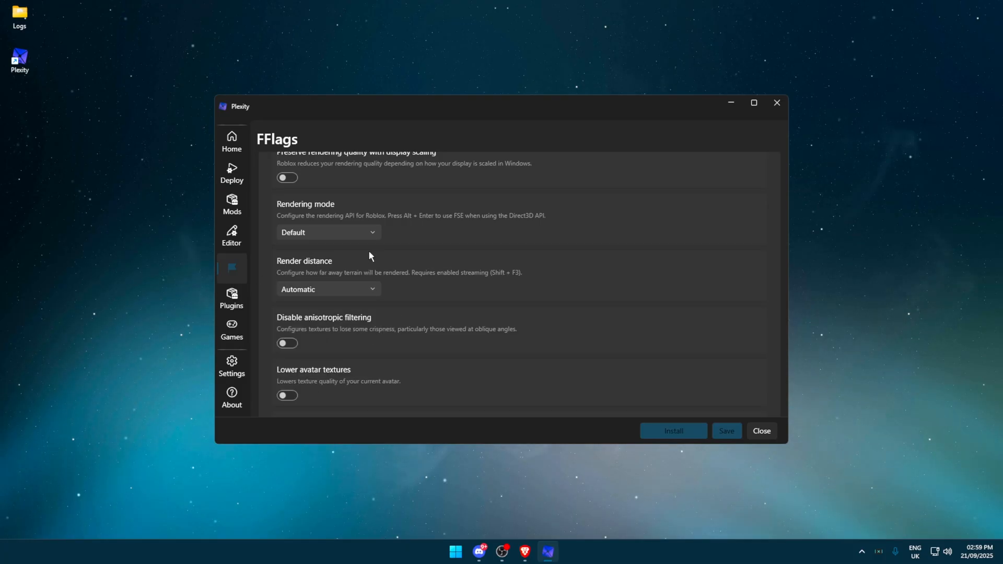
scroll("up", 3)
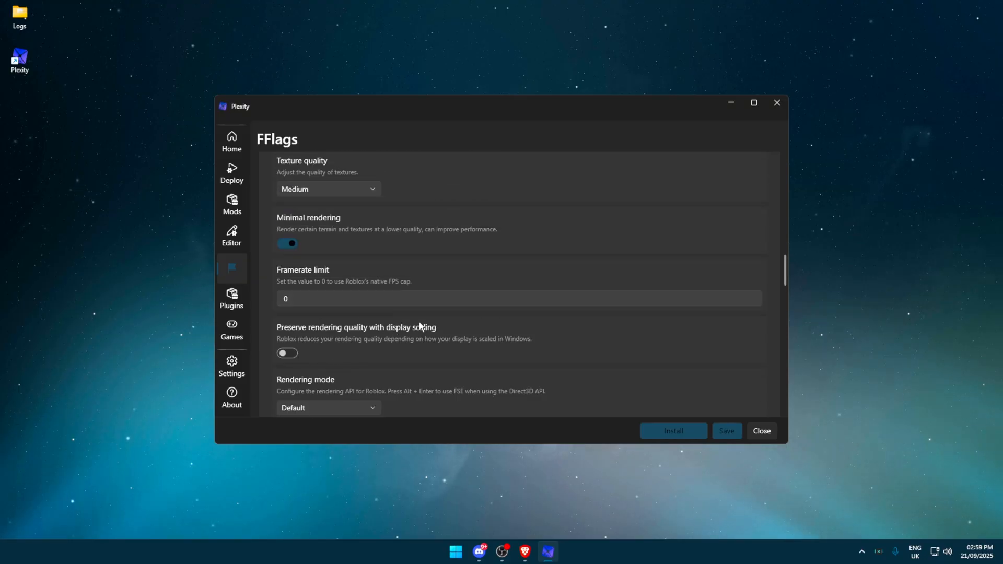
scroll("down", 3)
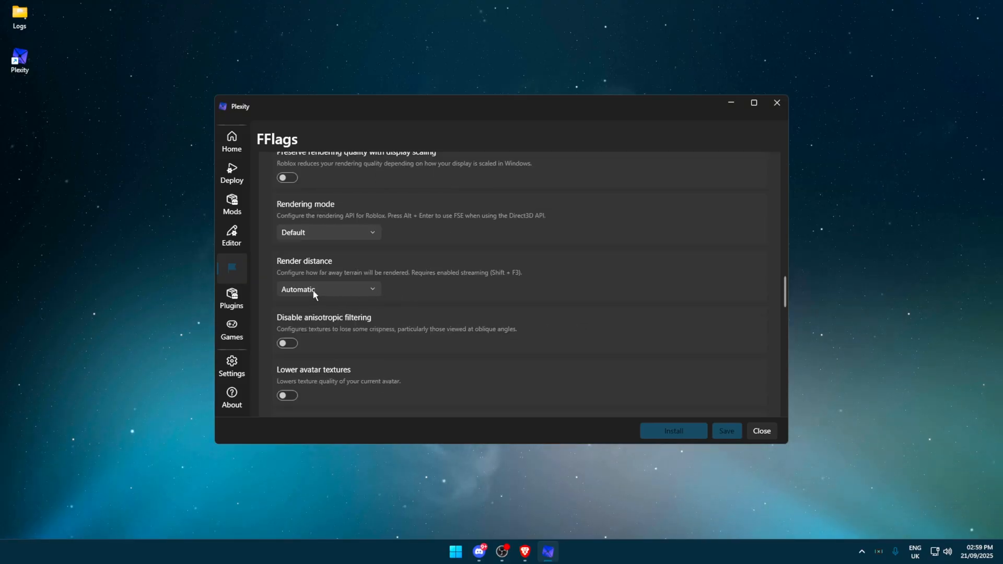
mouse_move(380, 291)
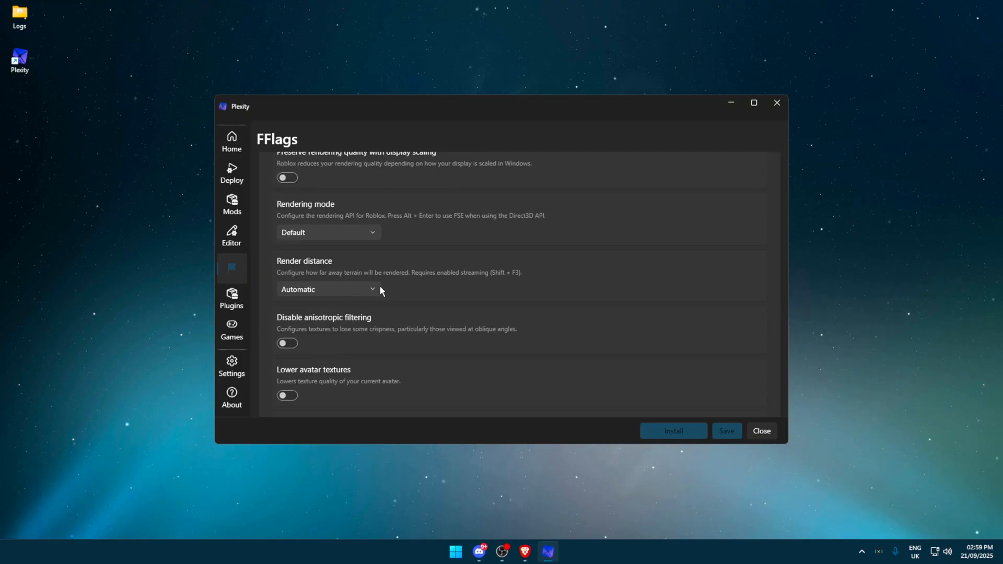
scroll("down", 3)
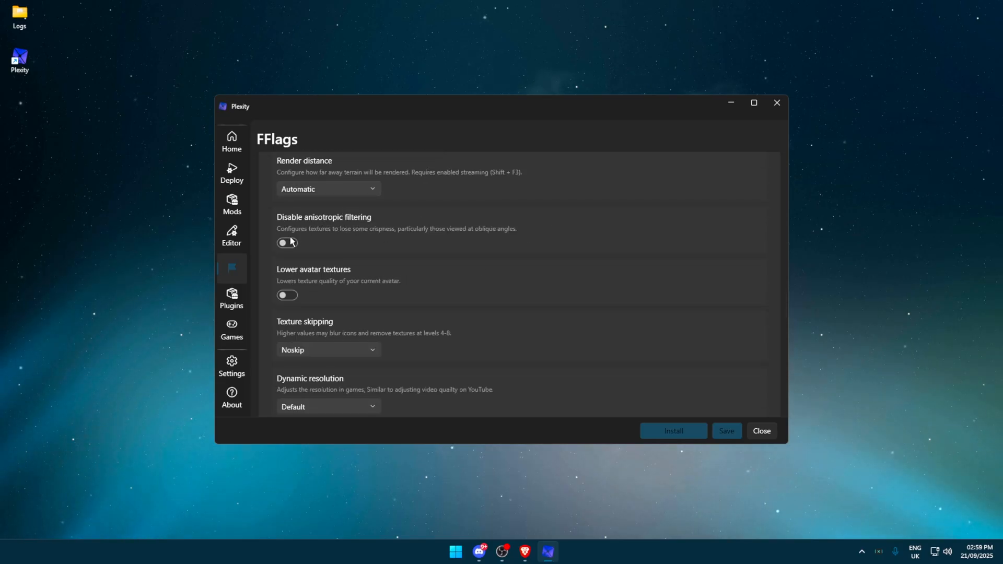
Turn on lower avatar textures and pick a dynamic resolution, 1080p then 720p.
left_click(287, 295)
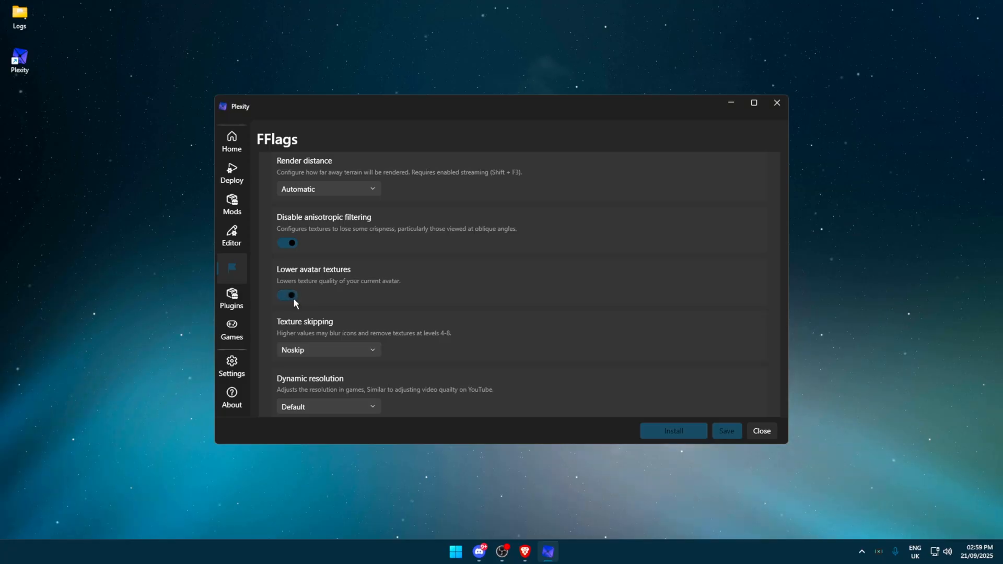
scroll("down", 3)
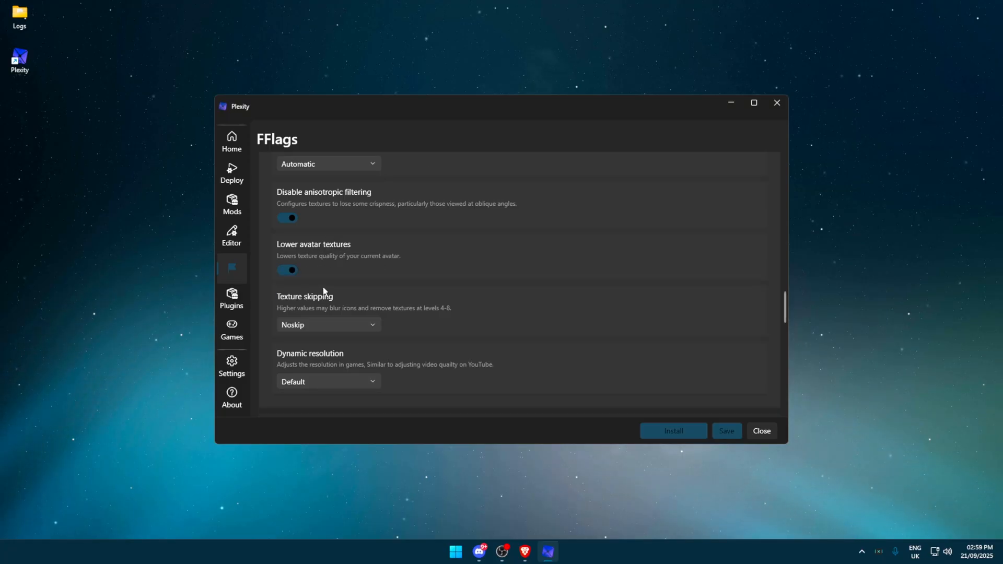
scroll("down", 3)
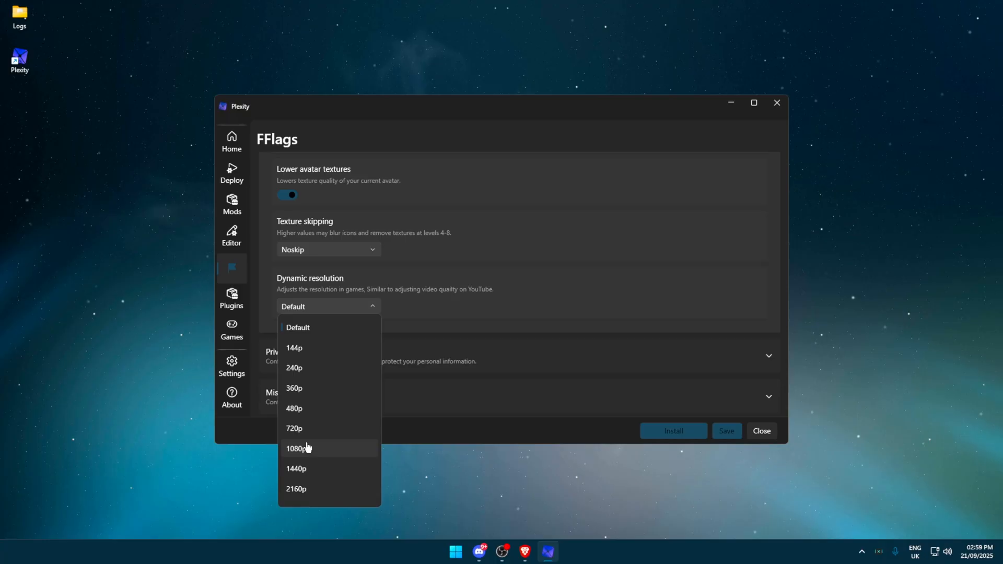
left_click(296, 448)
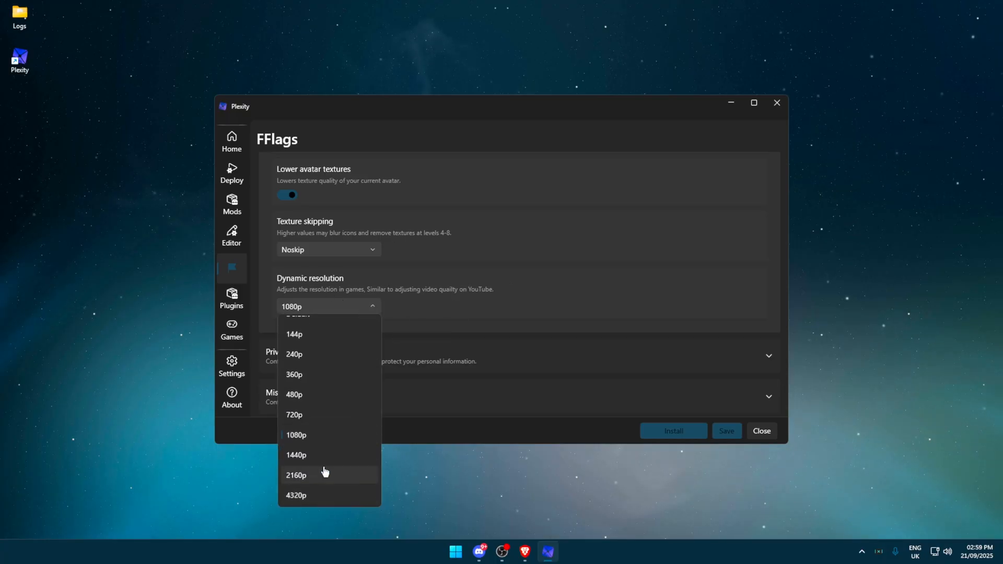
mouse_move(306, 435)
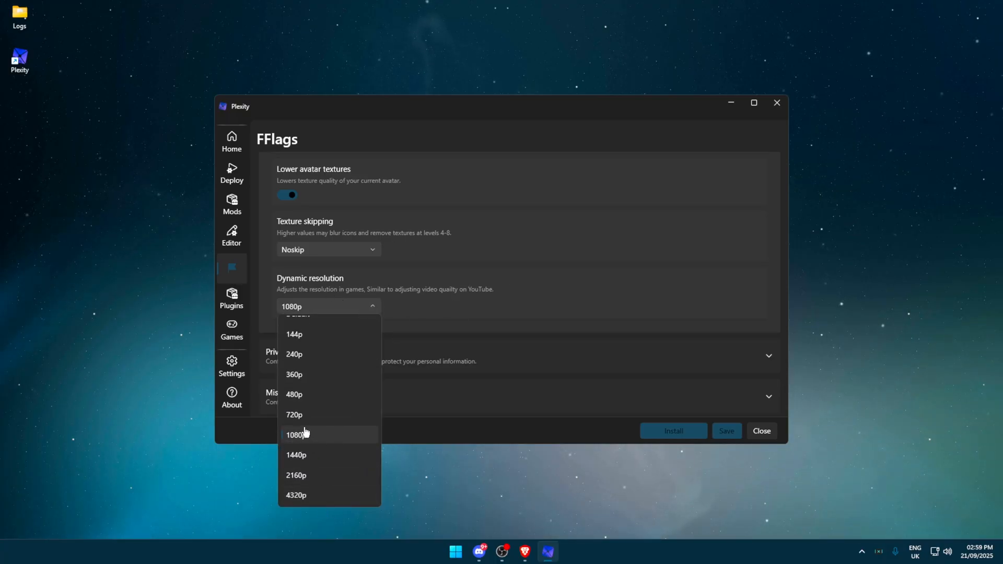
mouse_move(322, 416)
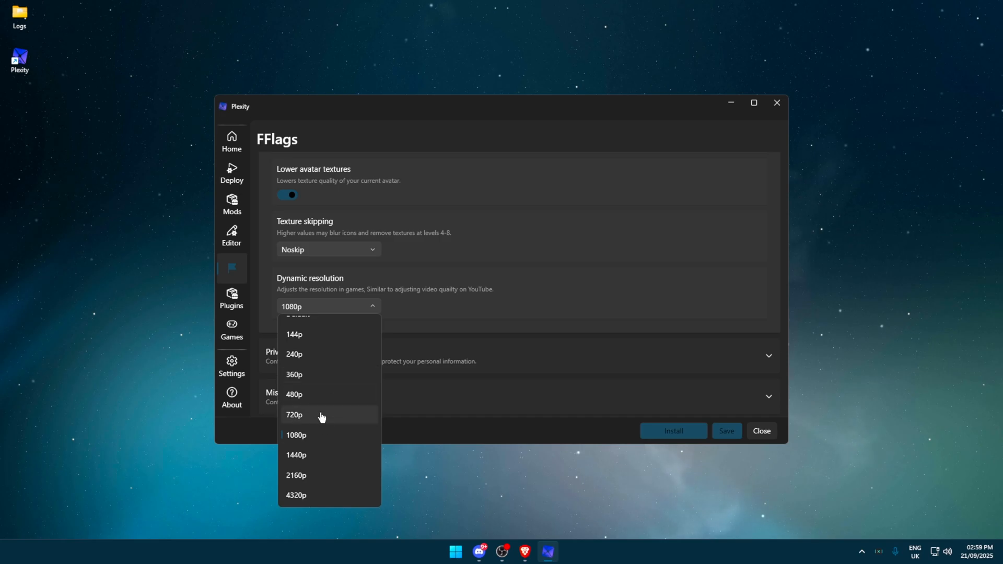
left_click(294, 414)
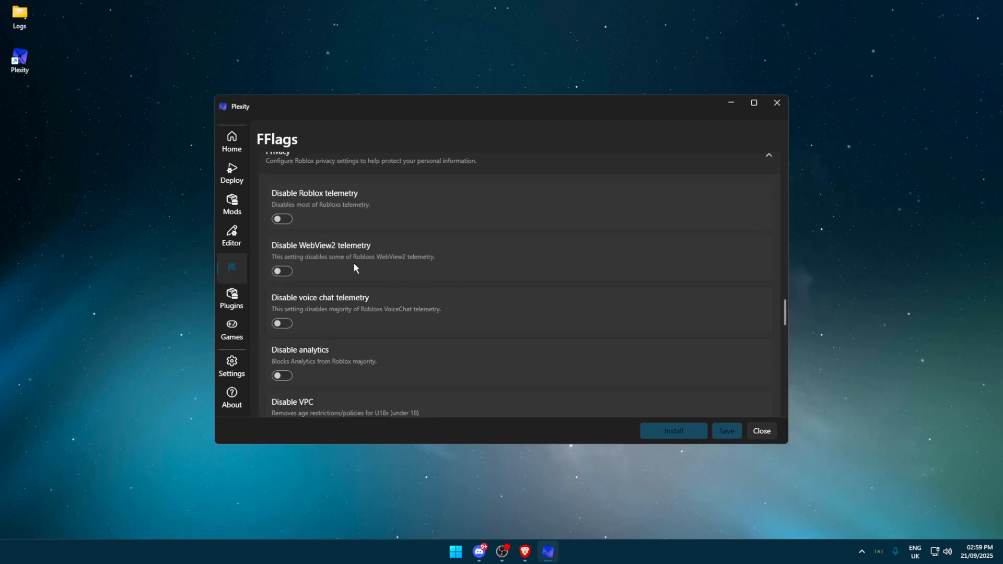
Turn off Roblox telemetry, then scroll down through the privacy options.
left_click(282, 219)
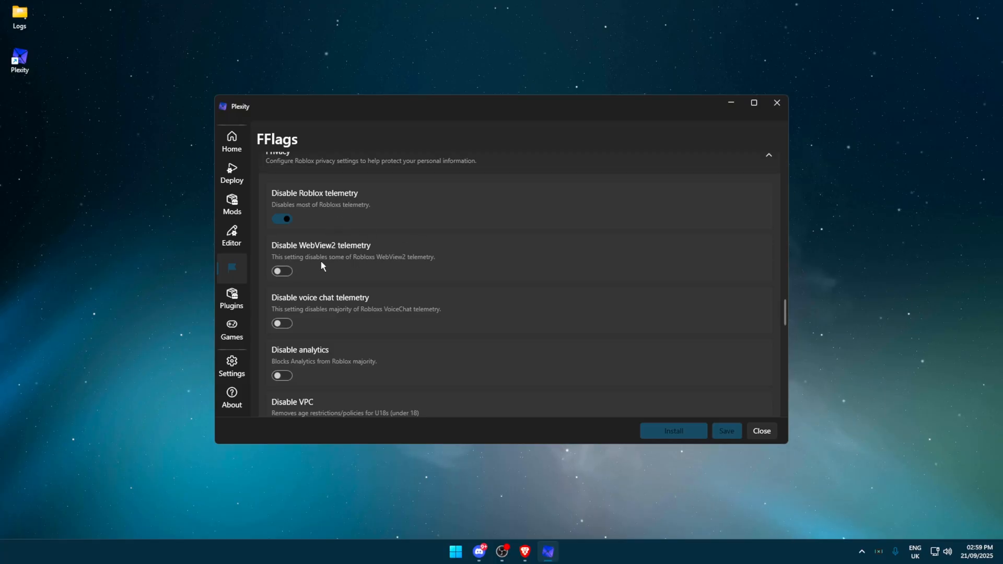
scroll("down", 3)
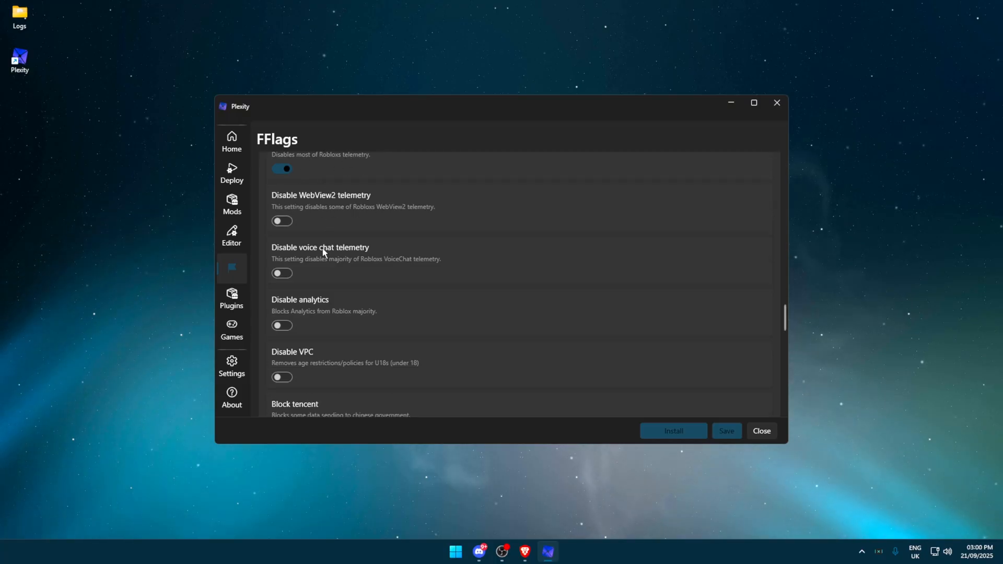
scroll("down", 3)
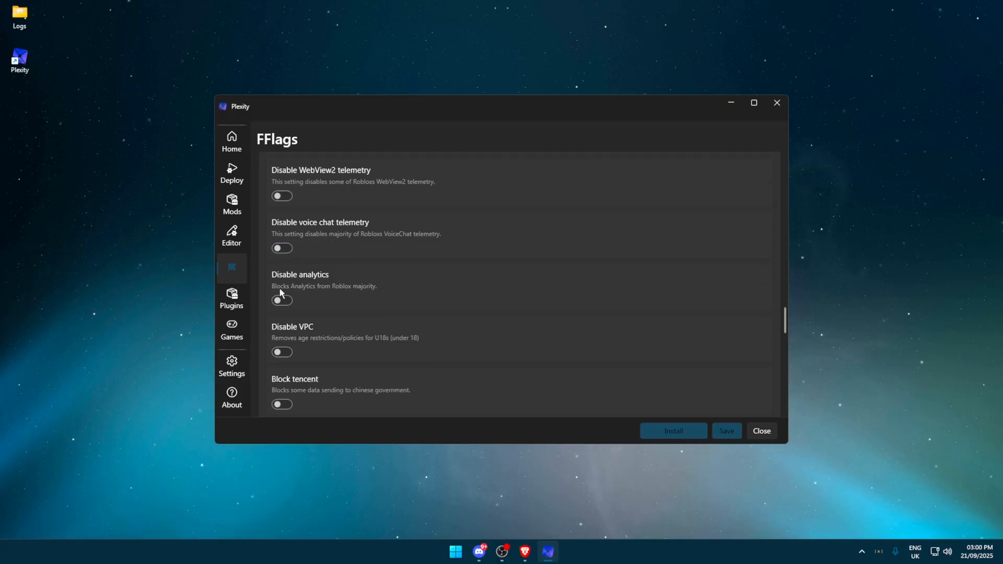
scroll("down", 3)
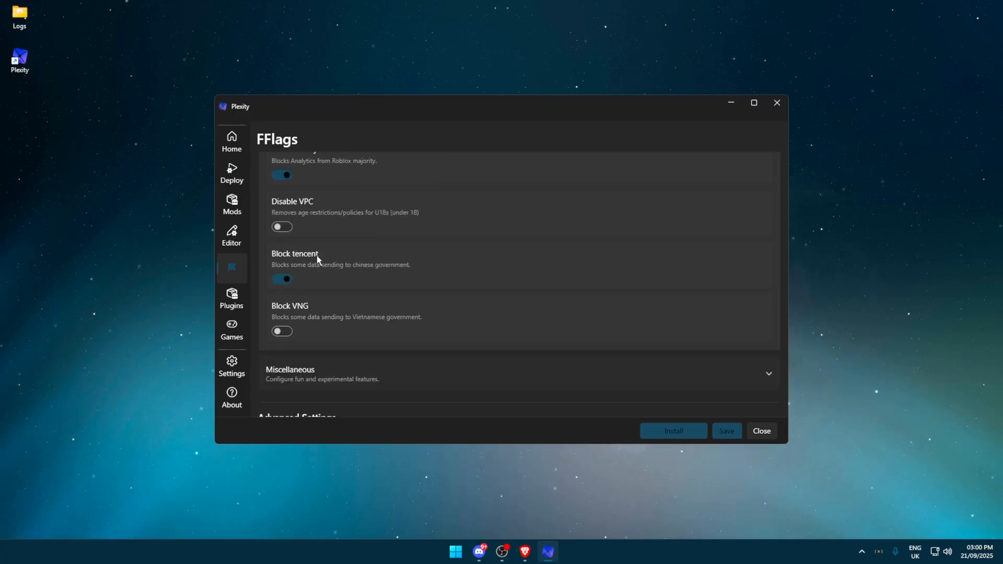
scroll("down", 3)
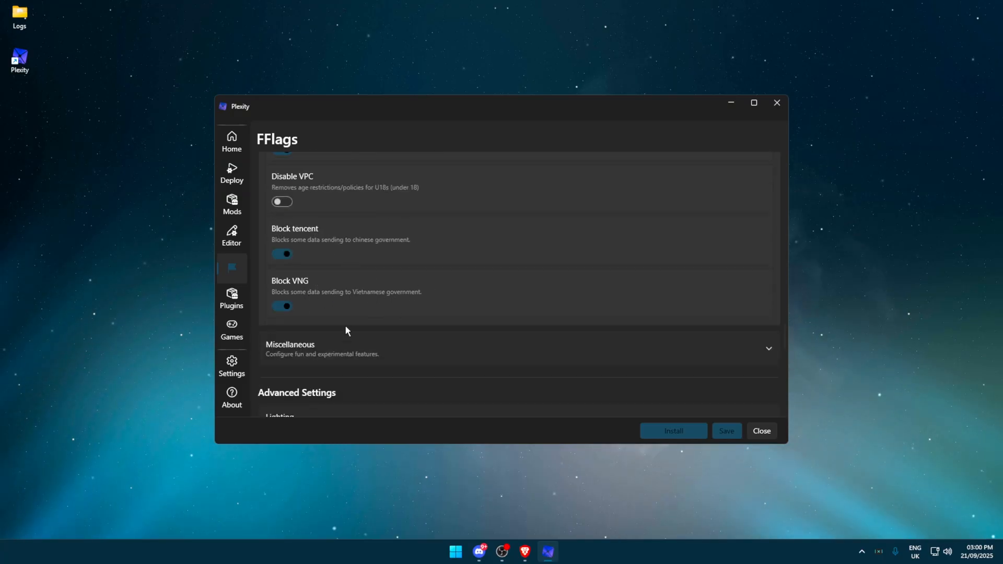
scroll("down", 3)
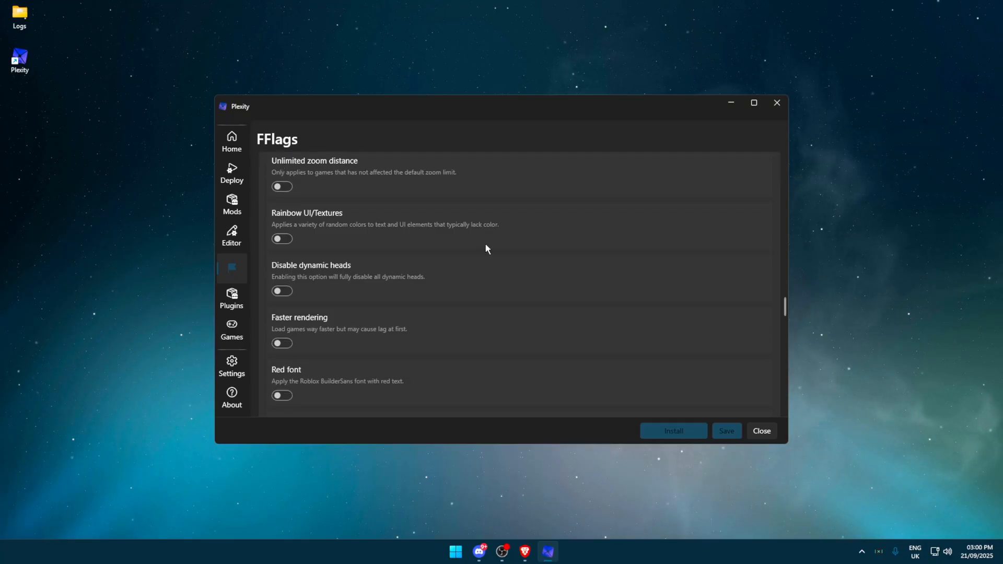
Enable the Faster rendering and Disable layered clothing flags in the Miscellaneous FFlags.
scroll("down", 3)
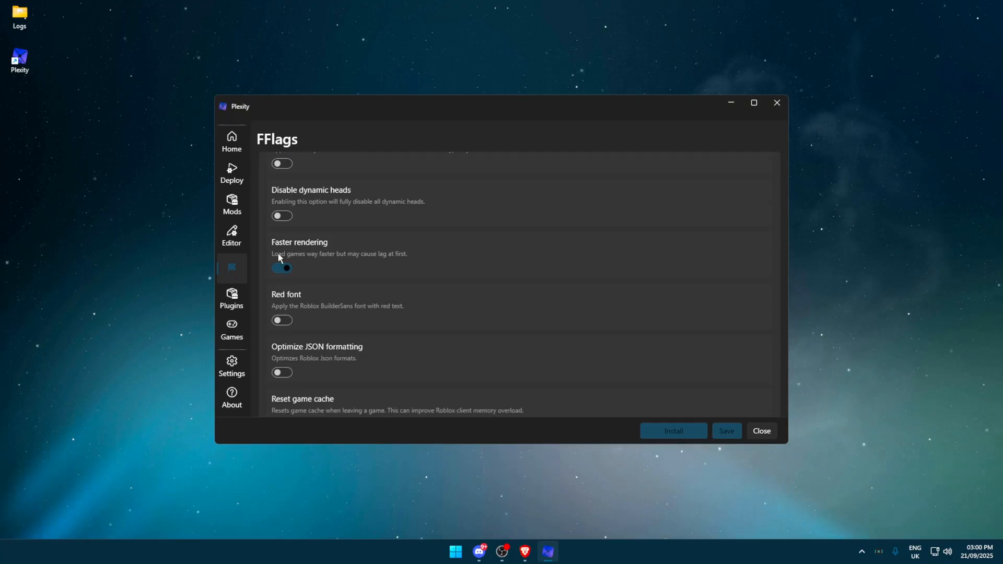
left_click(282, 267)
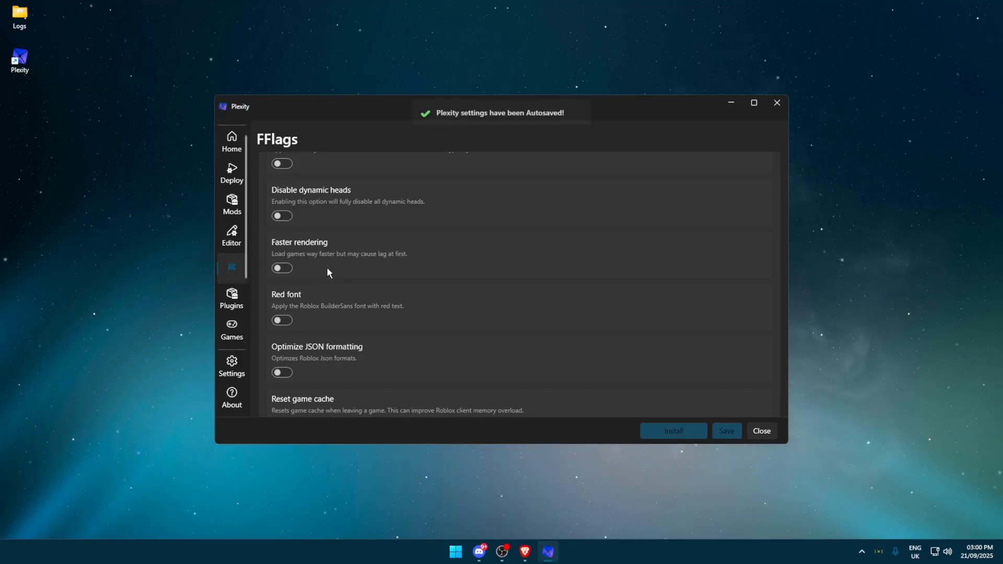
left_click(281, 268)
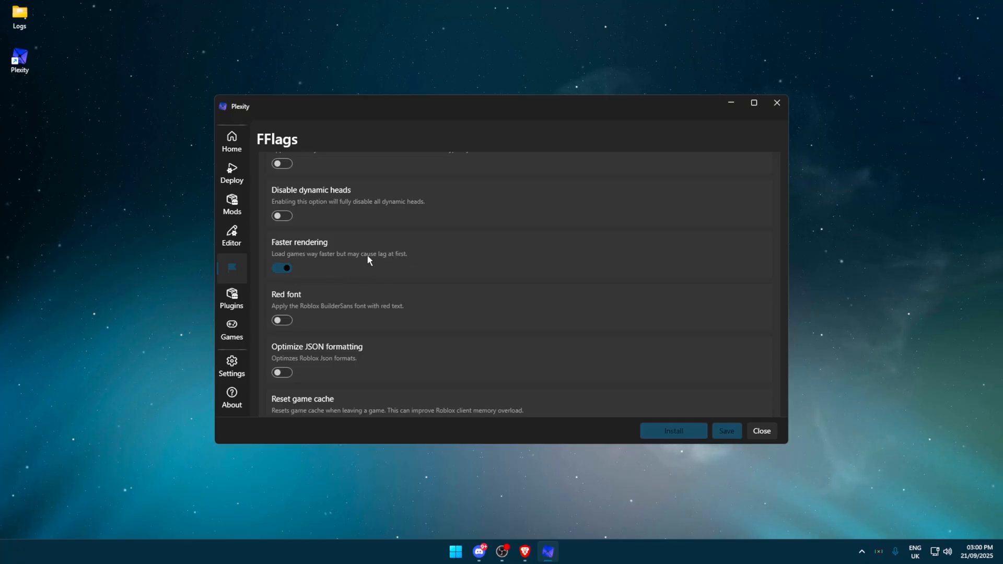
mouse_move(343, 279)
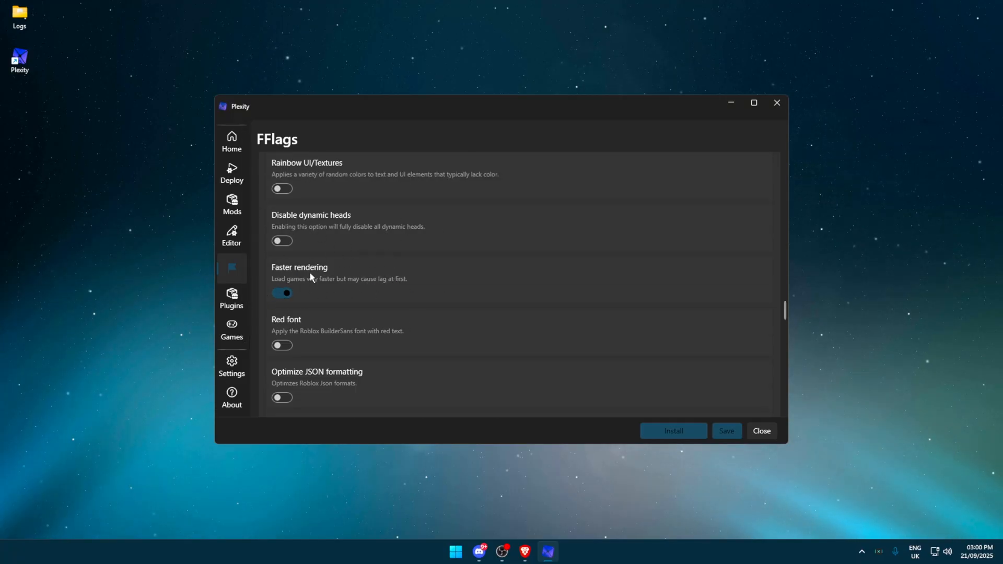
scroll("down", 3)
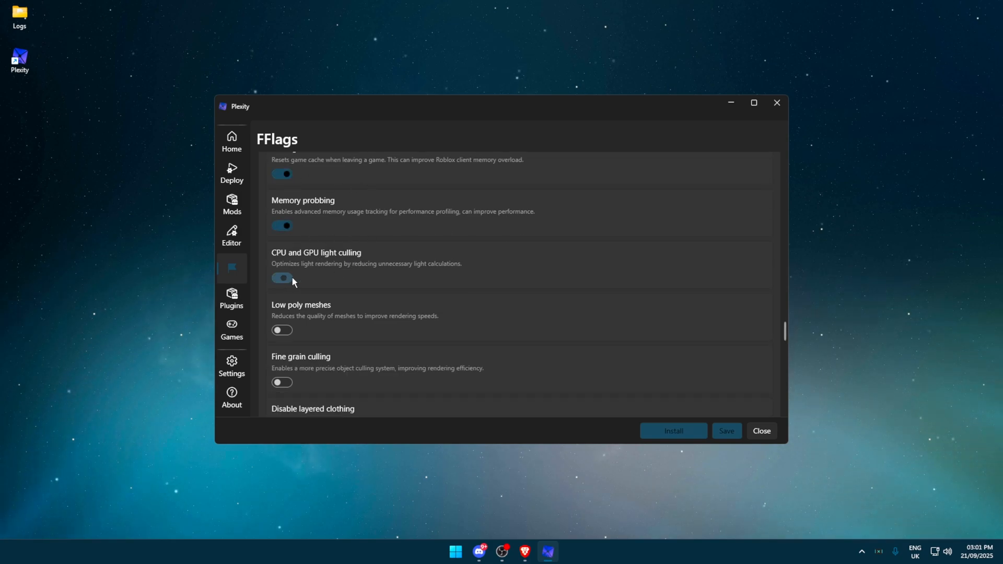
scroll("down", 3)
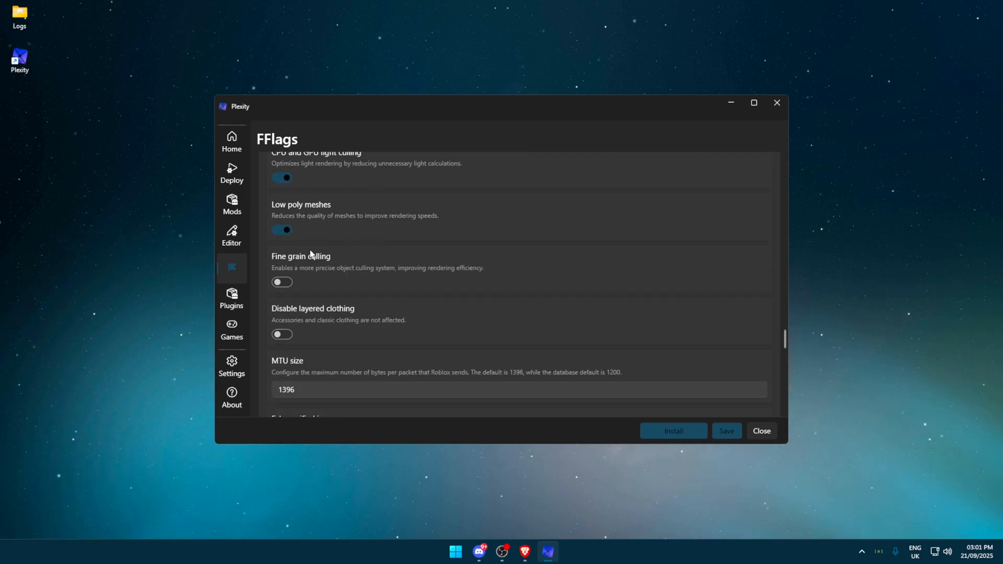
scroll("down", 3)
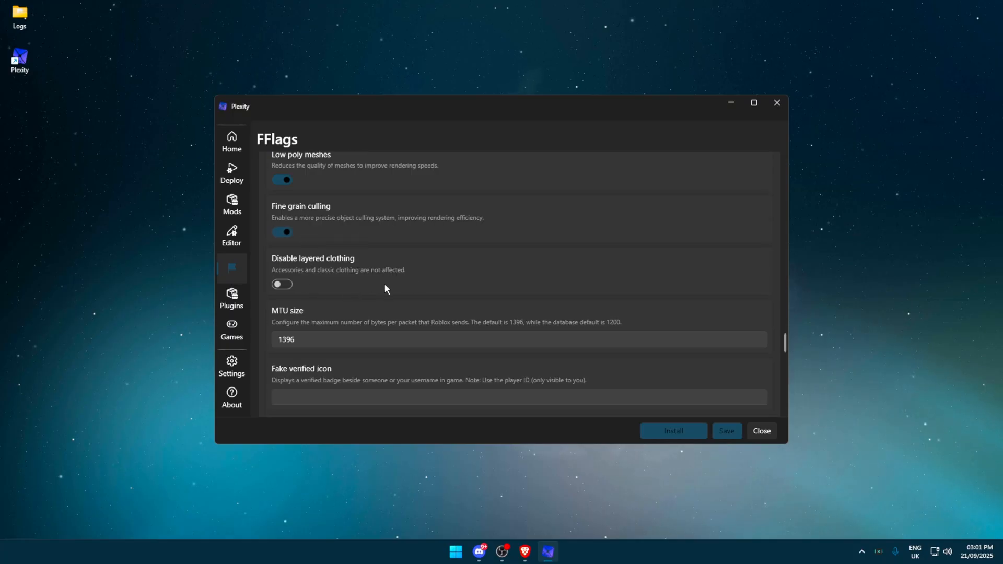
left_click(282, 284)
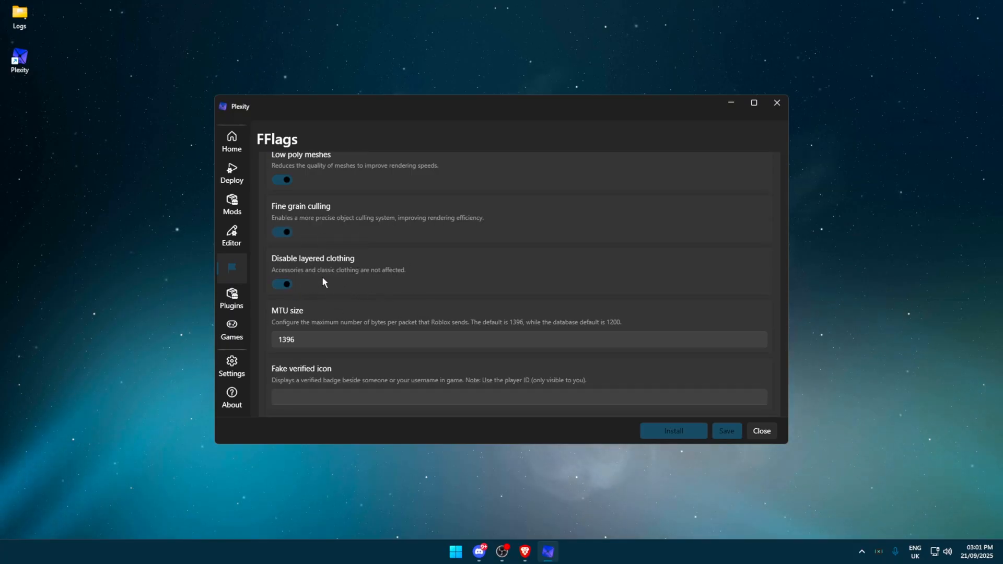
scroll("down", 3)
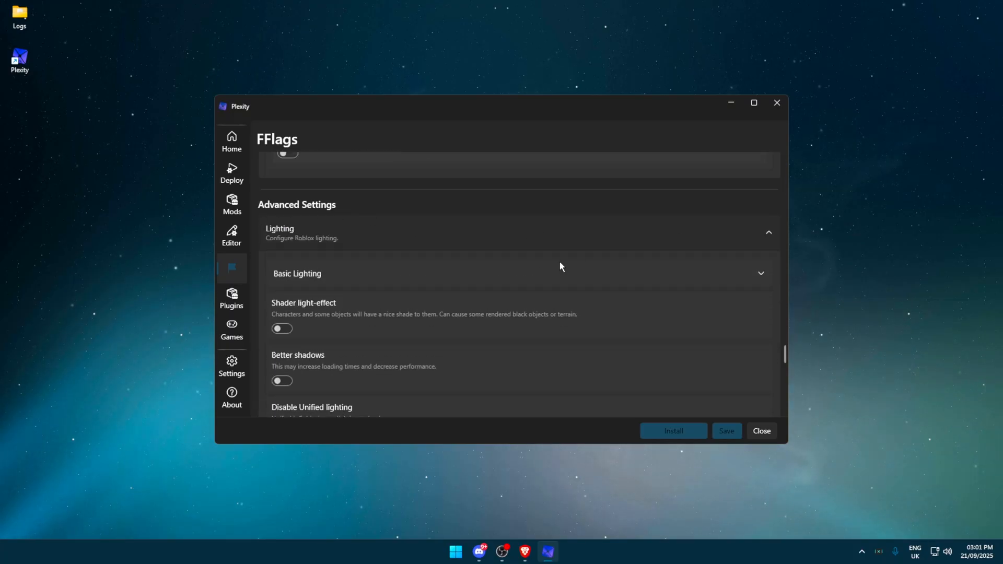
Expand Basic Lighting and enable Disable Post-Processing effects, Disable Bloom and Disable Shadows.
scroll("down", 3)
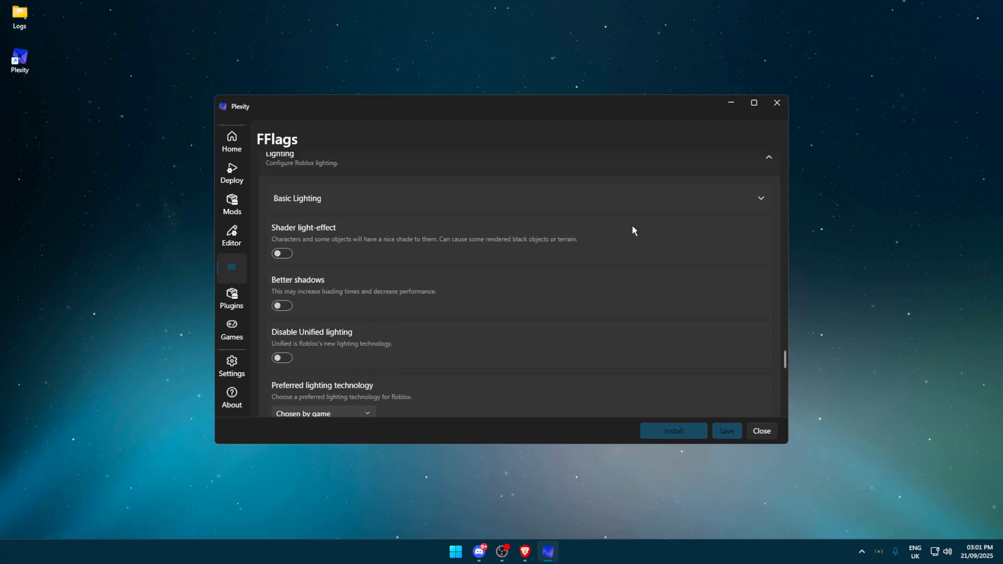
left_click(298, 199)
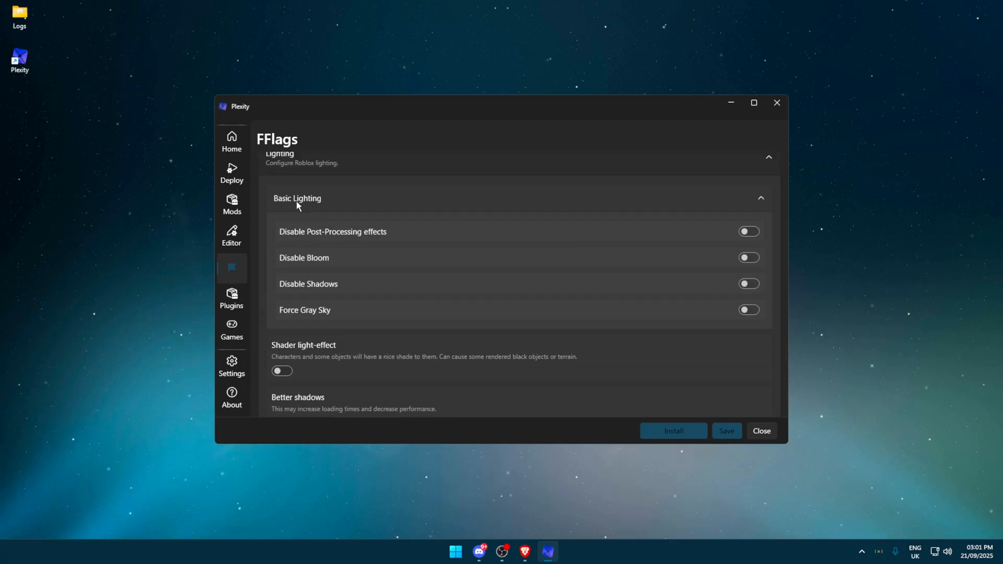
left_click(747, 231)
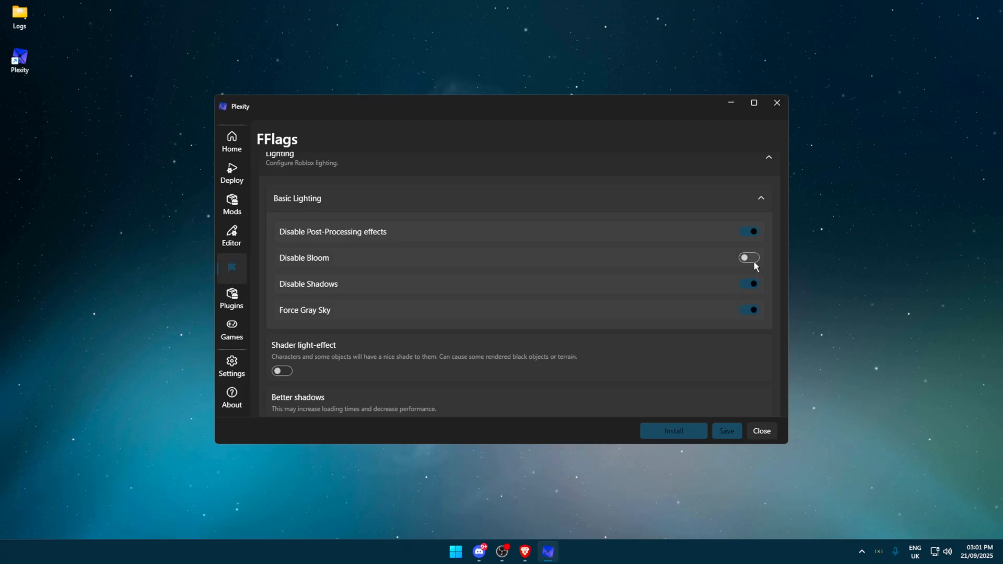
left_click(749, 257)
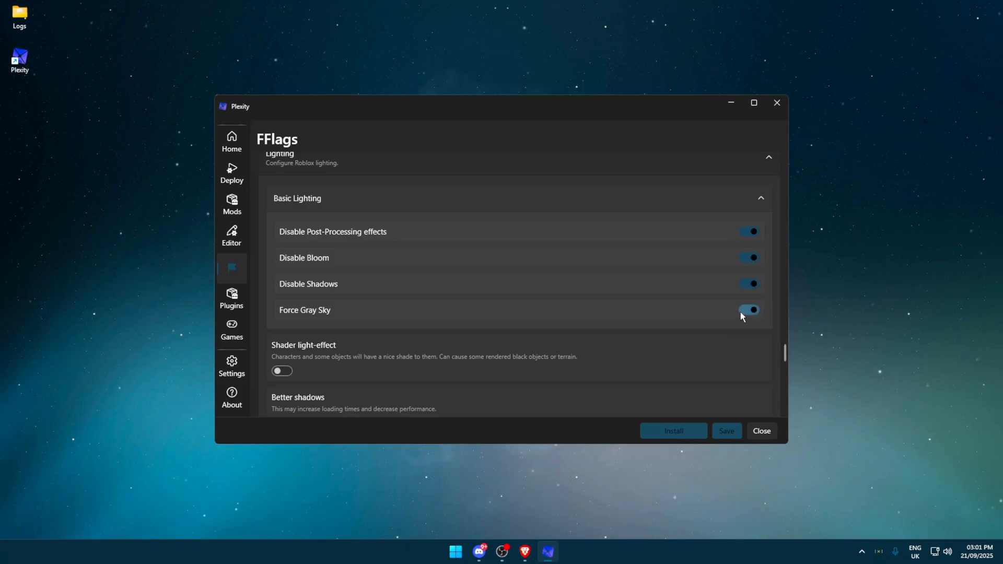
left_click(747, 310)
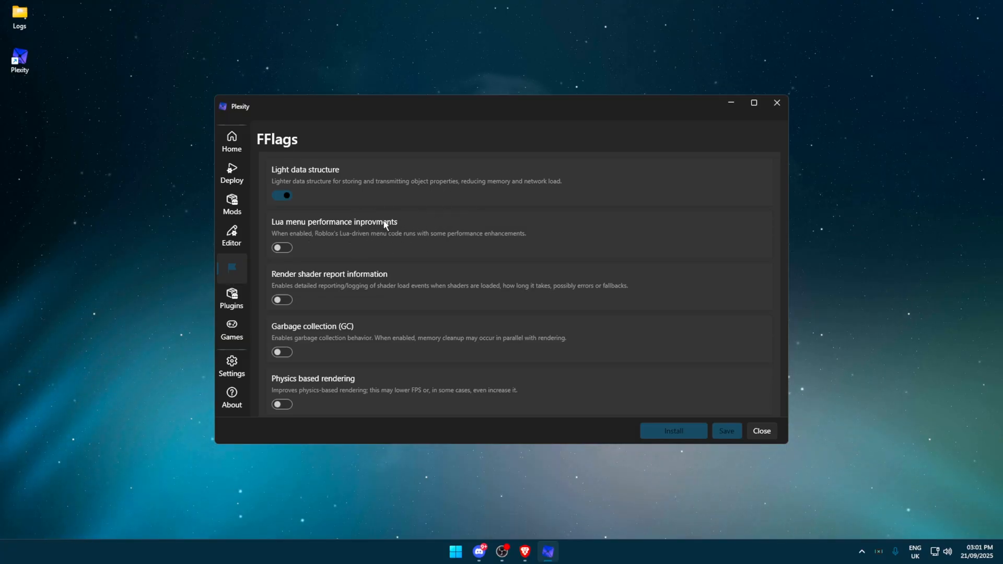
Scroll down the FFlags list past Garbage collection to the Animation settings.
scroll("down", 3)
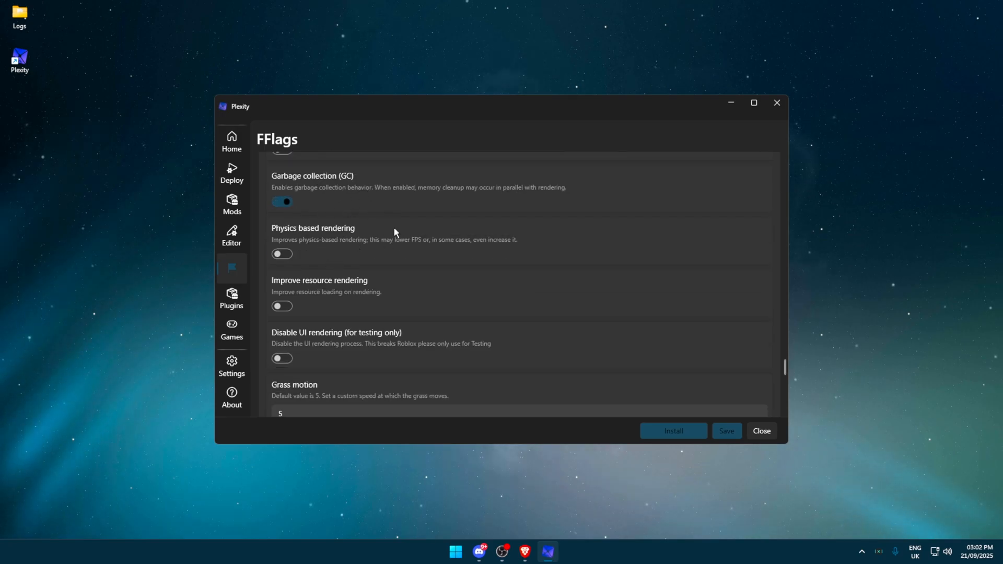
scroll("down", 3)
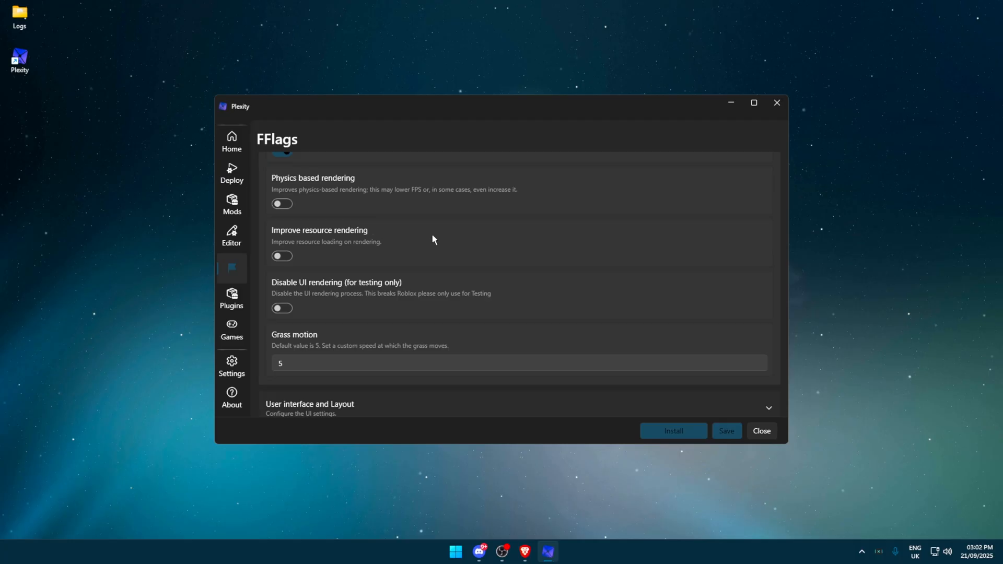
scroll("down", 3)
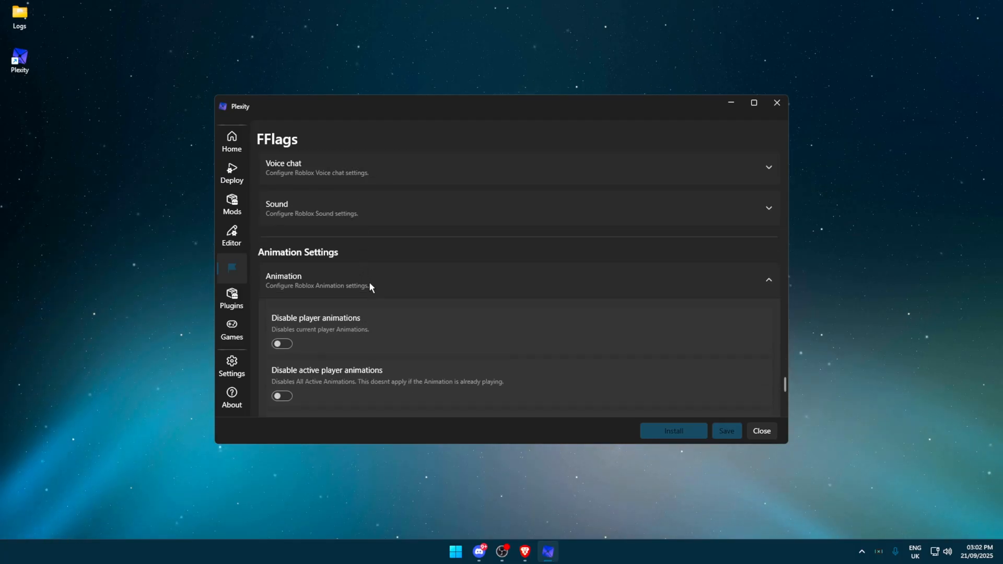
Enable Disable player animations and Disable other players animations under Animation settings.
scroll("down", 3)
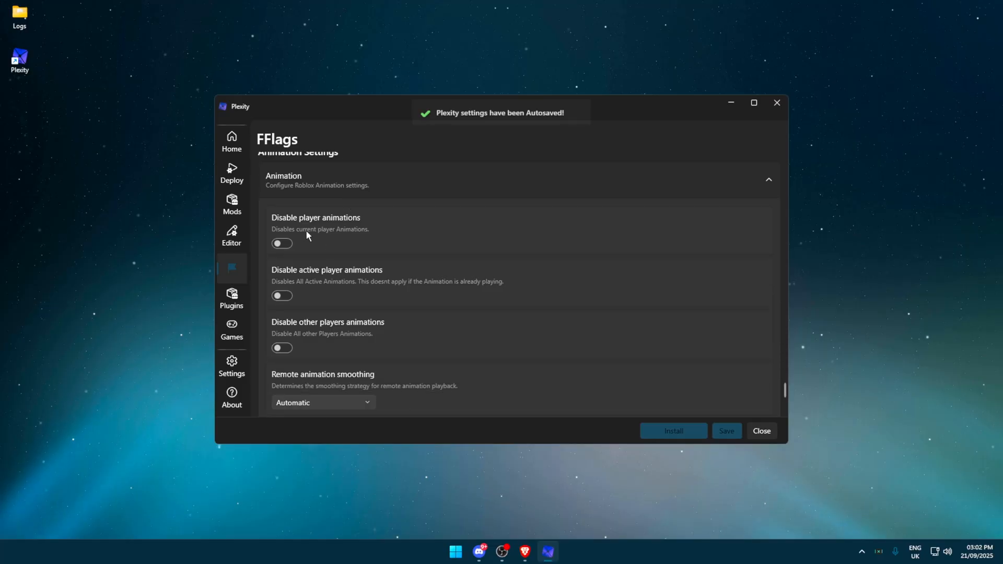
left_click(281, 243)
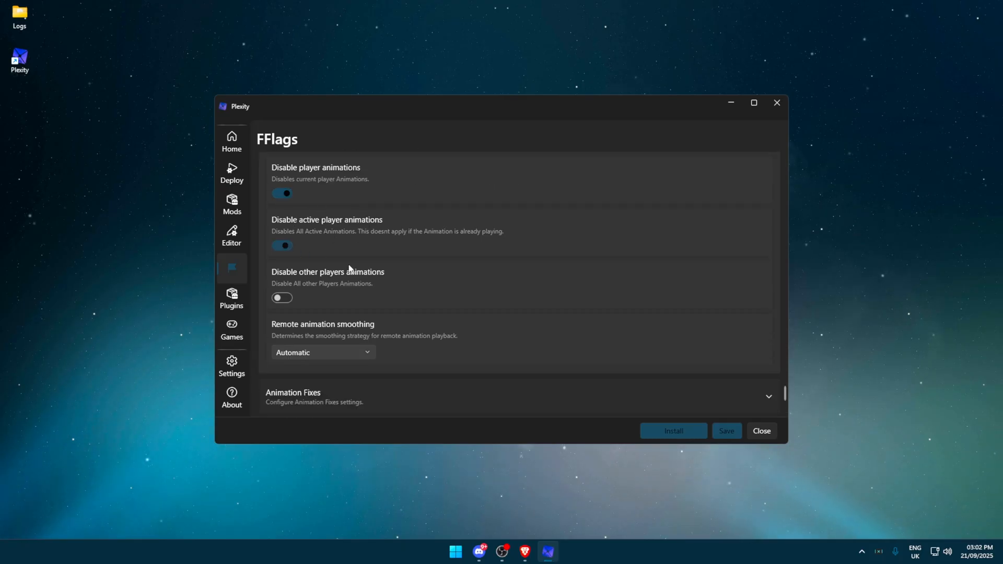
left_click(282, 297)
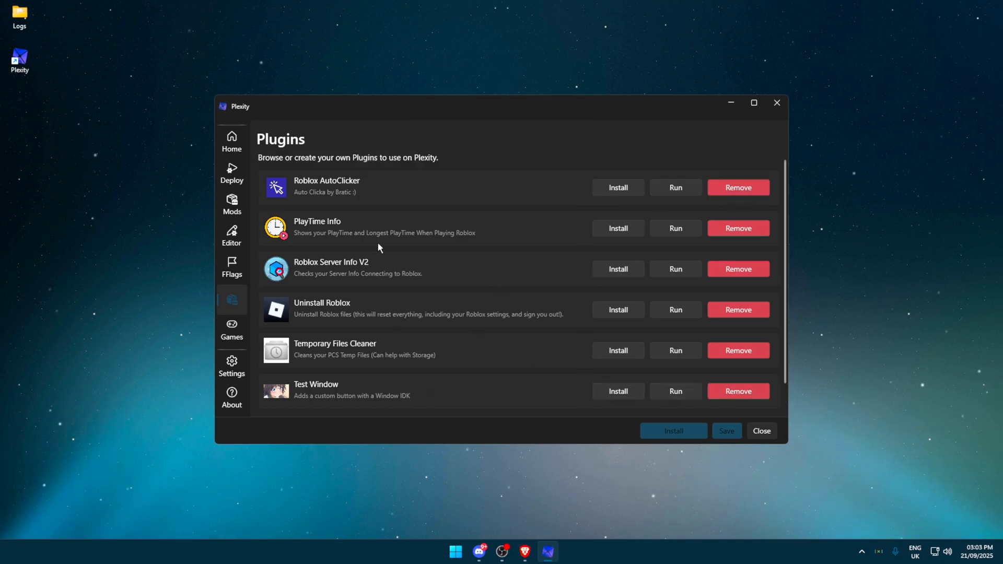
Scroll through the installed plugins list, then go to Plexity's Settings page.
scroll("down", 3)
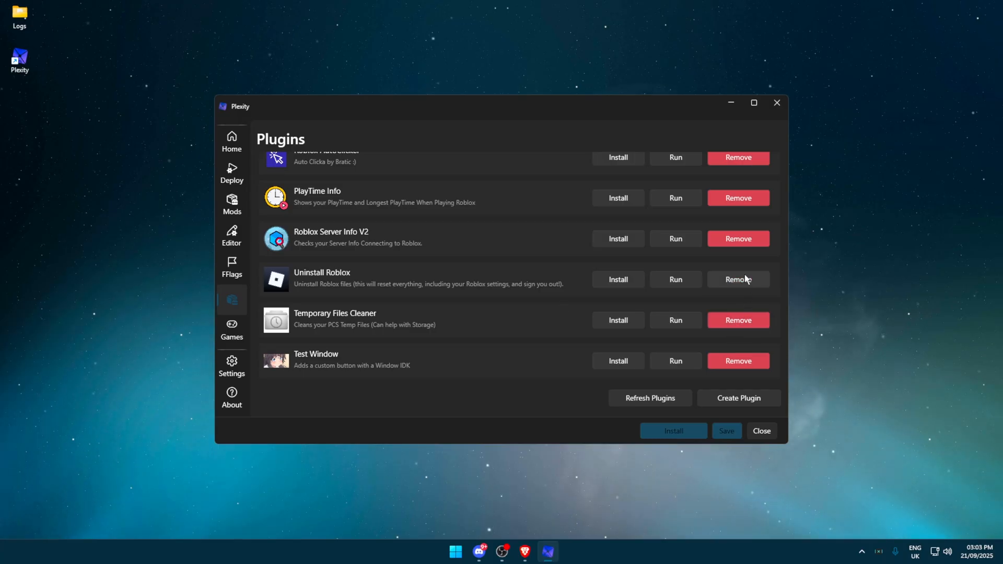
left_click(231, 367)
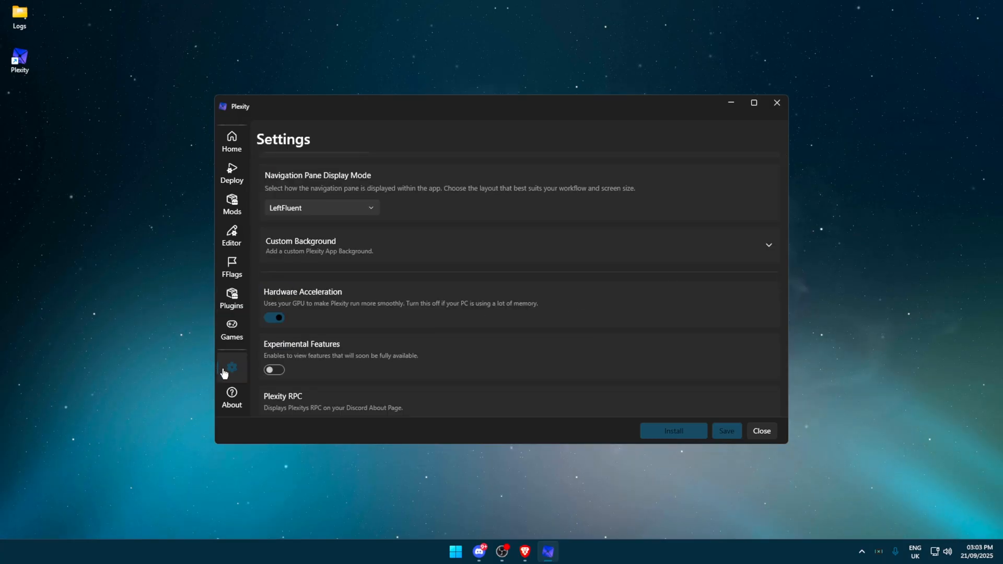
Change Hardware Acceleration, acknowledge the restart-to-apply notice, and save Plexity's settings.
scroll("down", 3)
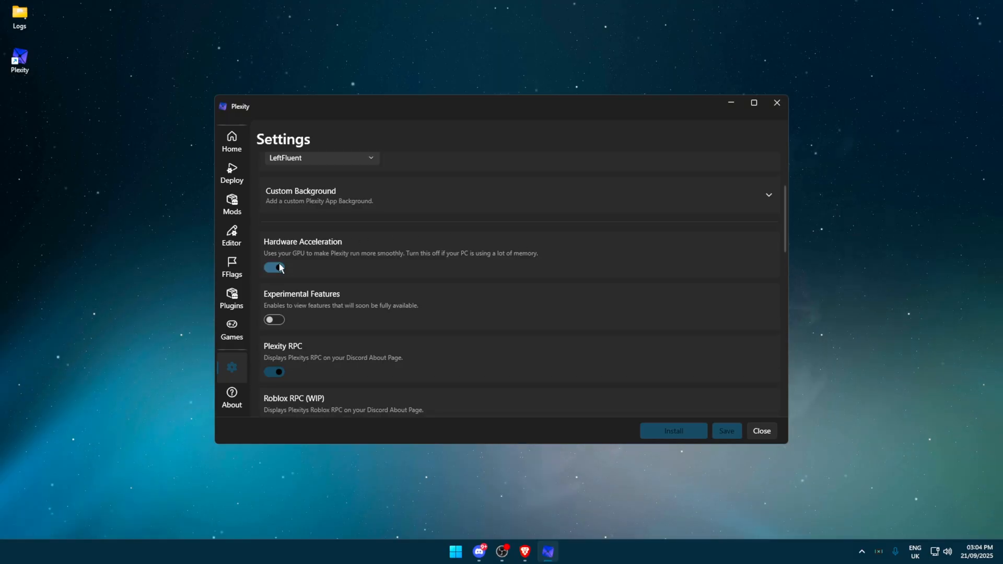
left_click(274, 267)
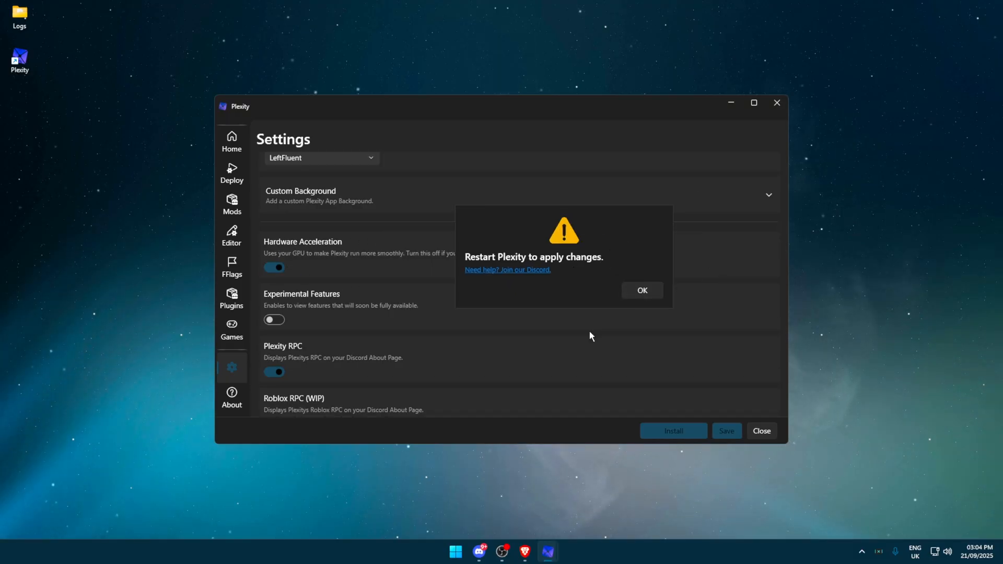
left_click(641, 290)
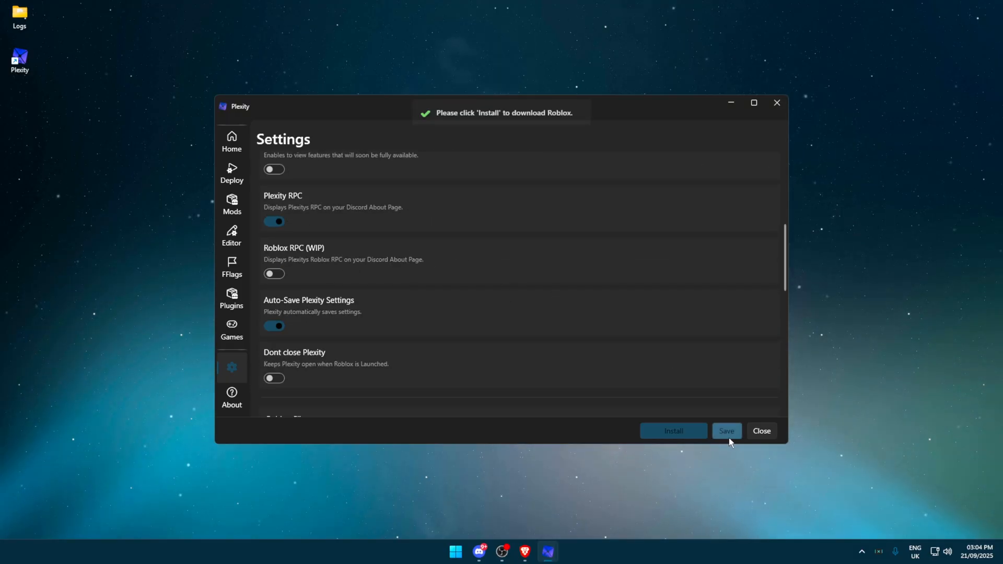
left_click(725, 430)
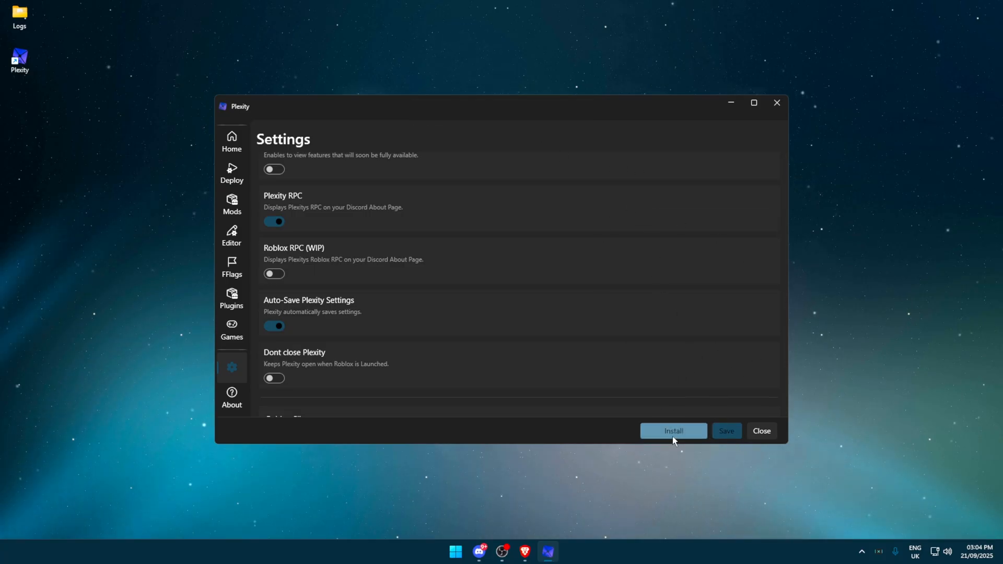
Install Roblox from Plexity and launch it to the Home page.
left_click(673, 431)
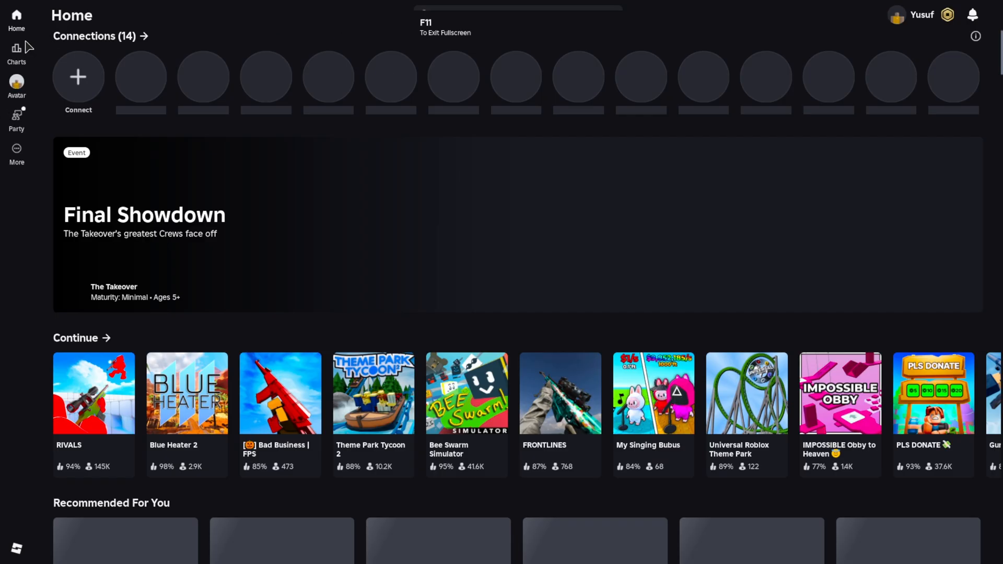
mouse_move(463, 306)
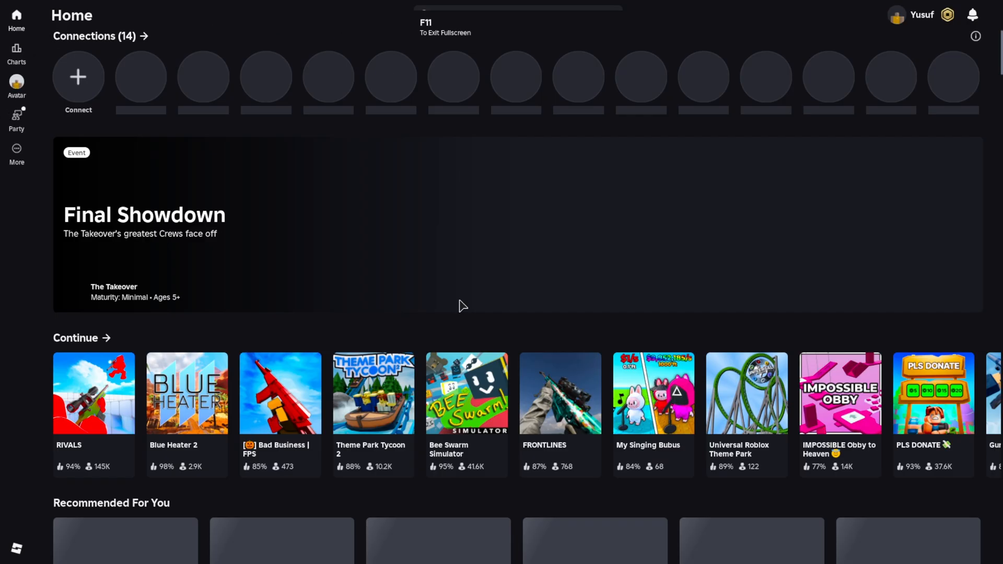